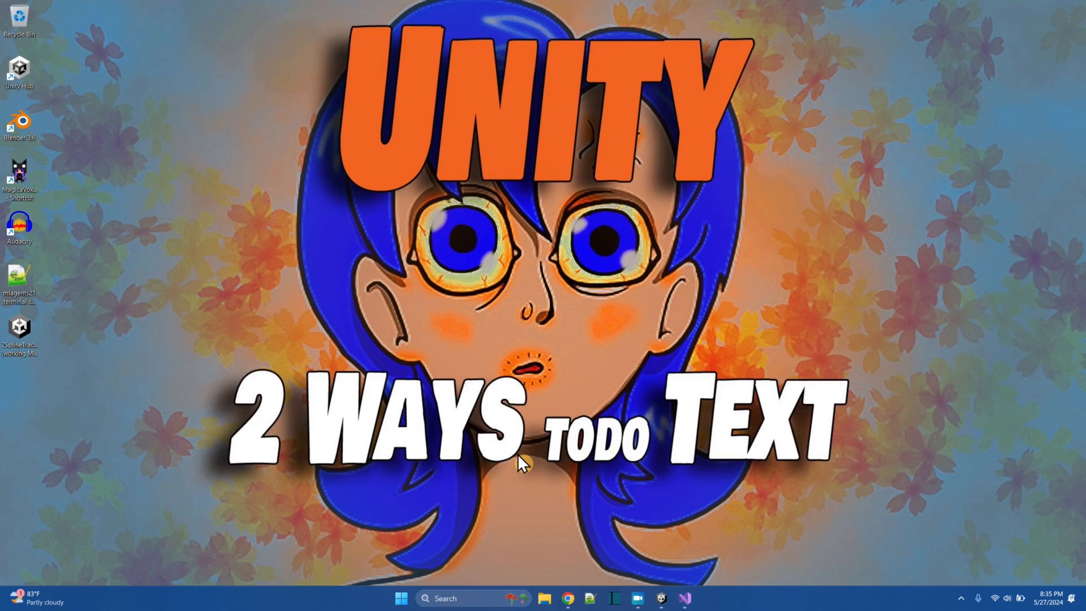
Load the OnGUI scene from Assets > Scenes, showing the camera, light, ground and Moopy.
left_click(686, 597)
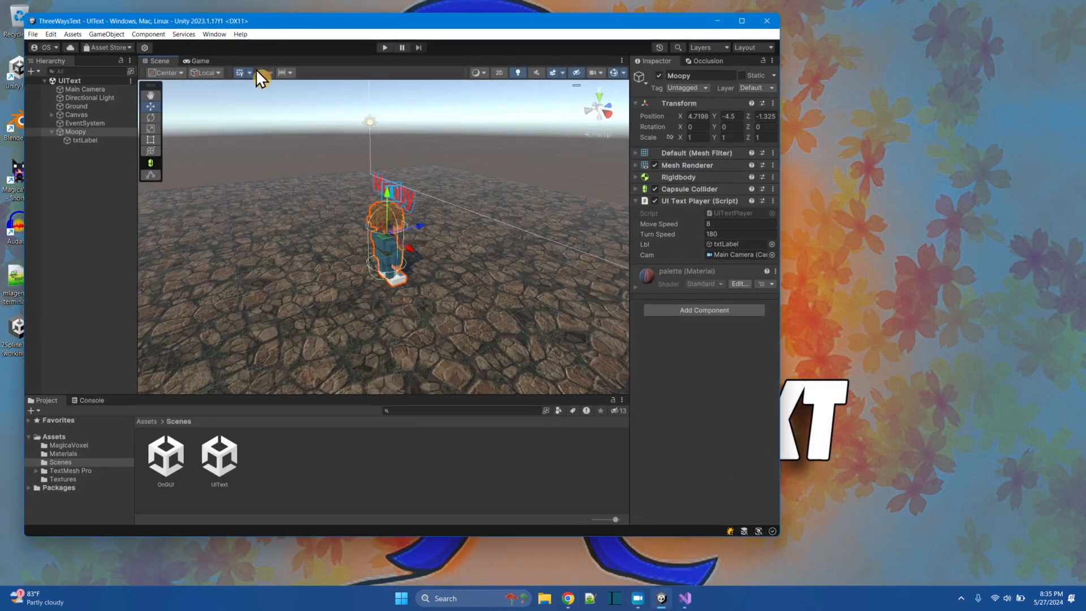
left_click(165, 453)
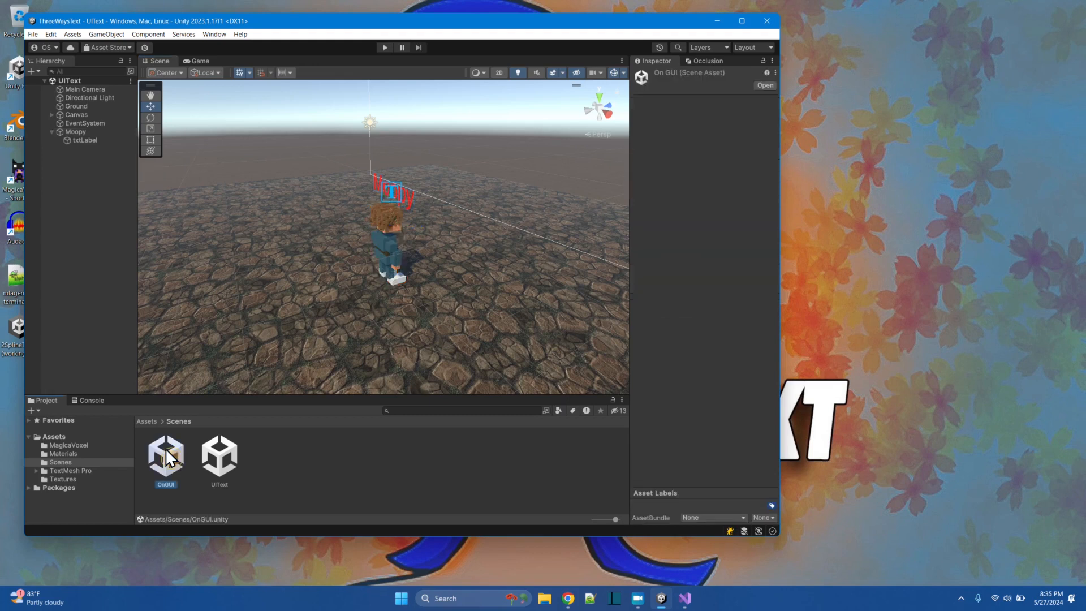
double_click(165, 455)
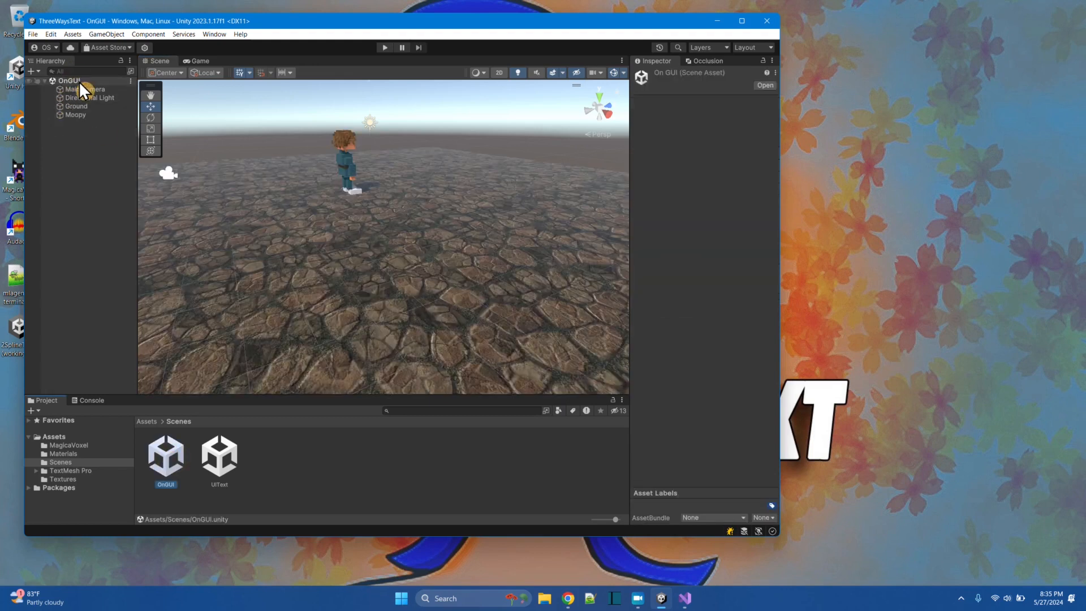
double_click(218, 454)
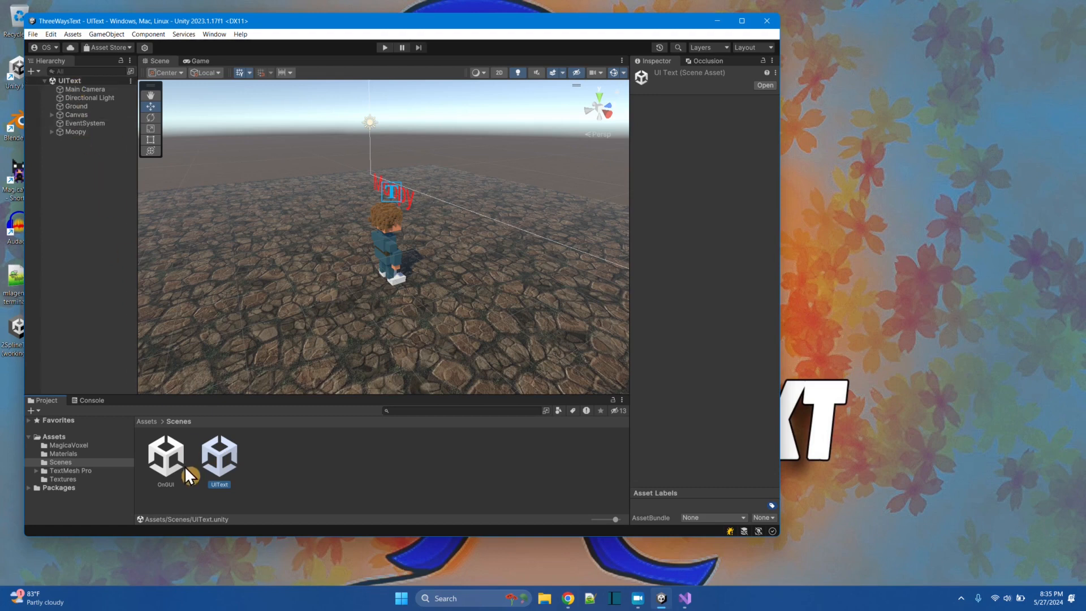
double_click(165, 453)
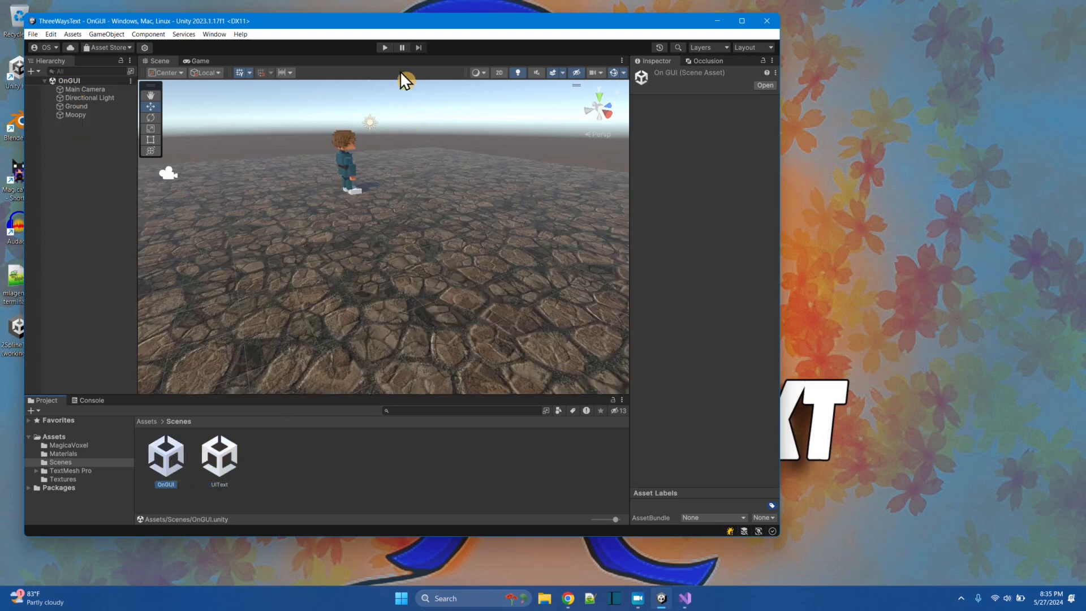
Start Play mode to show the OnGUI caption and red Moopy label over the character.
left_click(385, 47)
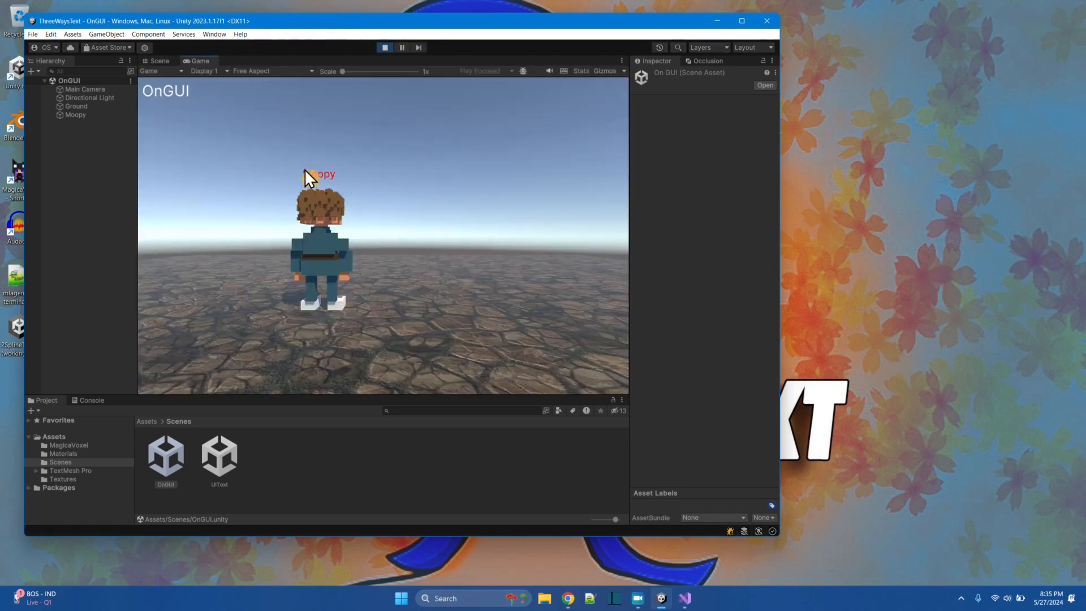
mouse_move(161, 103)
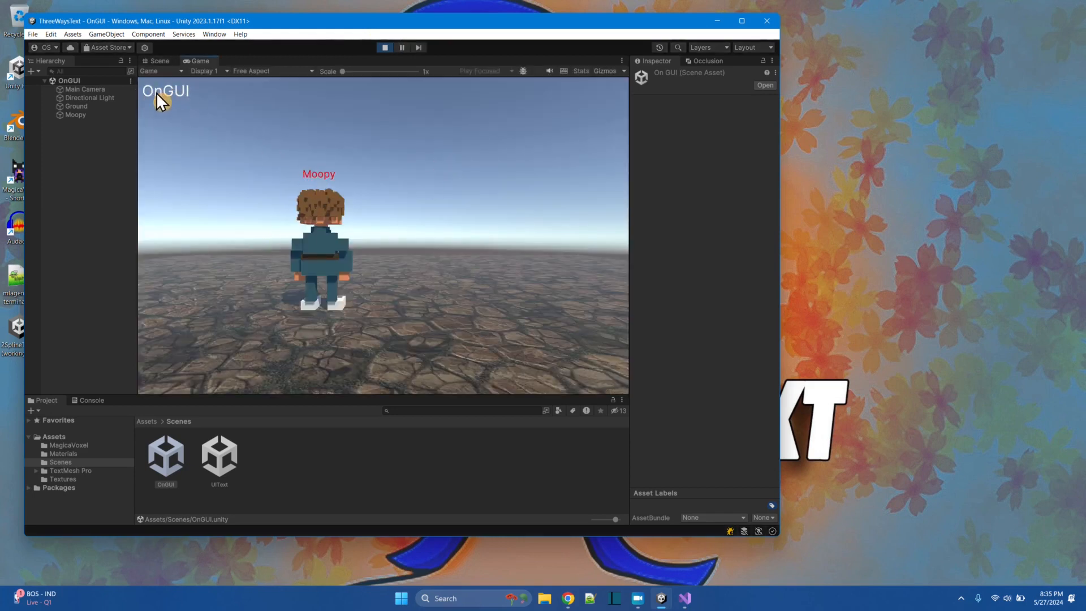
mouse_move(258, 389)
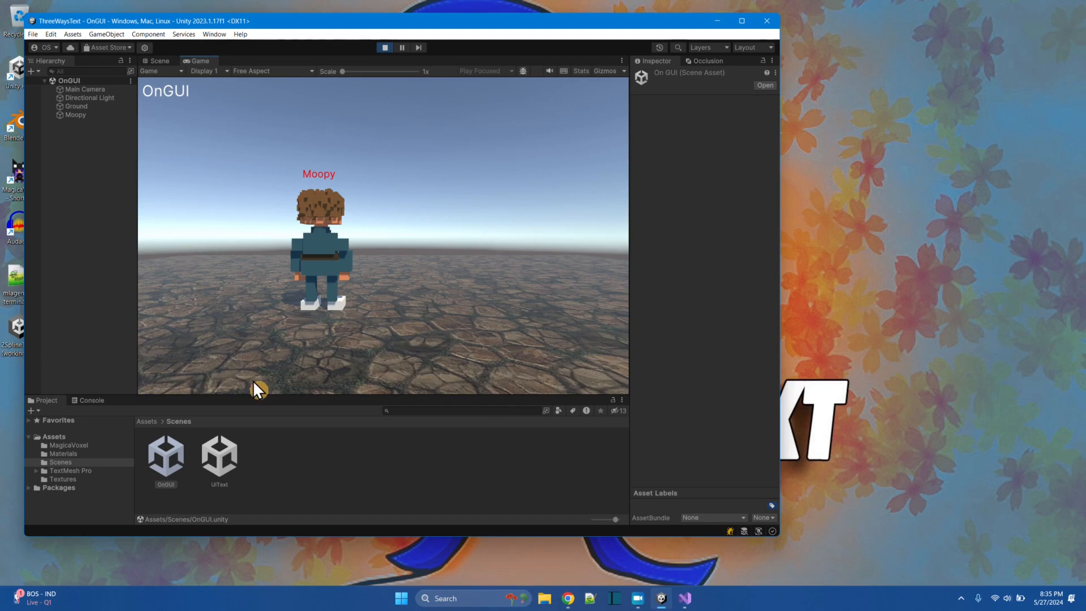
mouse_move(329, 211)
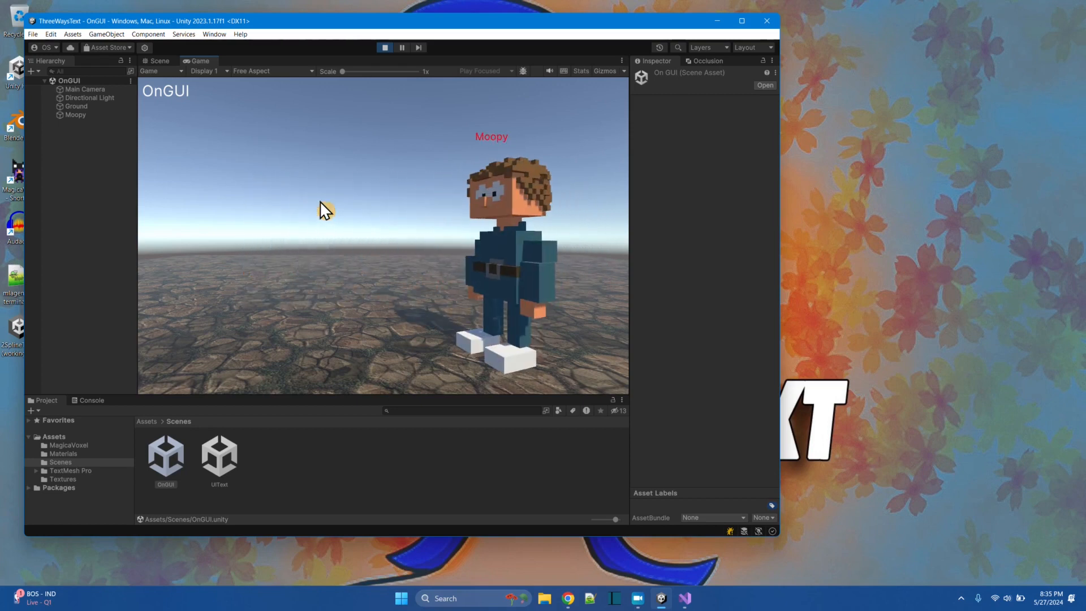
mouse_move(408, 49)
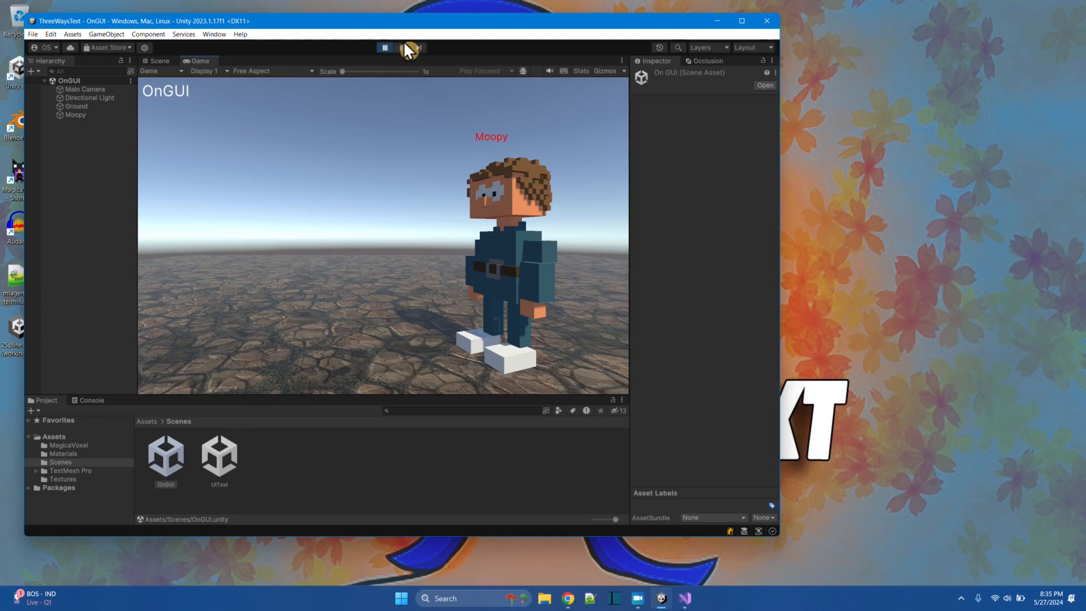
Stop Play, load the UIText scene and run it to show its caption and red Moopy label.
left_click(159, 61)
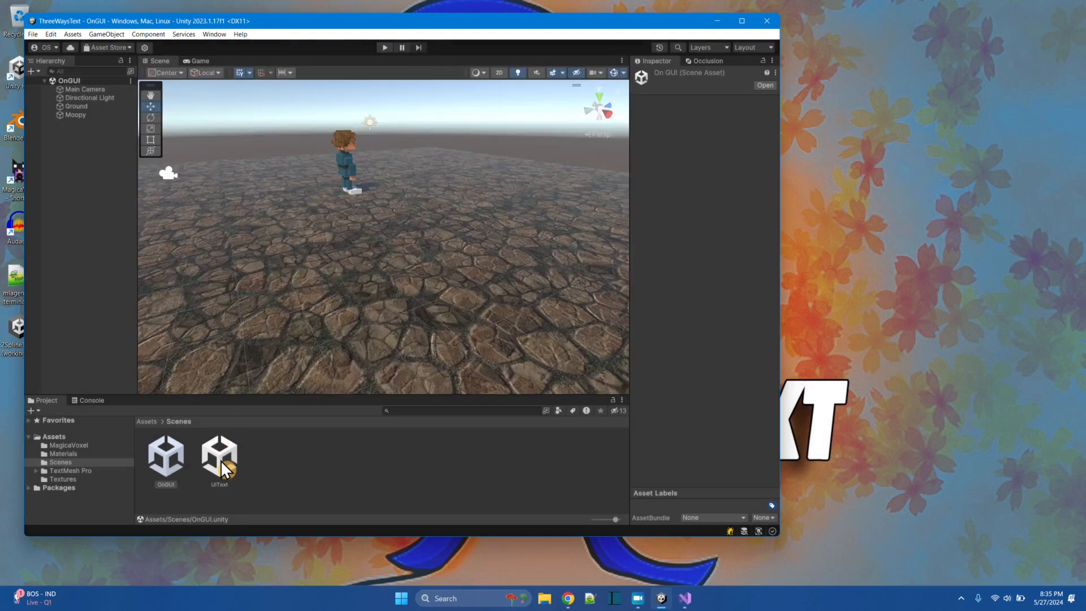
double_click(218, 457)
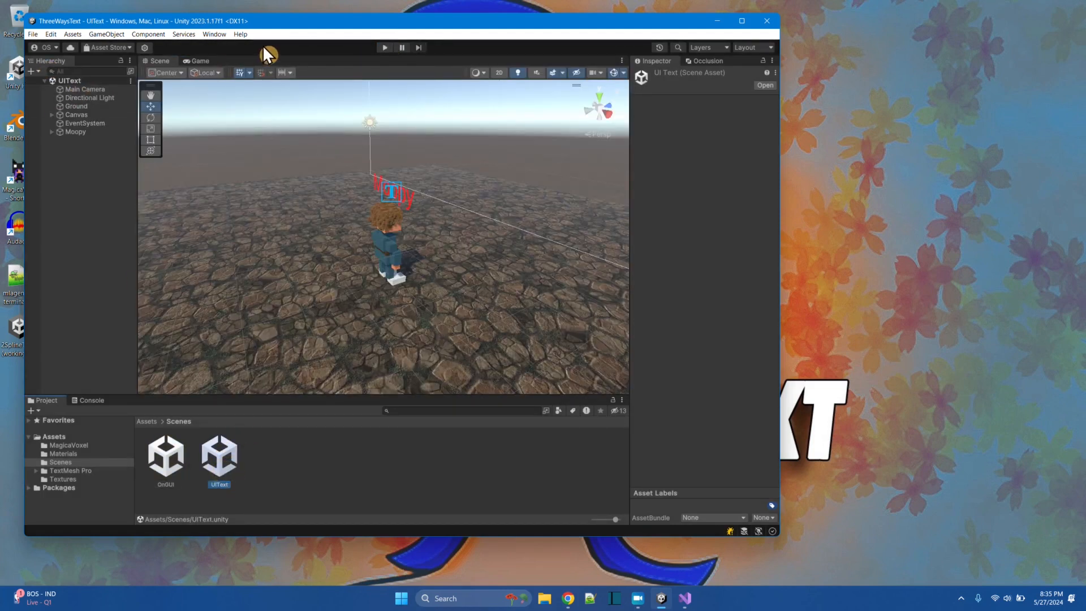
left_click(383, 48)
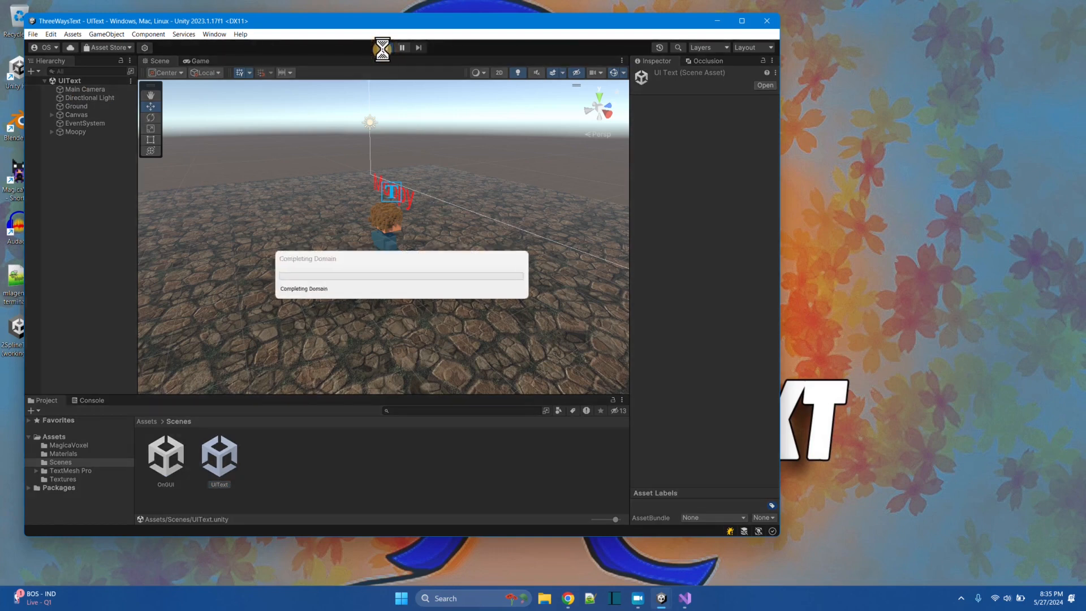
left_click(384, 47)
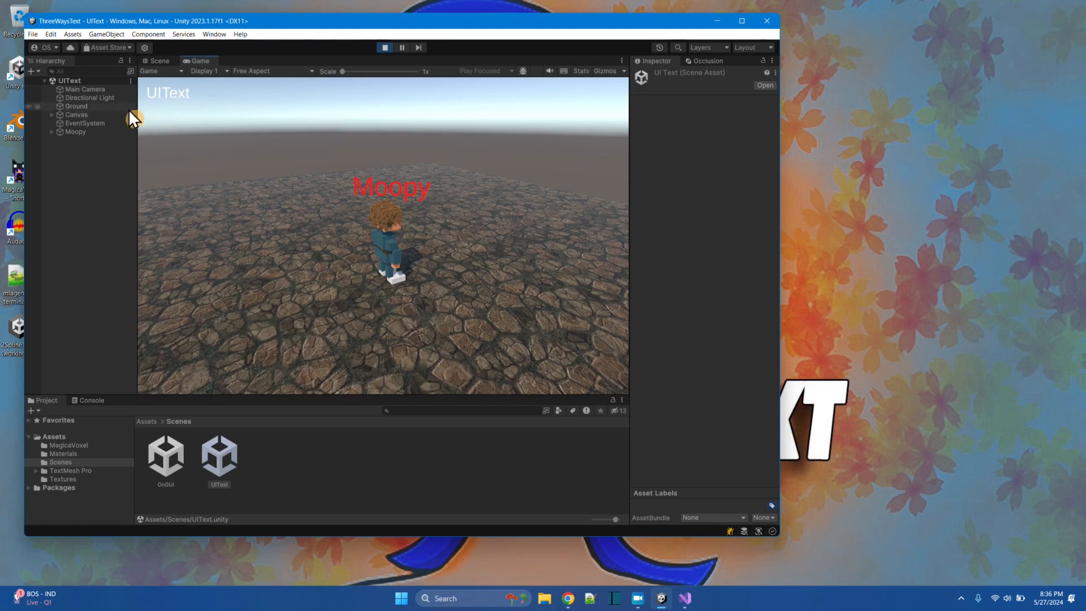
mouse_move(162, 110)
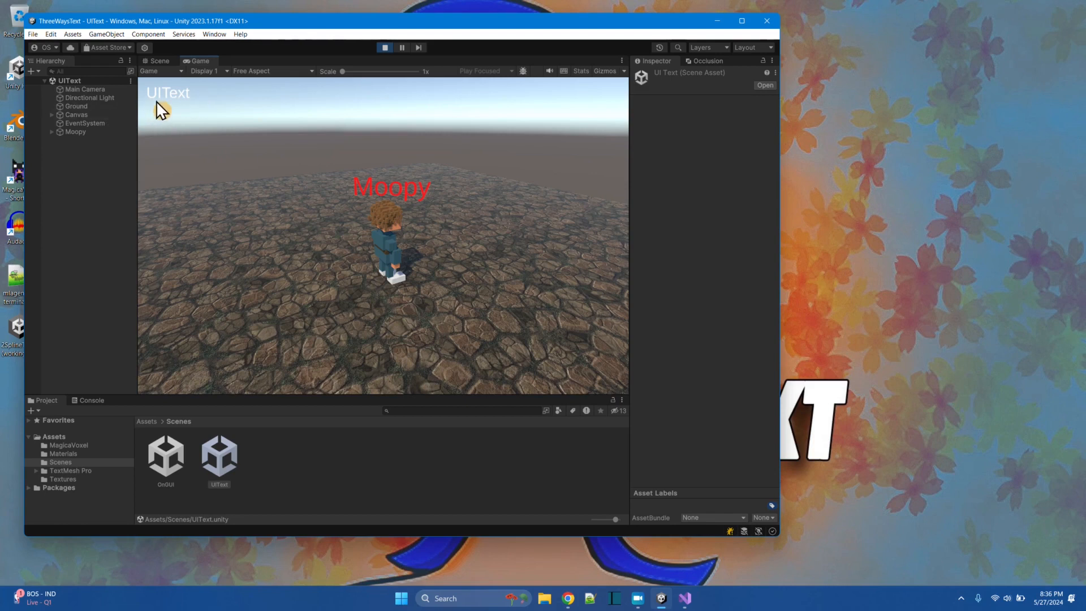
mouse_move(184, 114)
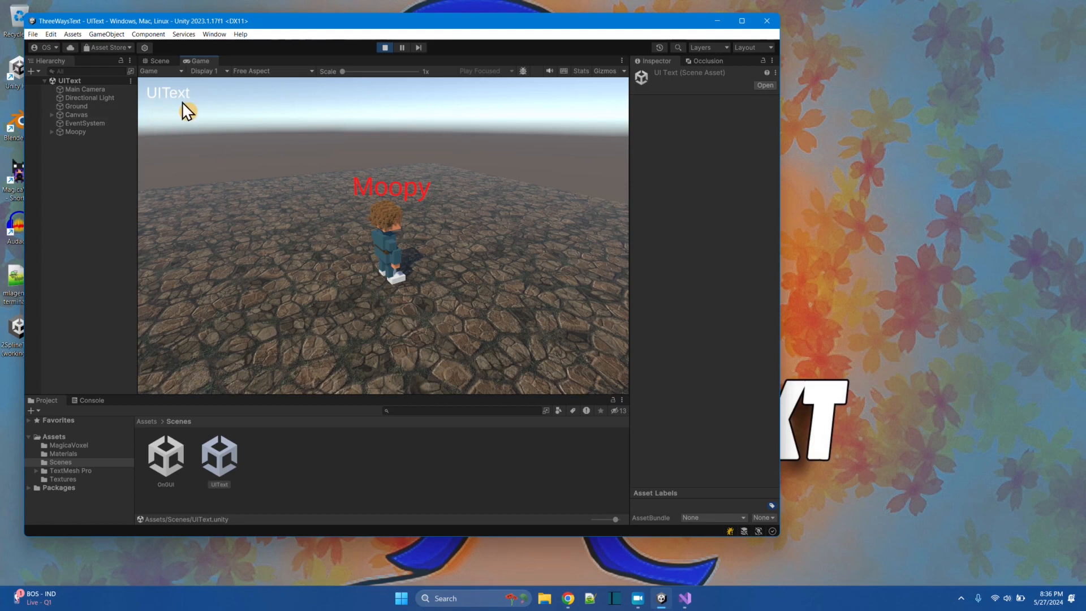
mouse_move(149, 107)
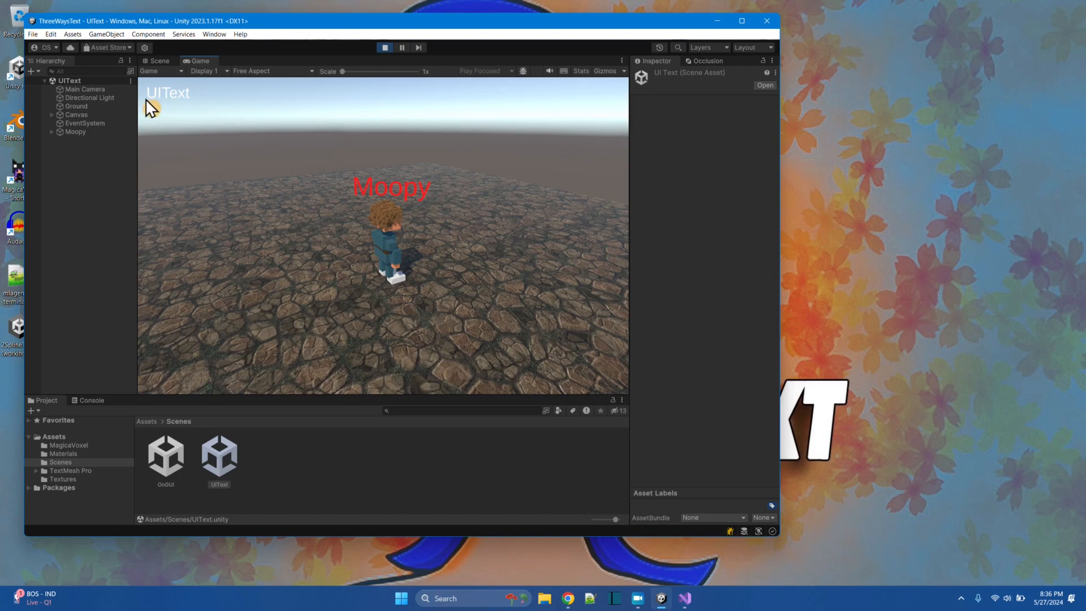
mouse_move(97, 159)
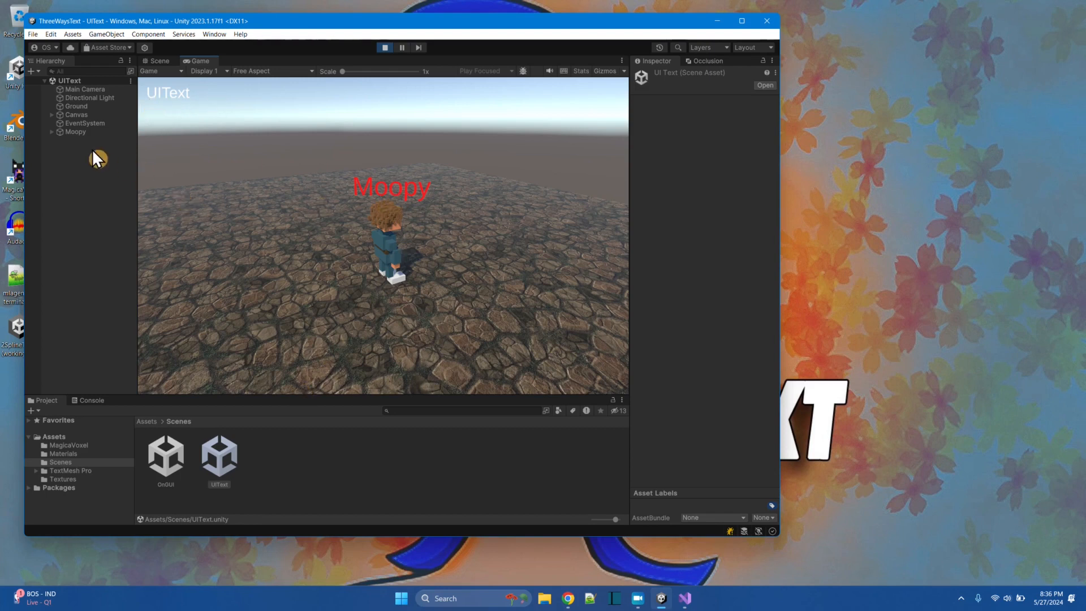
mouse_move(415, 288)
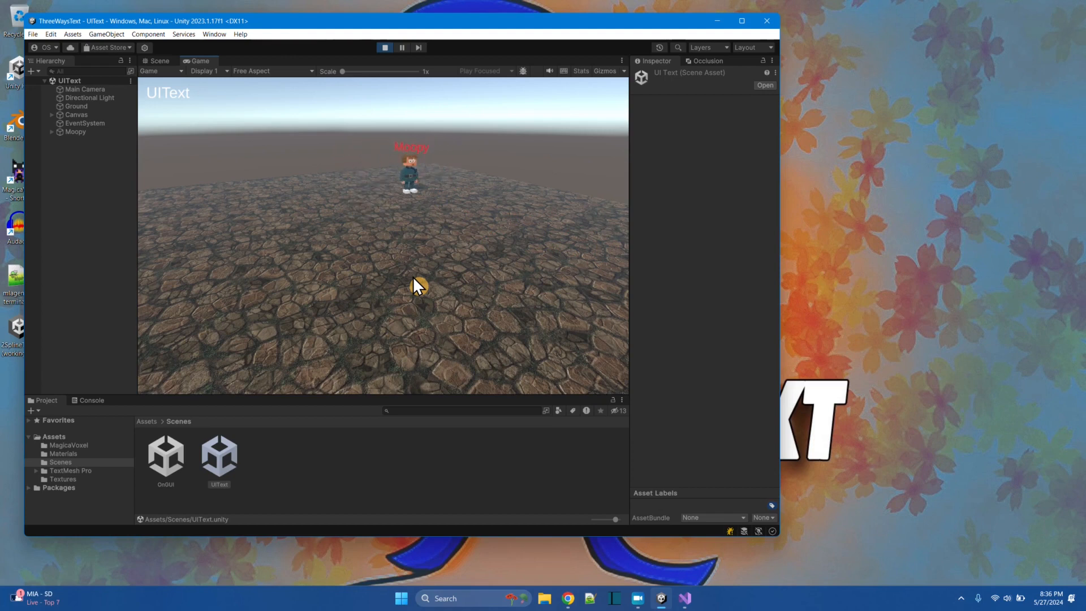
left_click(385, 48)
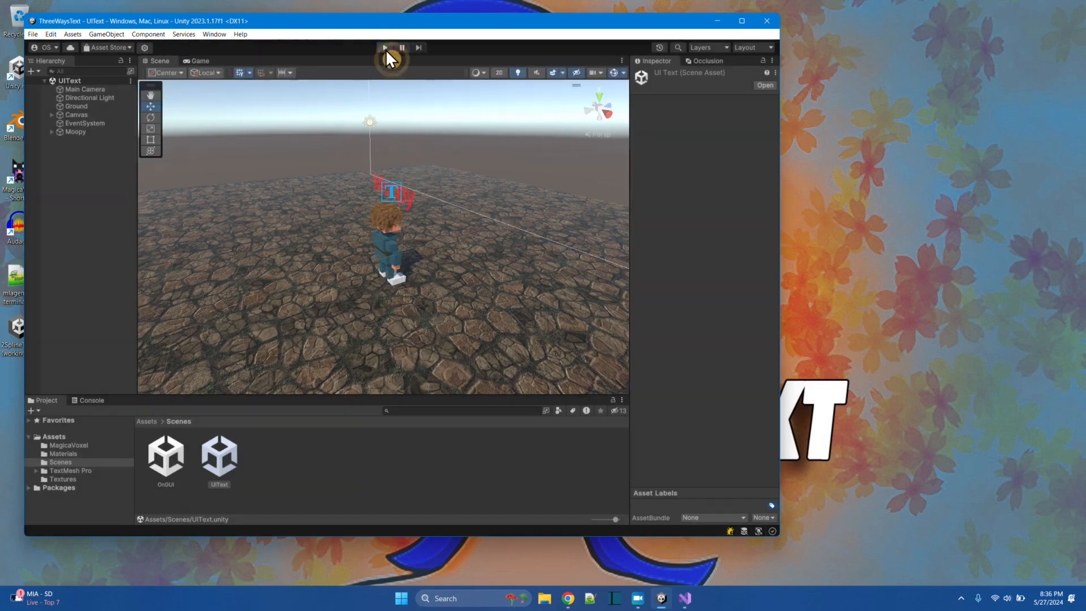
double_click(165, 454)
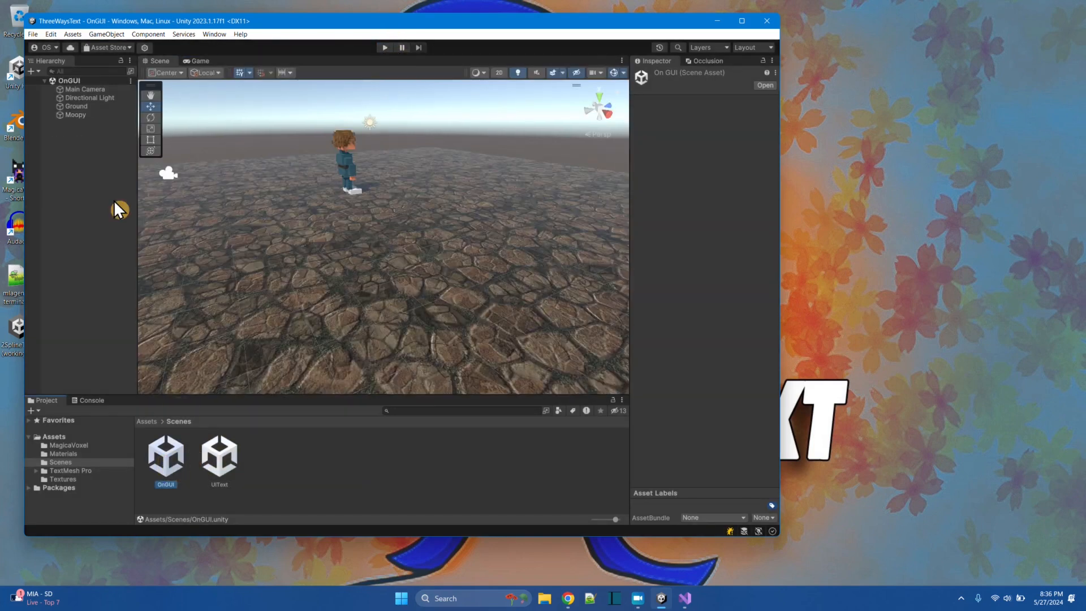
left_click(74, 116)
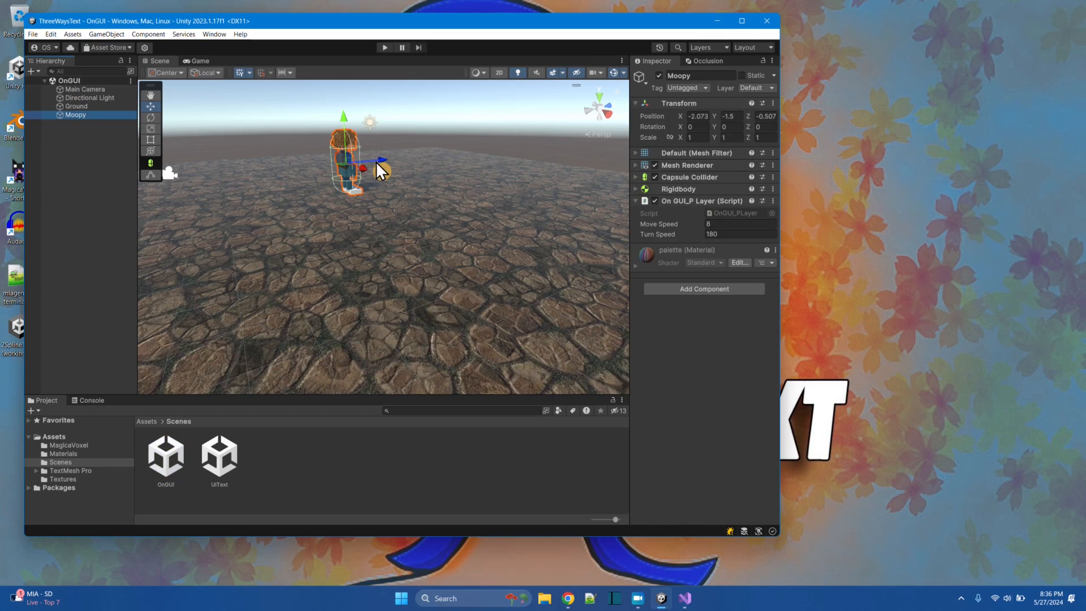
mouse_move(731, 221)
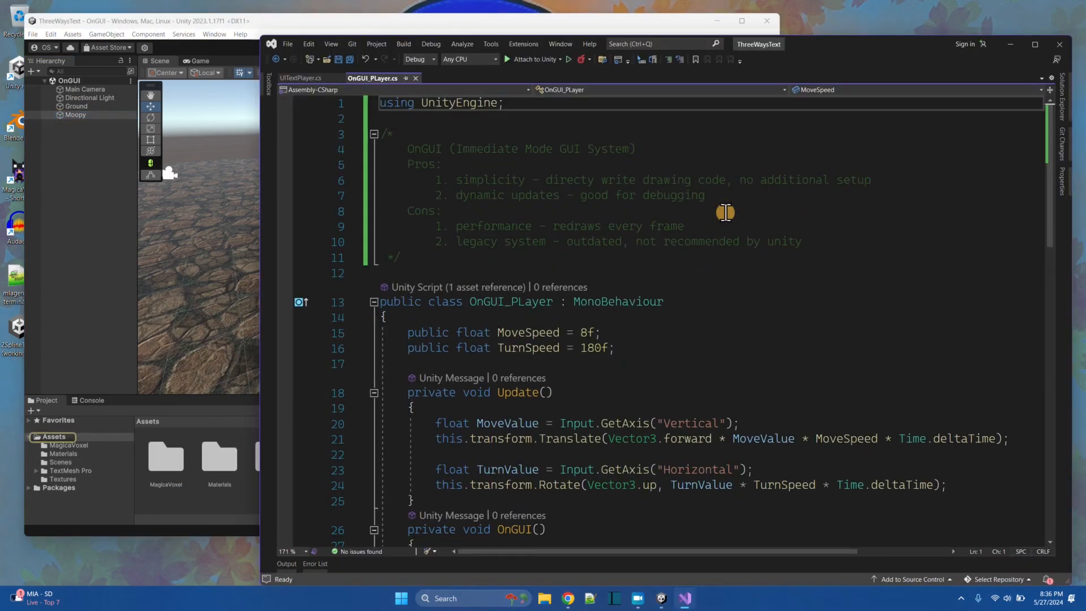
mouse_move(405, 146)
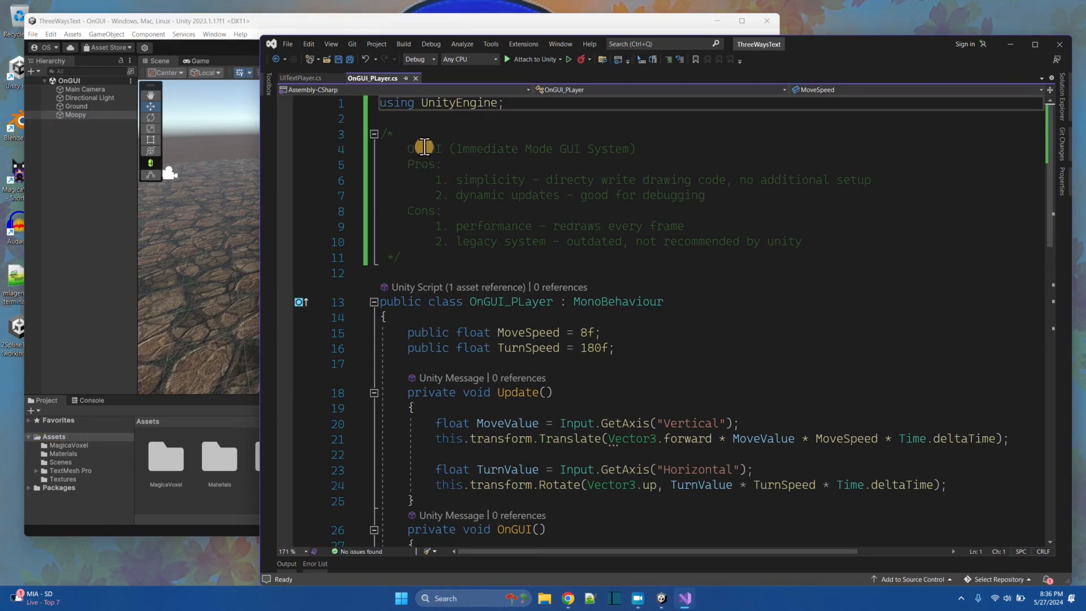
scroll("down", 3)
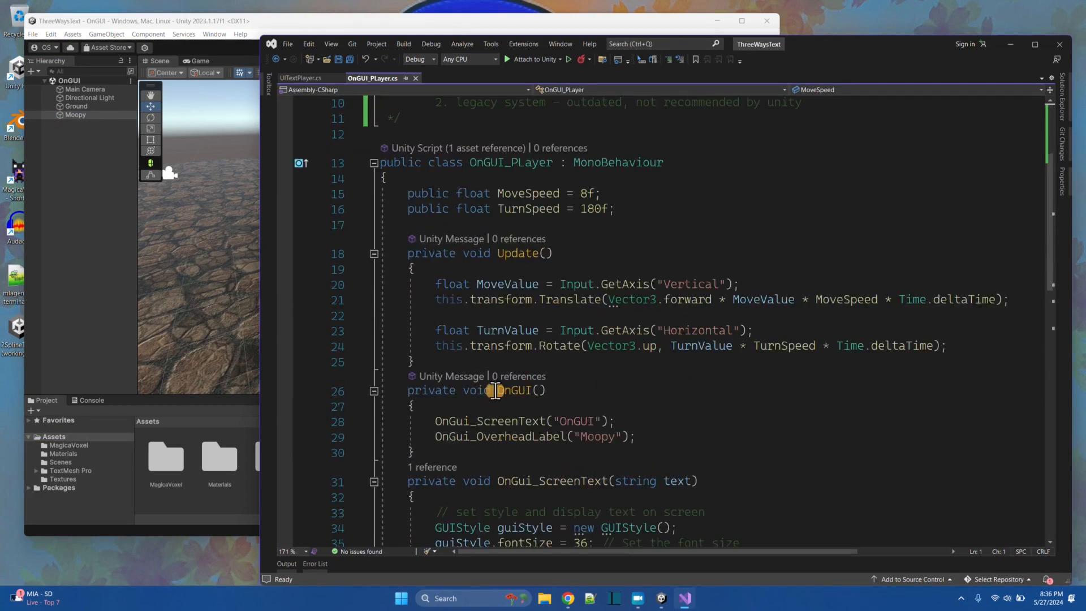
scroll("up", 3)
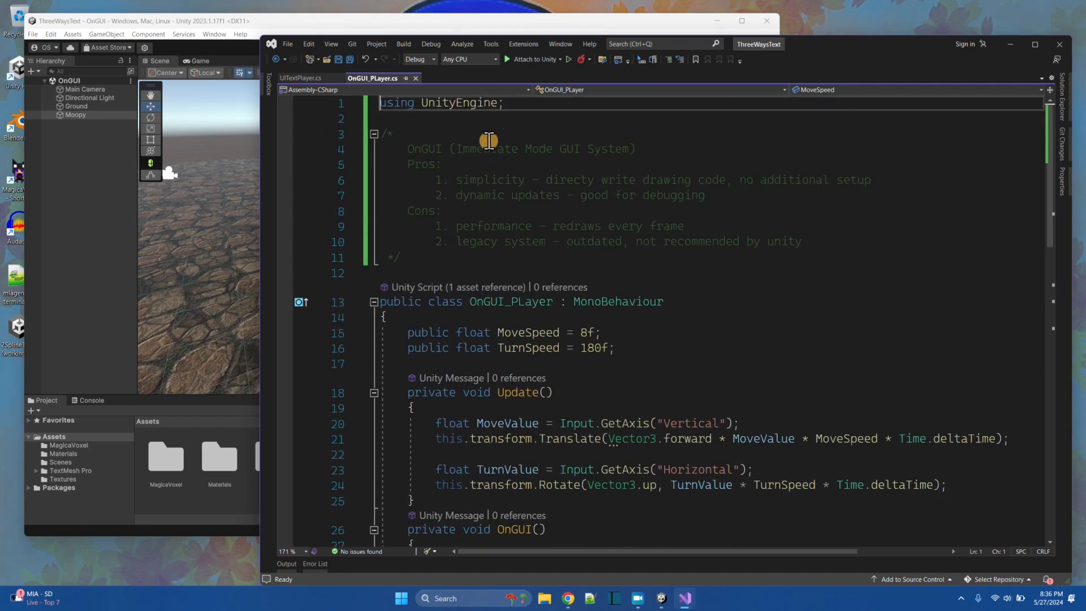
mouse_move(599, 153)
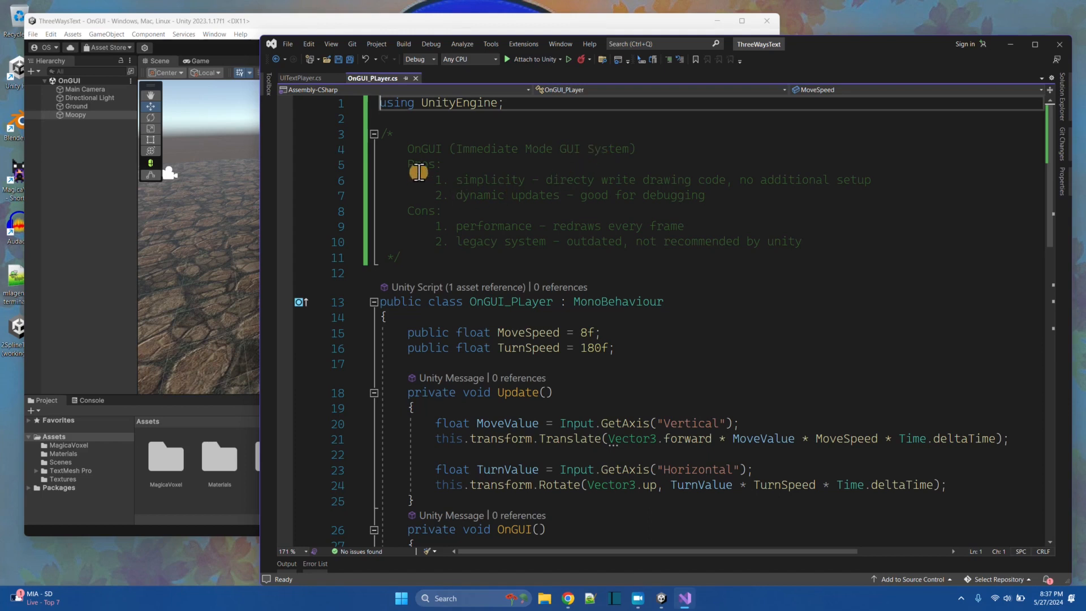
mouse_move(547, 195)
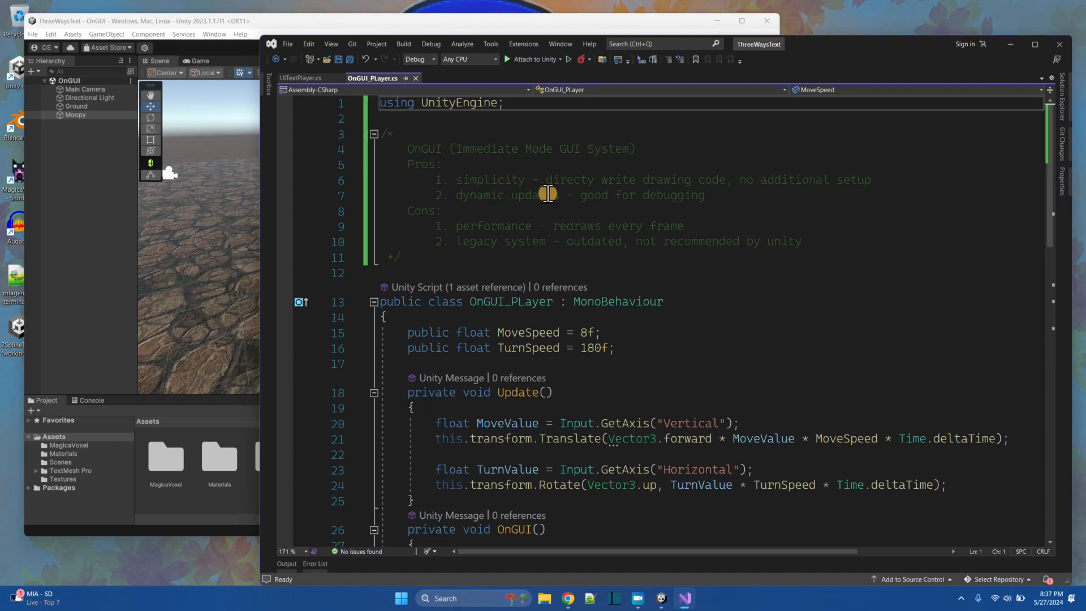
mouse_move(779, 166)
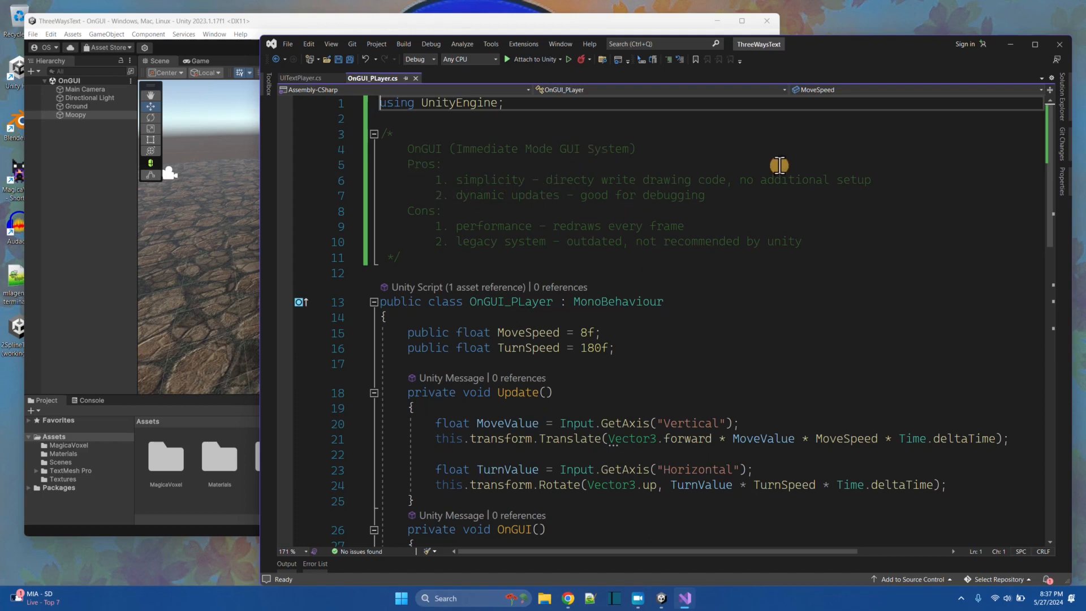
mouse_move(427, 170)
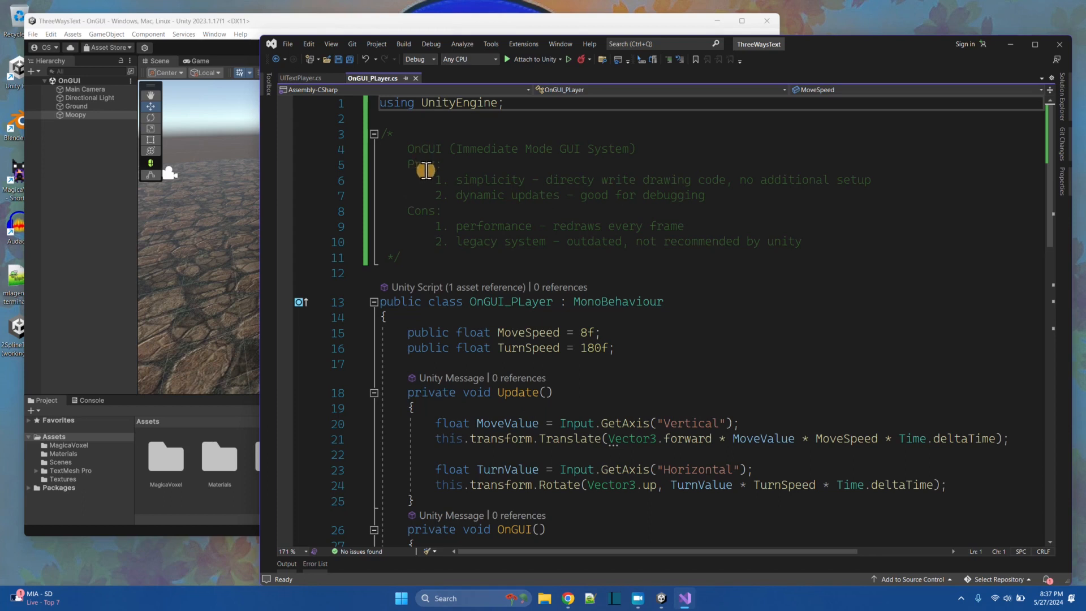
mouse_move(637, 191)
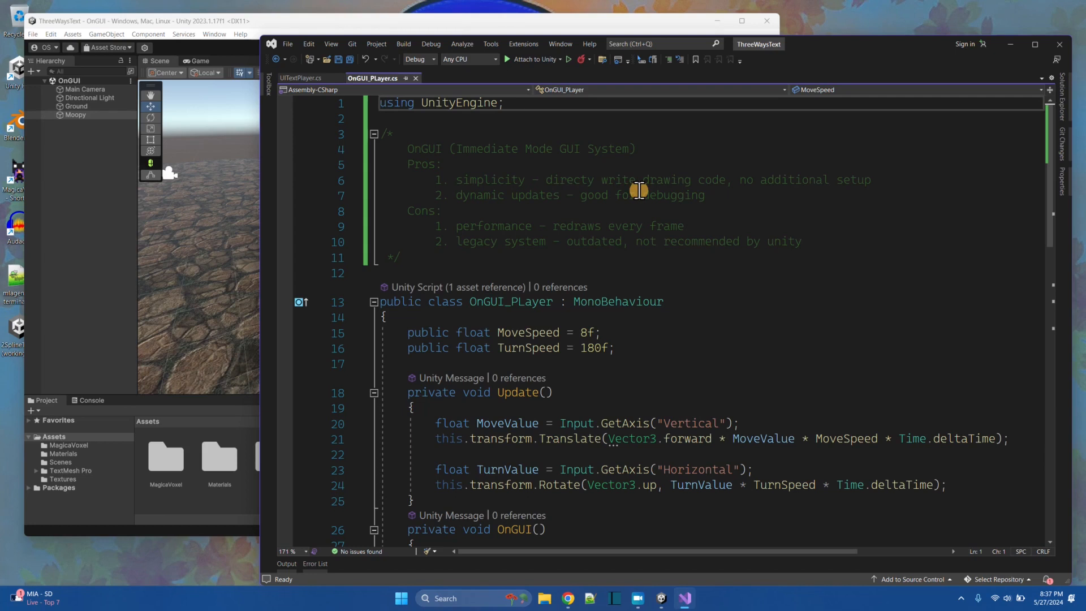
mouse_move(497, 210)
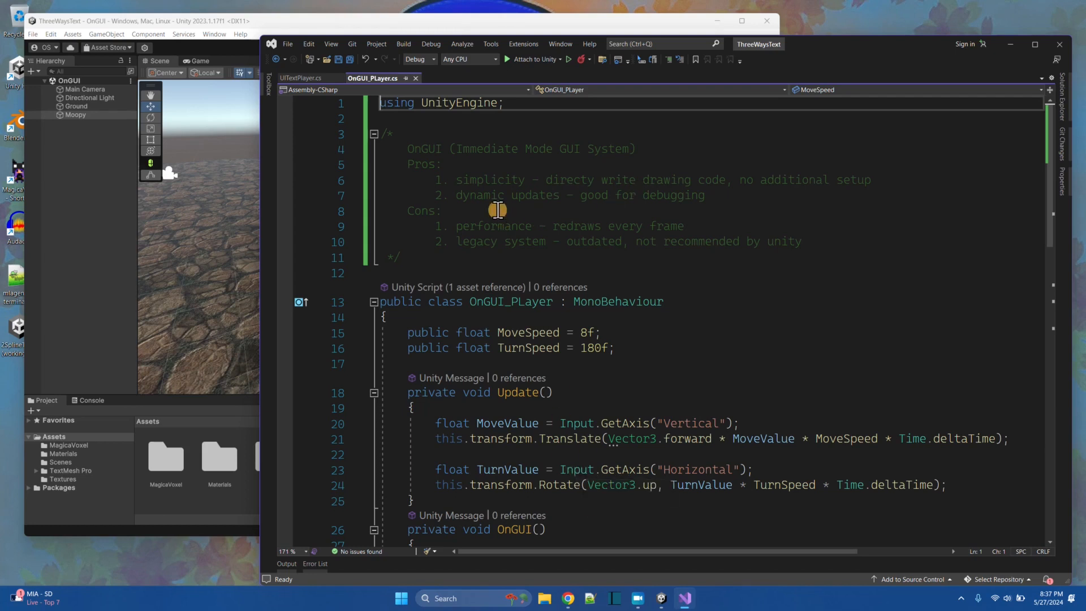
scroll("down", 3)
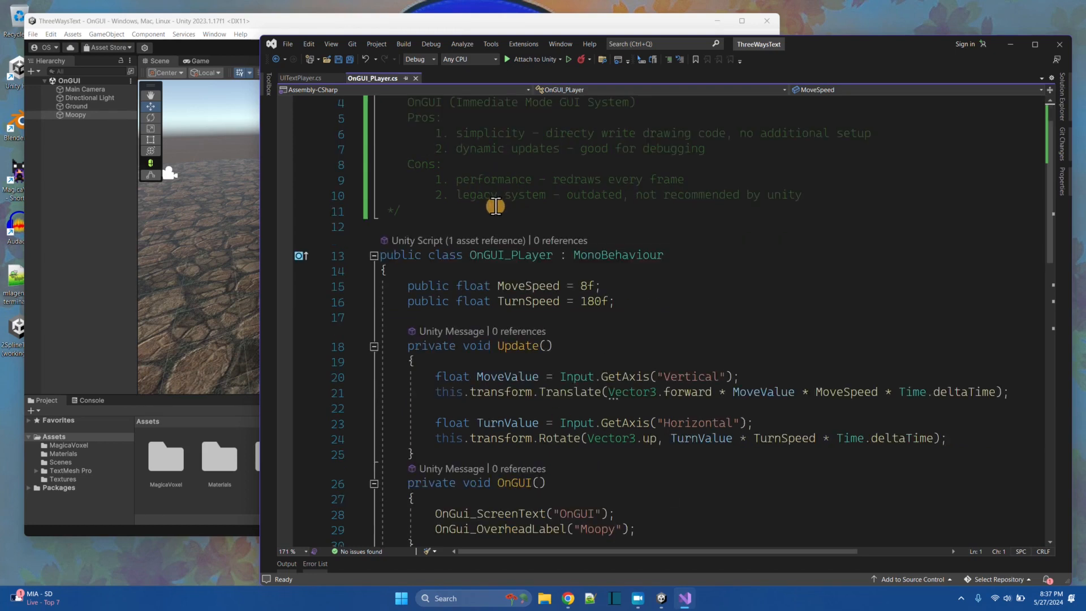
scroll("up", 3)
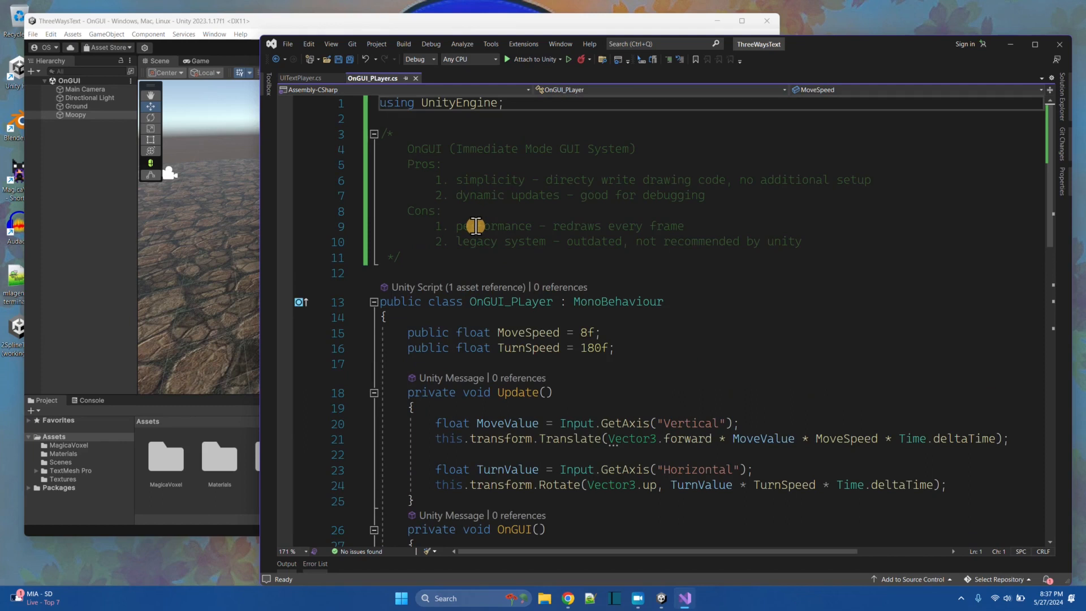
mouse_move(470, 234)
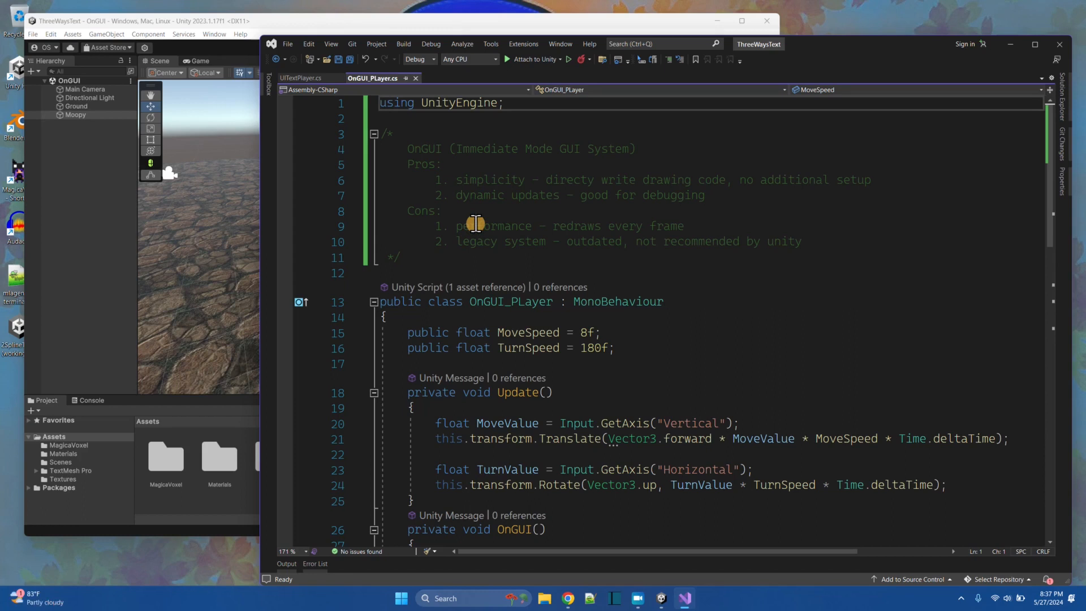
mouse_move(585, 226)
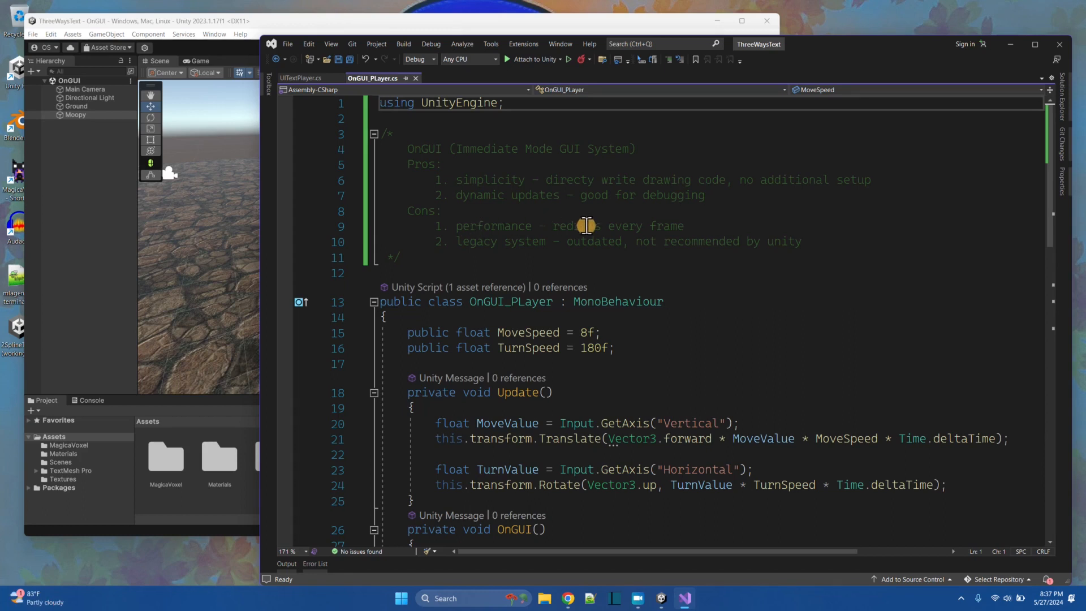
mouse_move(474, 242)
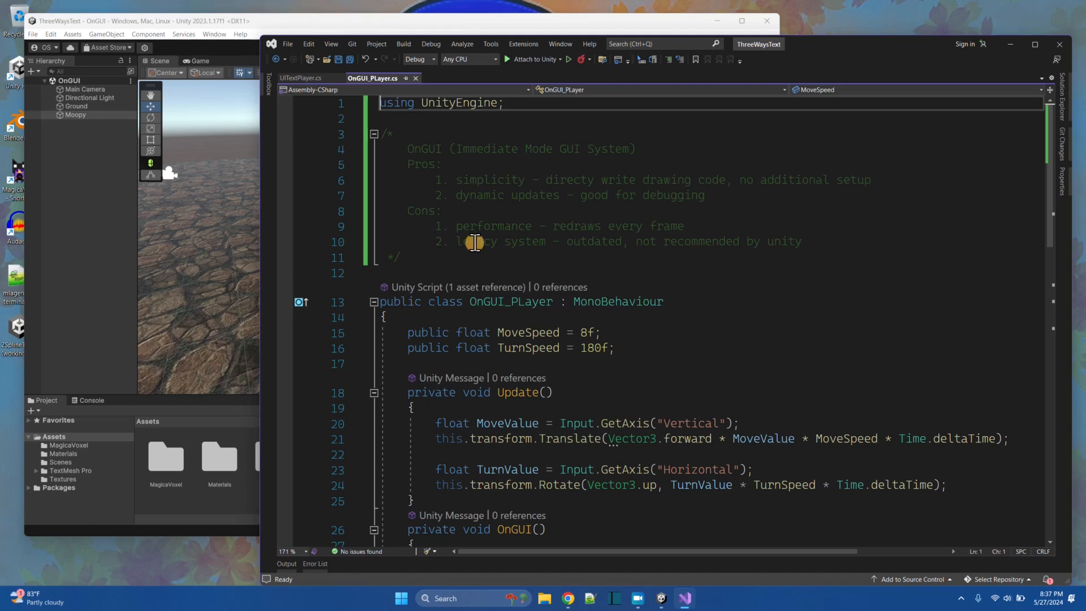
mouse_move(712, 225)
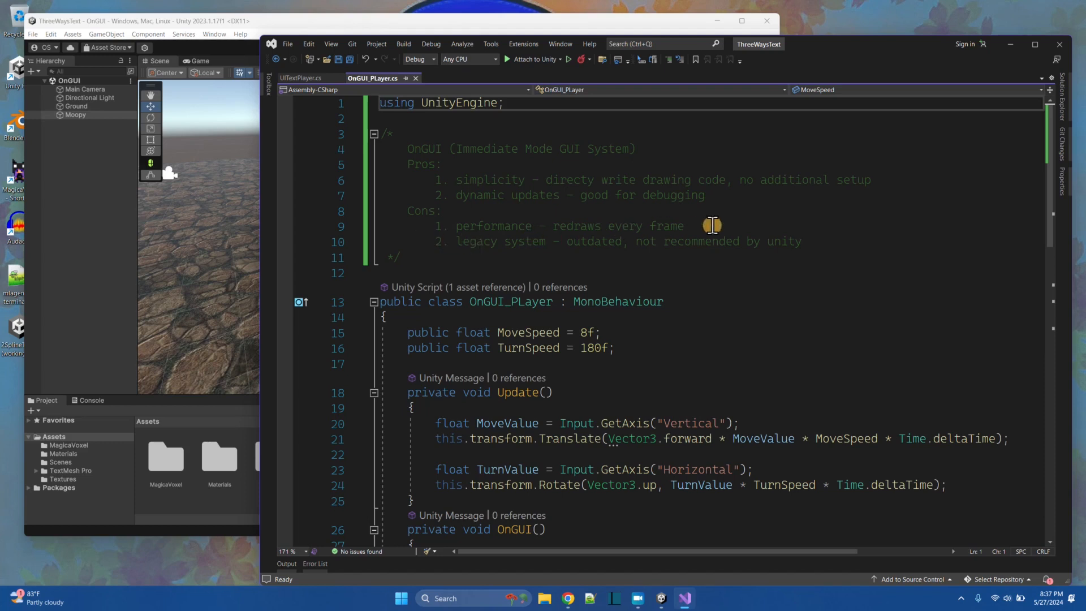
mouse_move(792, 237)
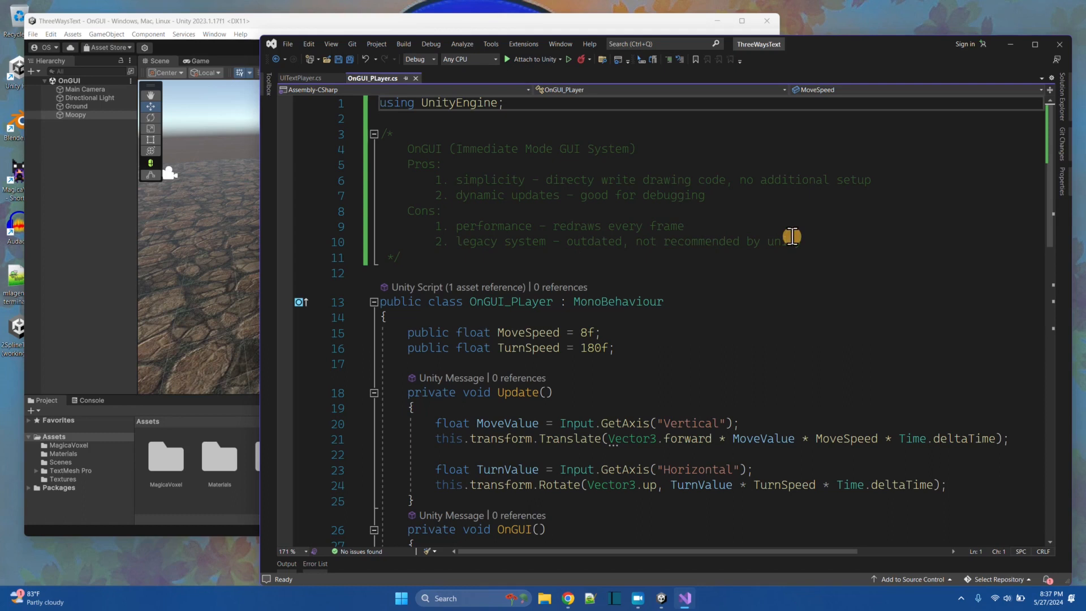
scroll("down", 3)
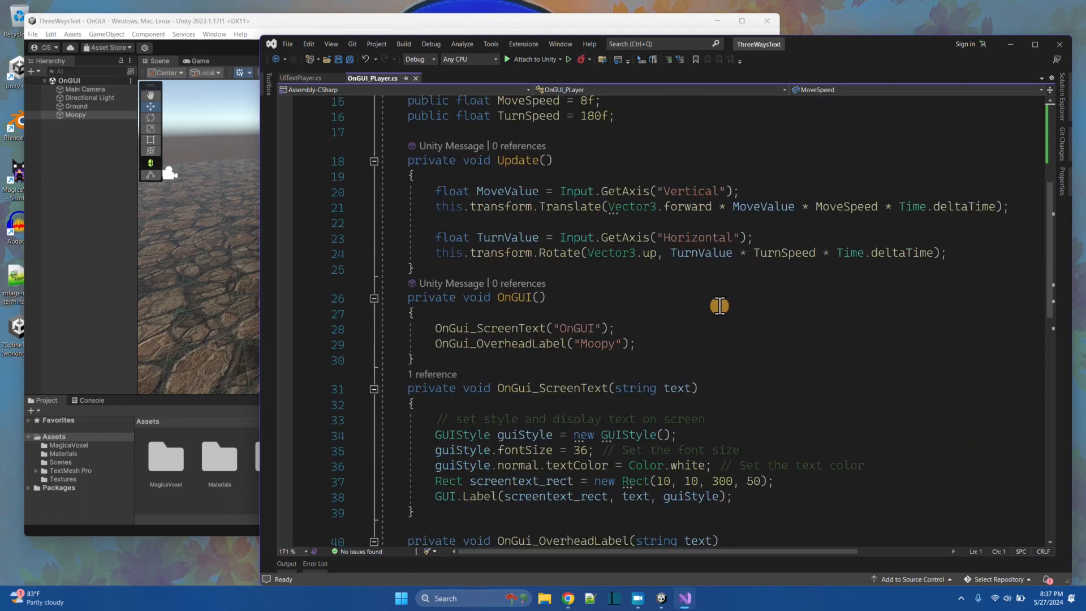
scroll("up", 3)
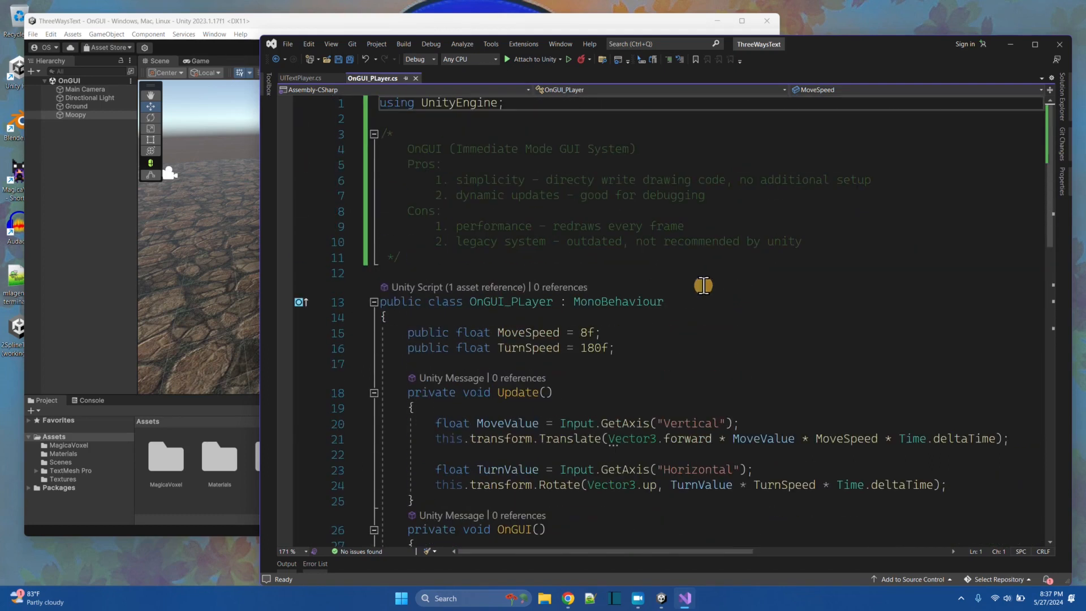
scroll("down", 3)
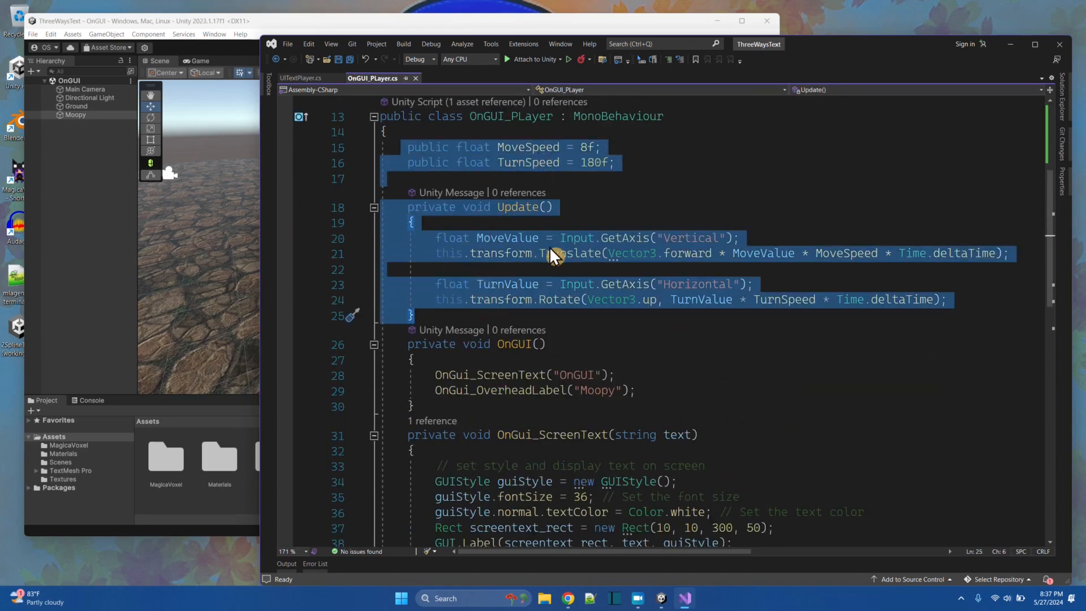
mouse_move(647, 245)
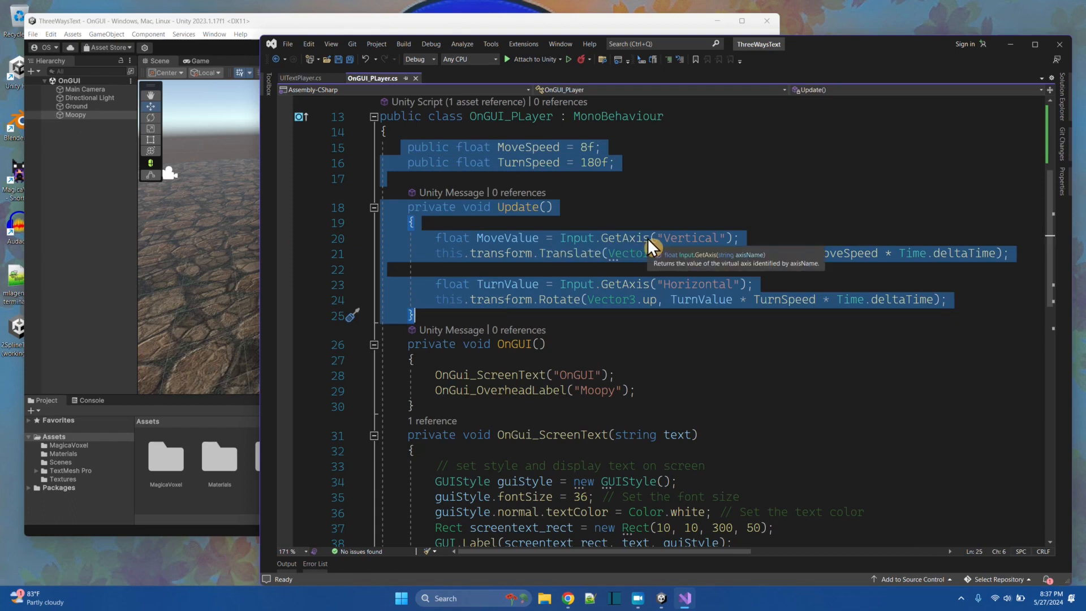
mouse_move(641, 329)
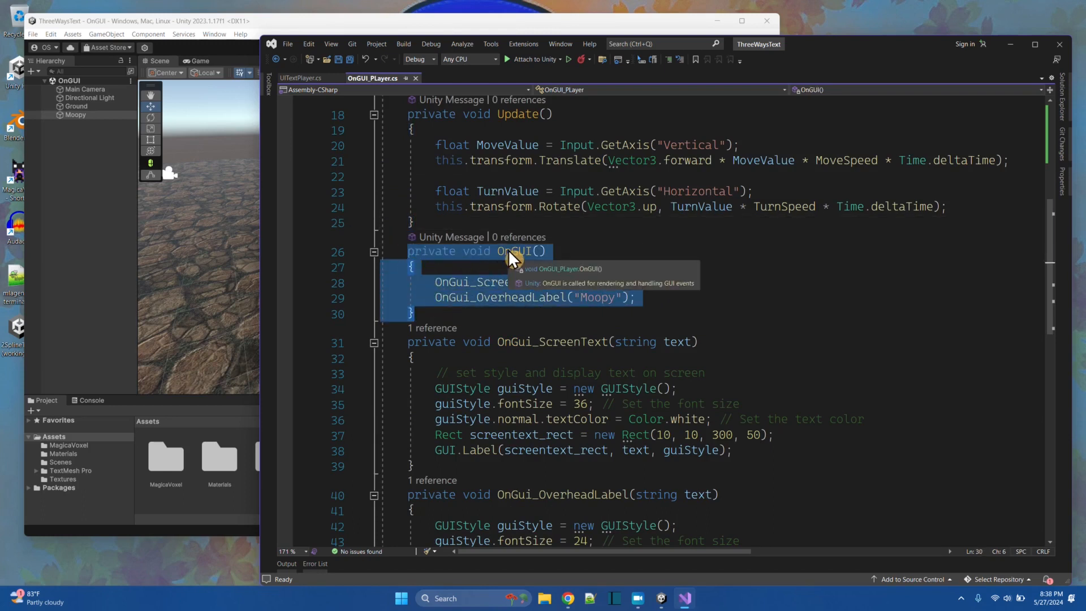
left_click(568, 313)
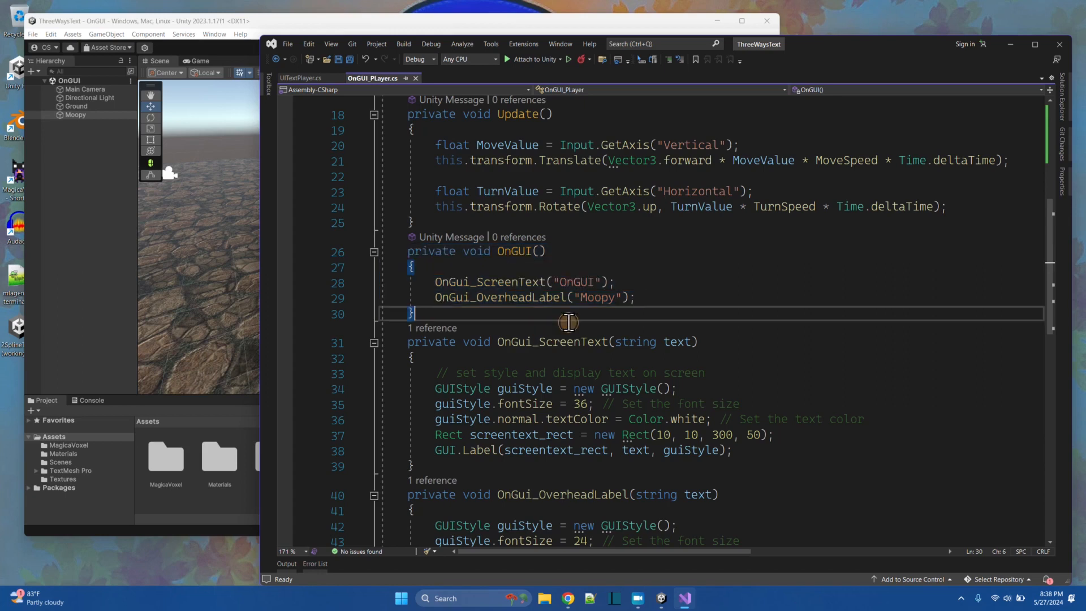
mouse_move(525, 289)
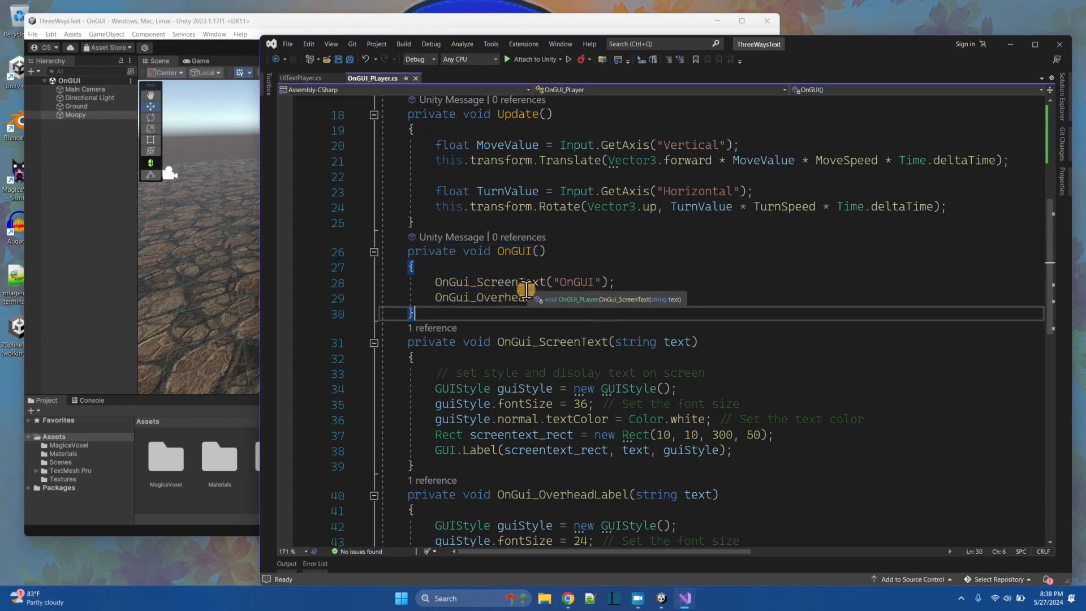
double_click(490, 281)
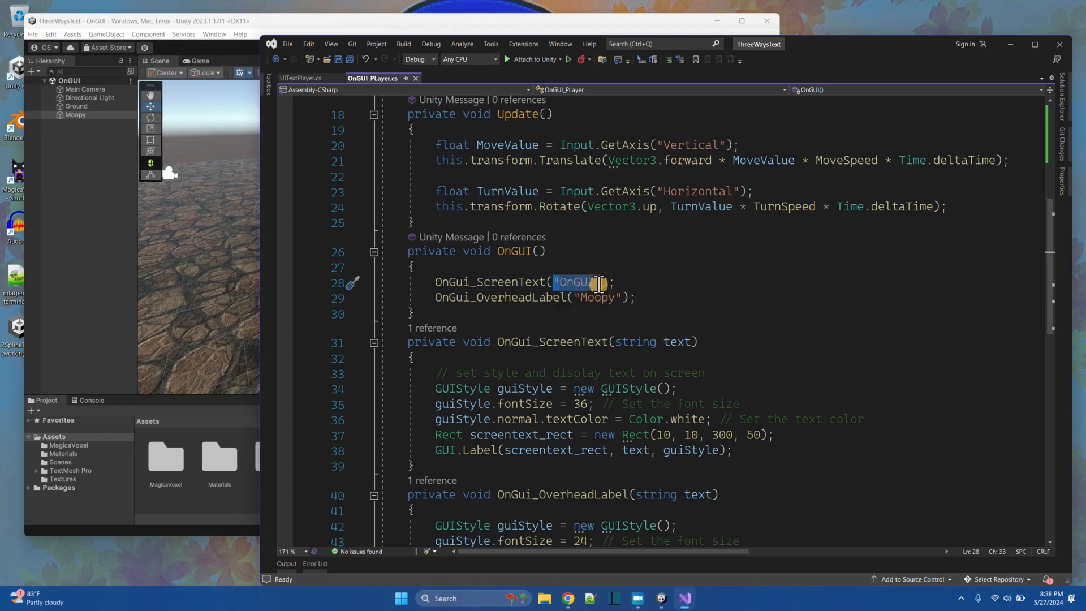
scroll("down", 3)
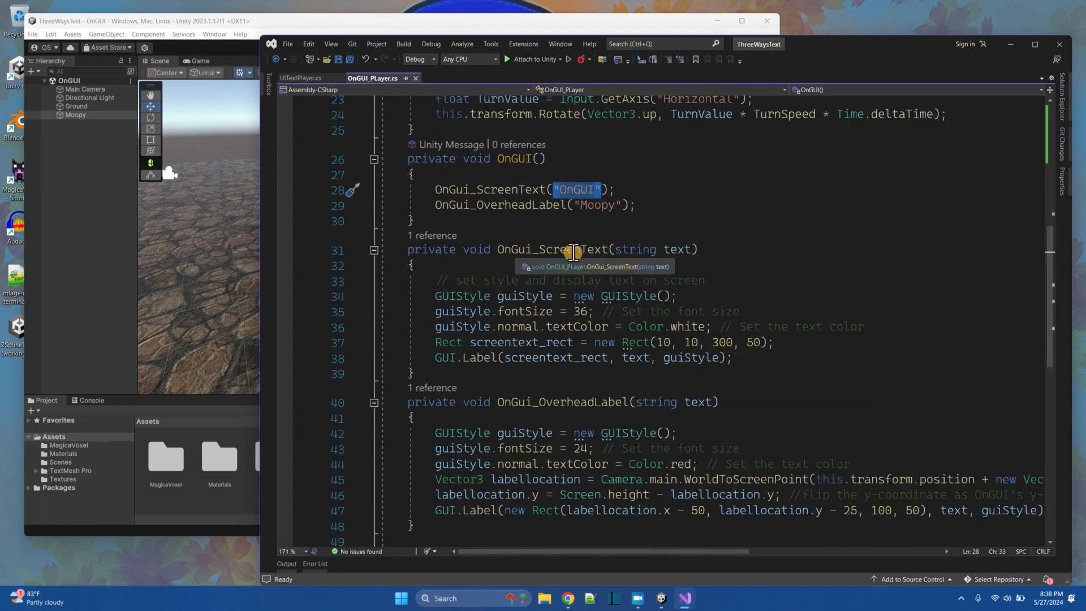
left_click(434, 295)
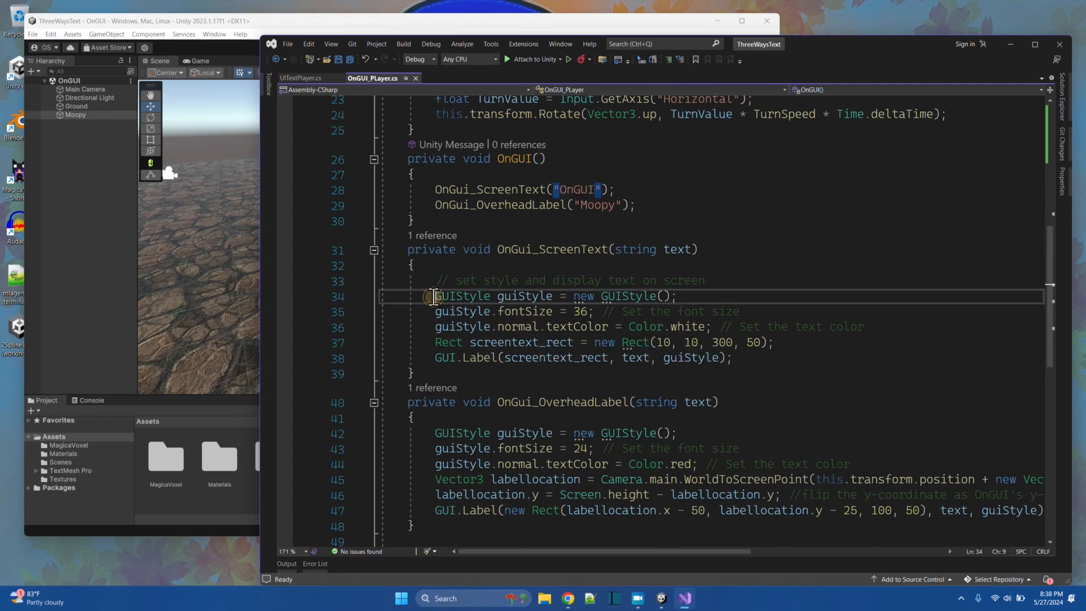
double_click(463, 296)
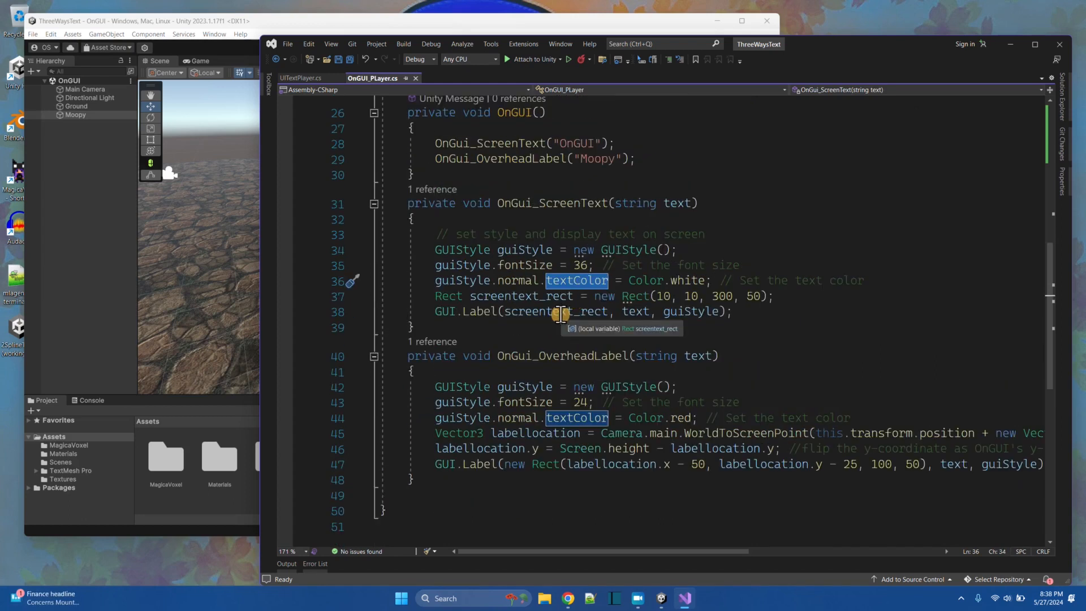
mouse_move(578, 290)
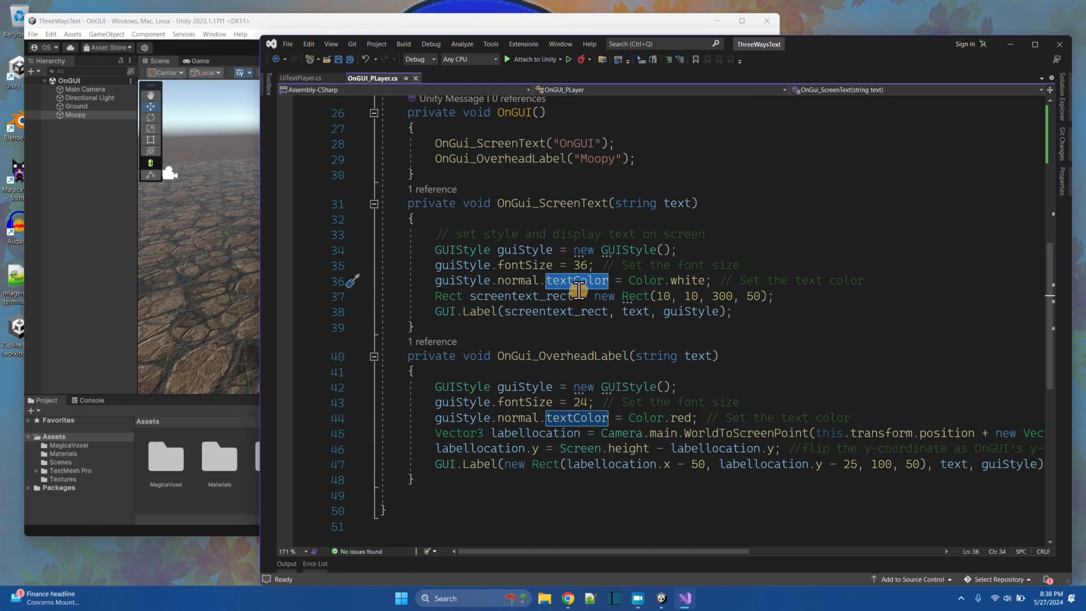
mouse_move(505, 211)
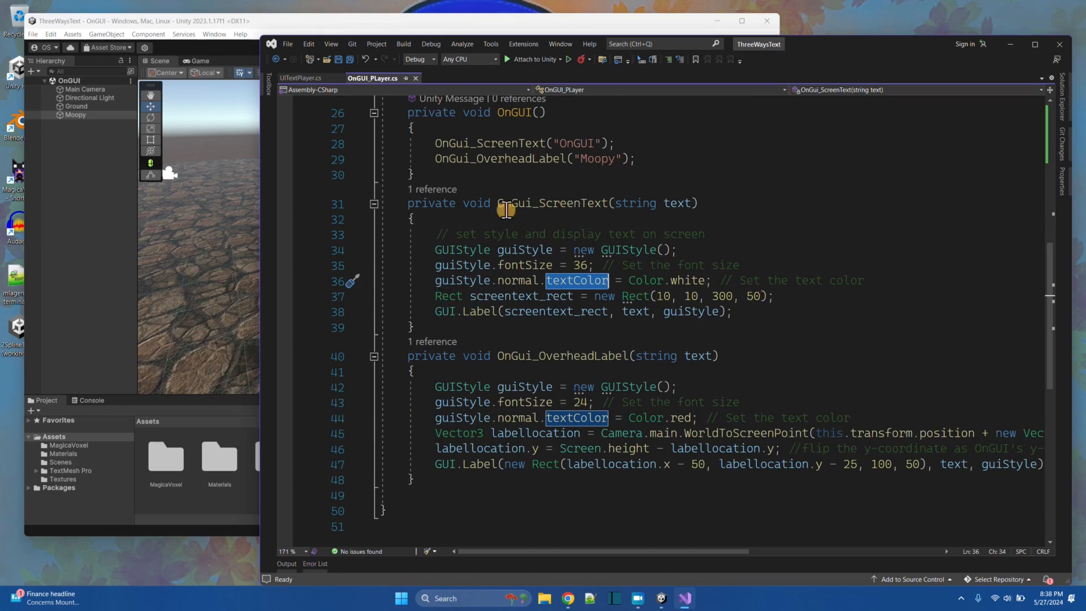
mouse_move(215, 102)
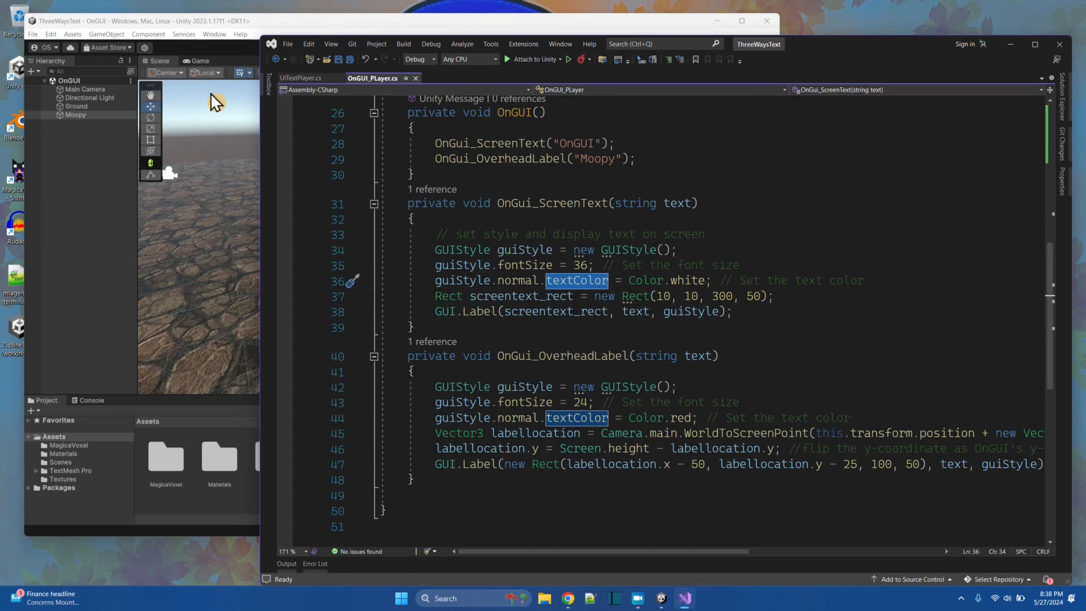
mouse_move(175, 90)
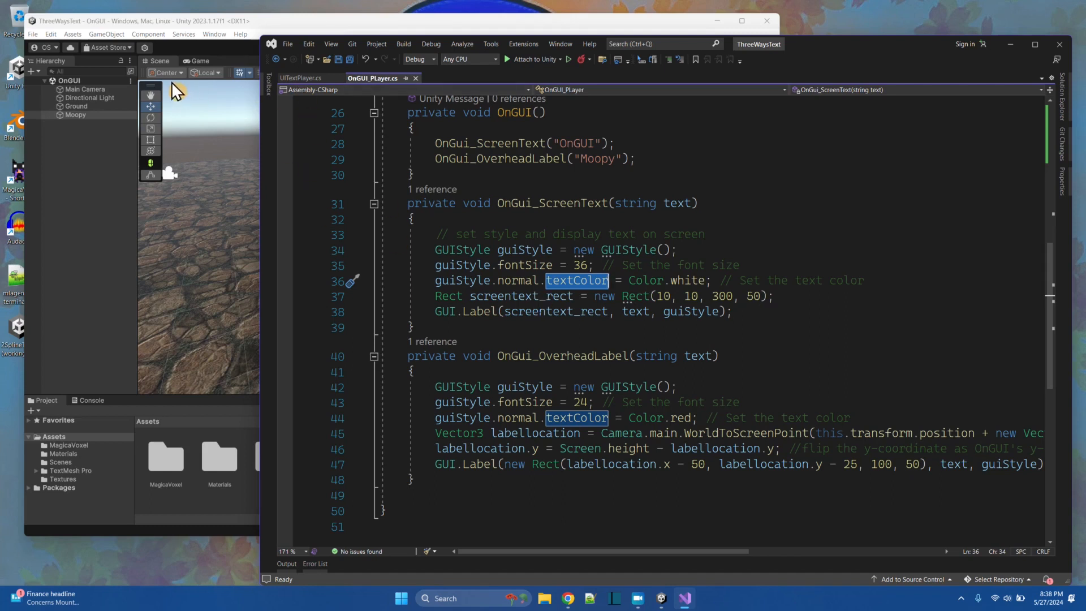
mouse_move(548, 326)
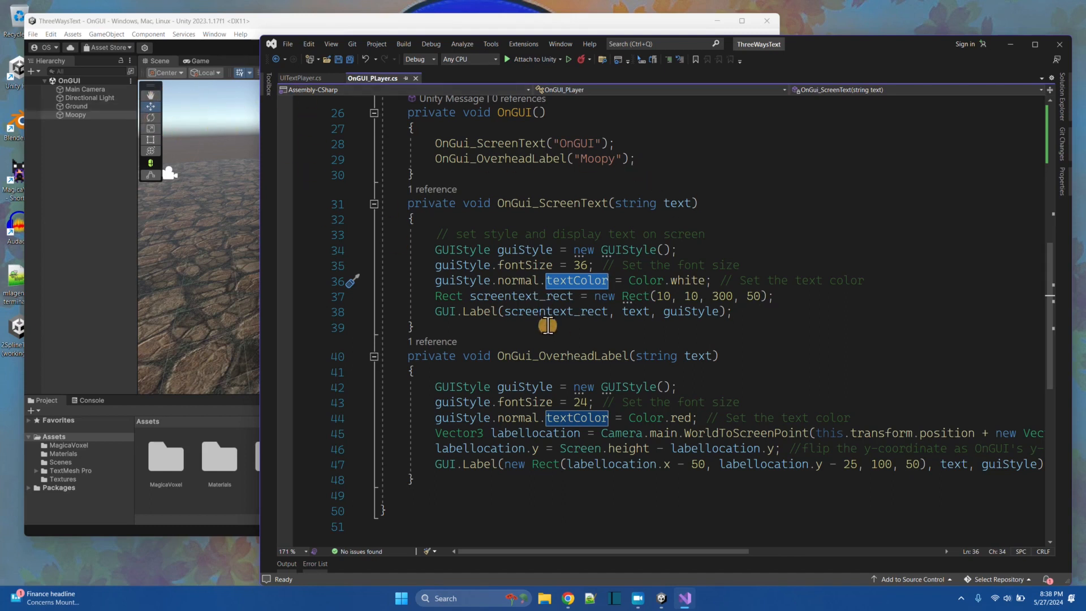
mouse_move(509, 311)
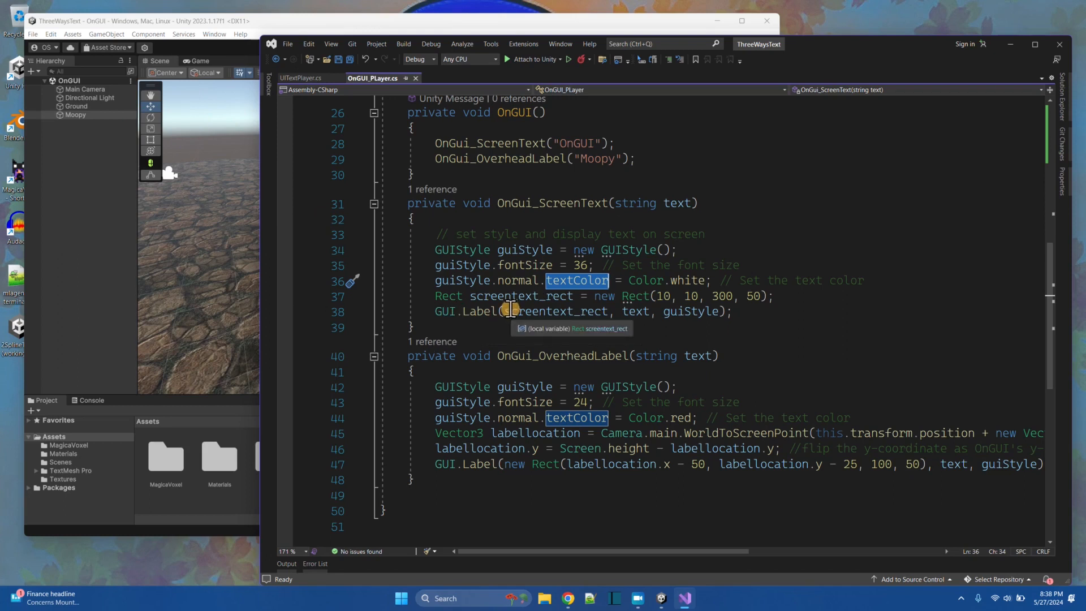
mouse_move(533, 311)
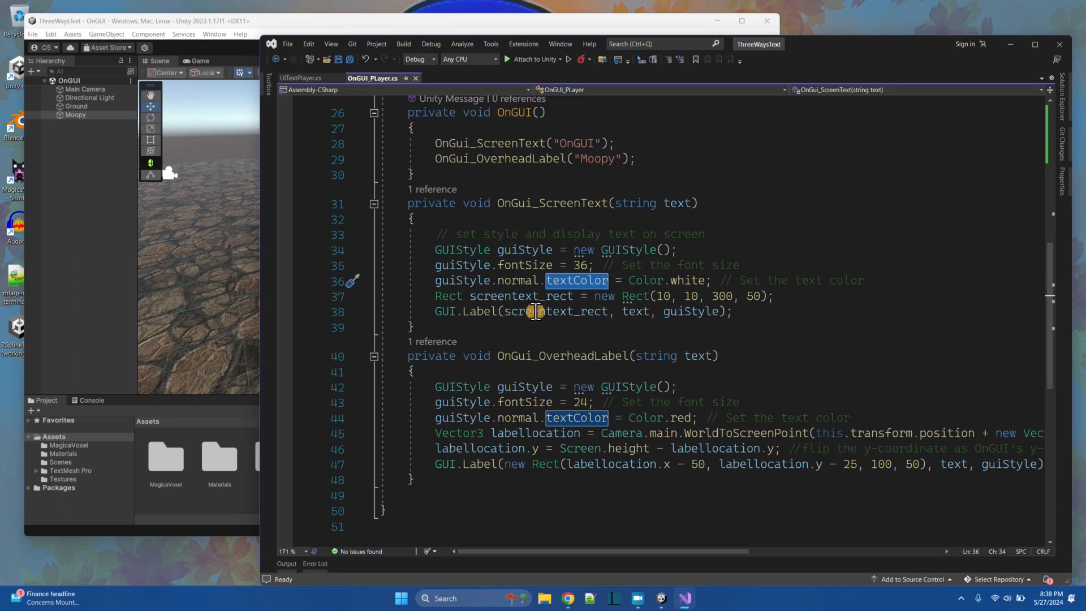
mouse_move(187, 116)
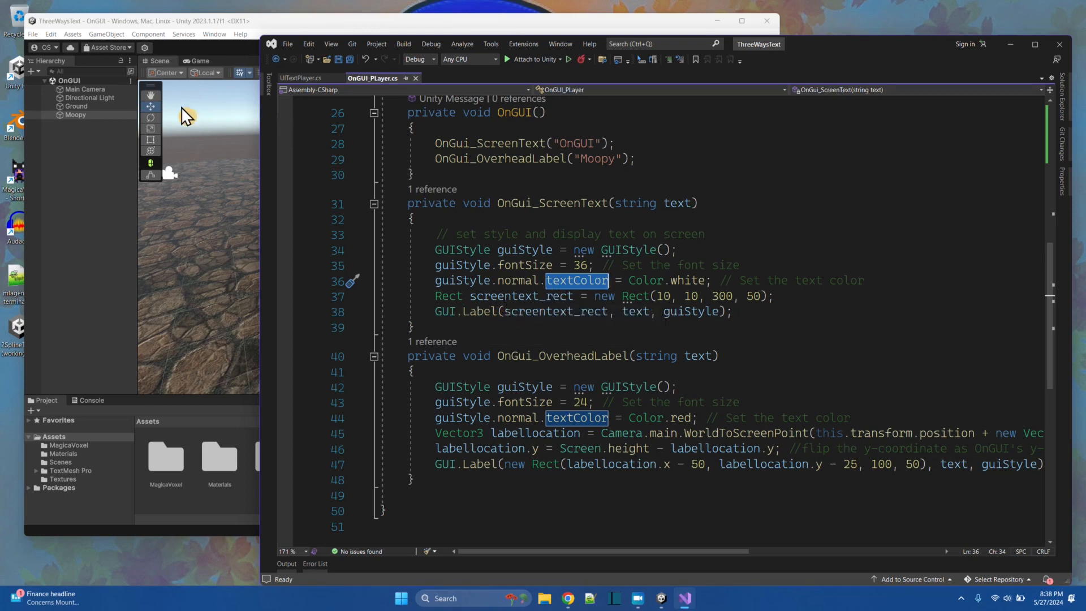
mouse_move(693, 311)
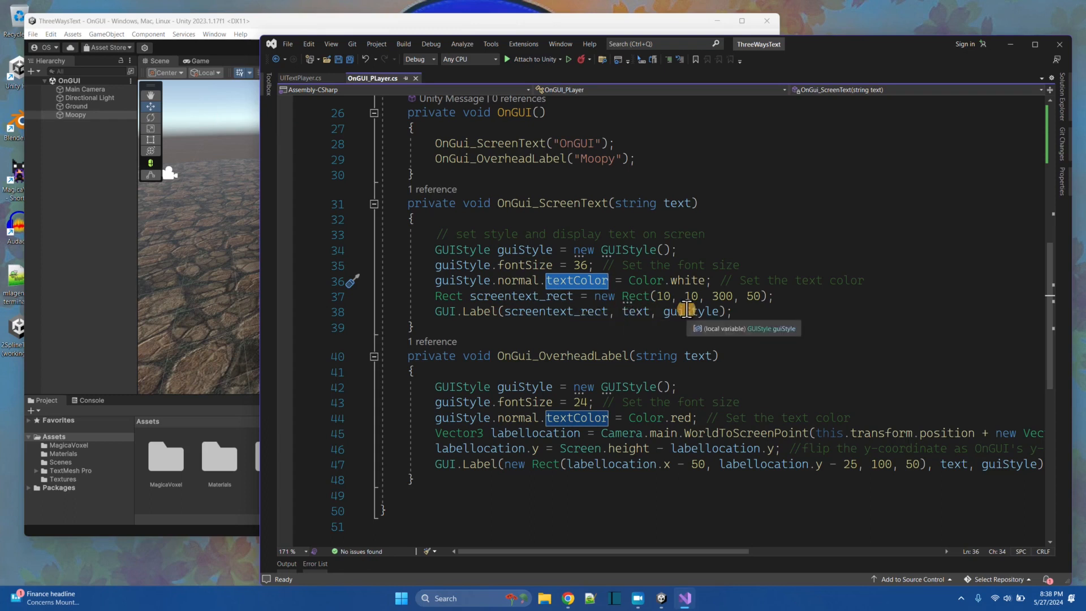
mouse_move(182, 102)
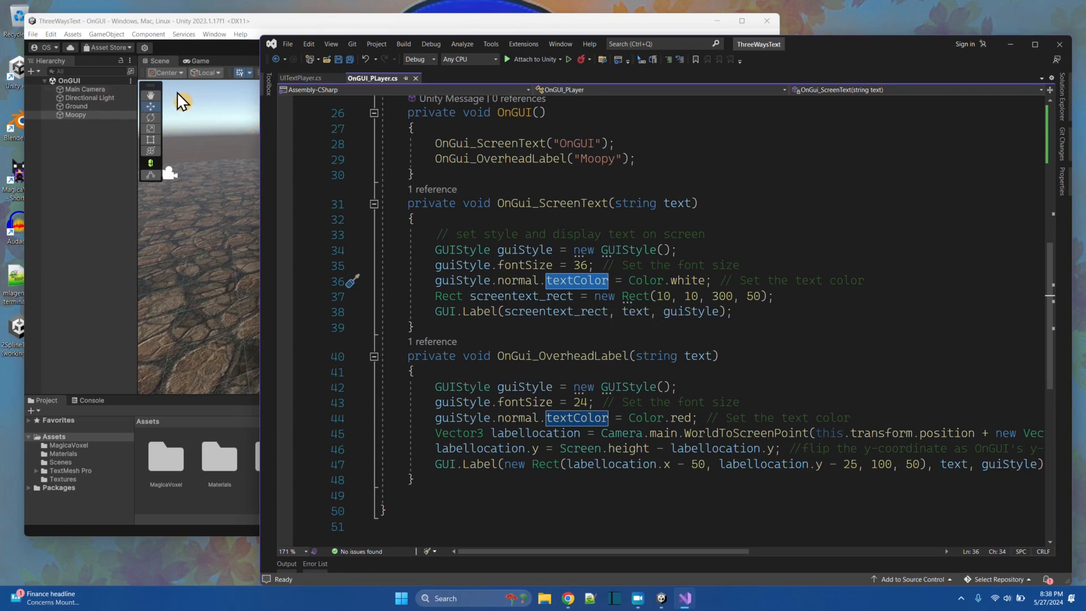
Start Play mode so the OnGUI text and Moopy label appear in the Game view.
left_click(380, 48)
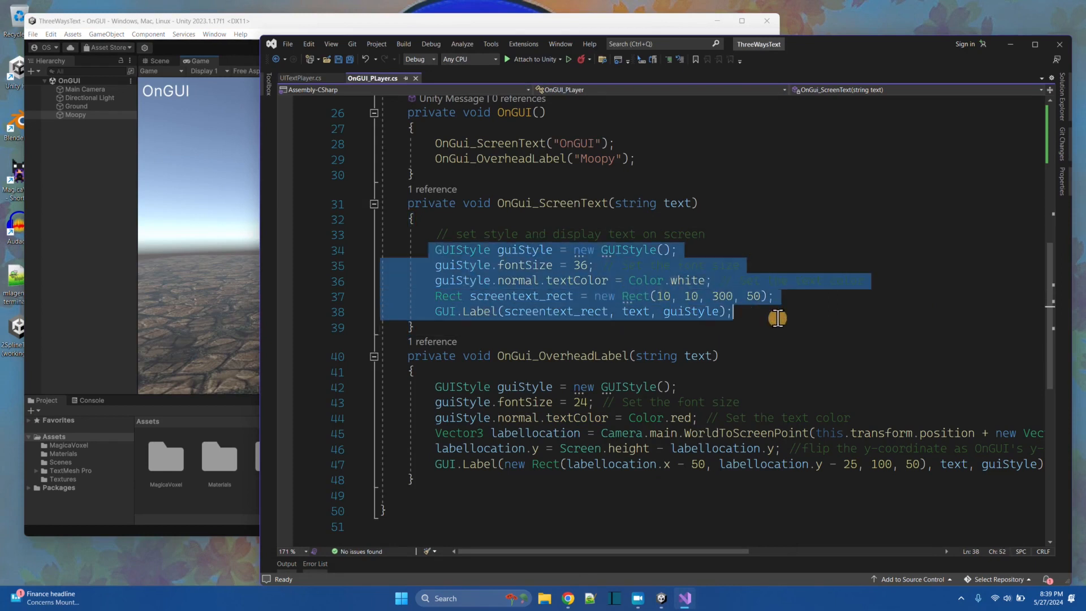
mouse_move(212, 127)
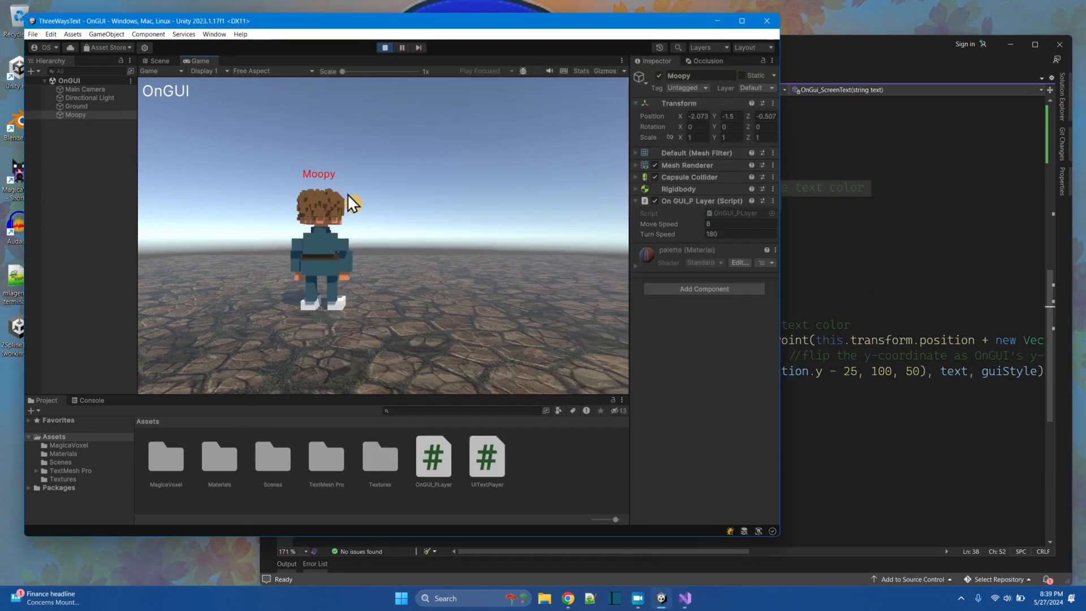
mouse_move(329, 187)
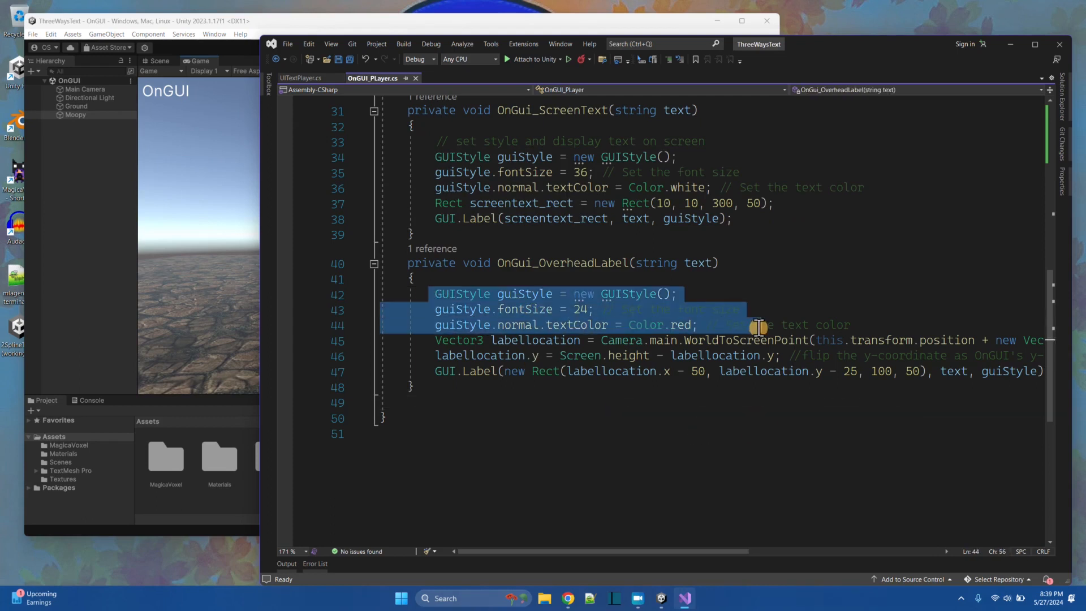
mouse_move(669, 333)
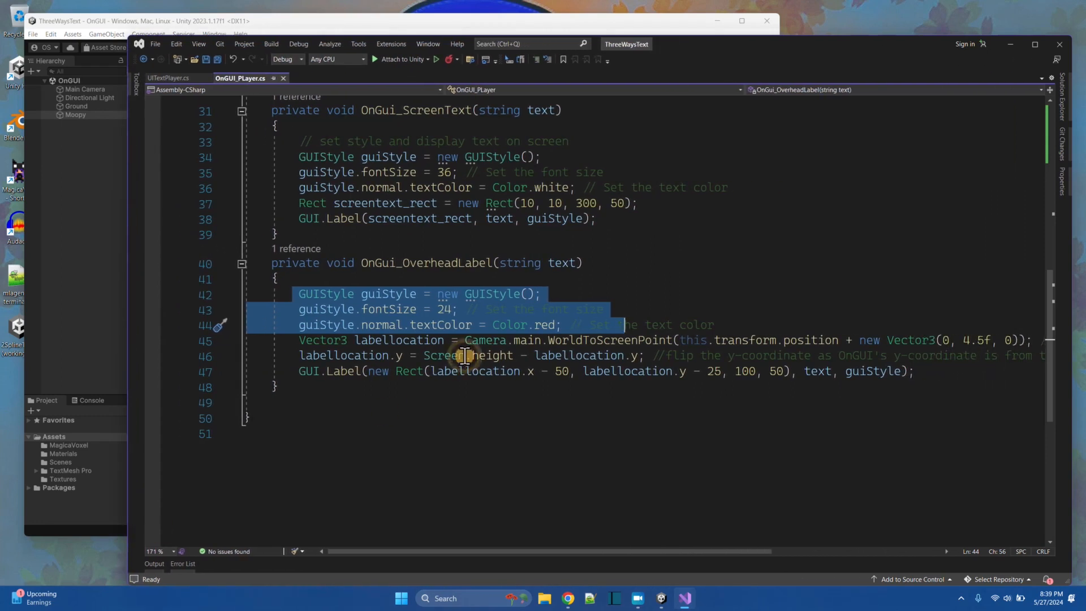
Review the OnGui_OverheadLabel code around Camera.main and WorldToScreenPoint, checking the running game.
left_click(384, 48)
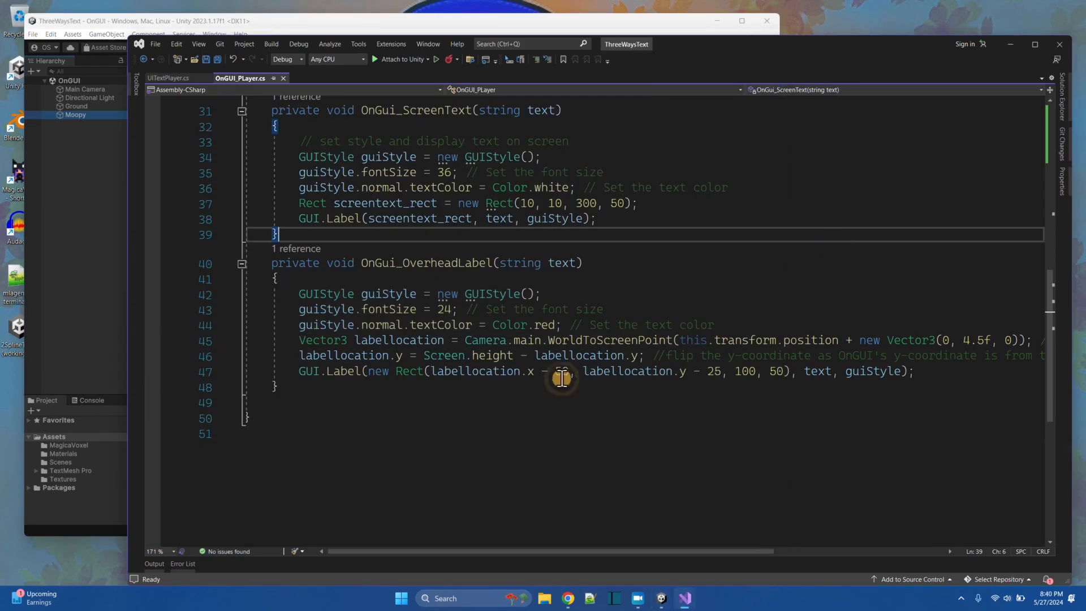
mouse_move(107, 151)
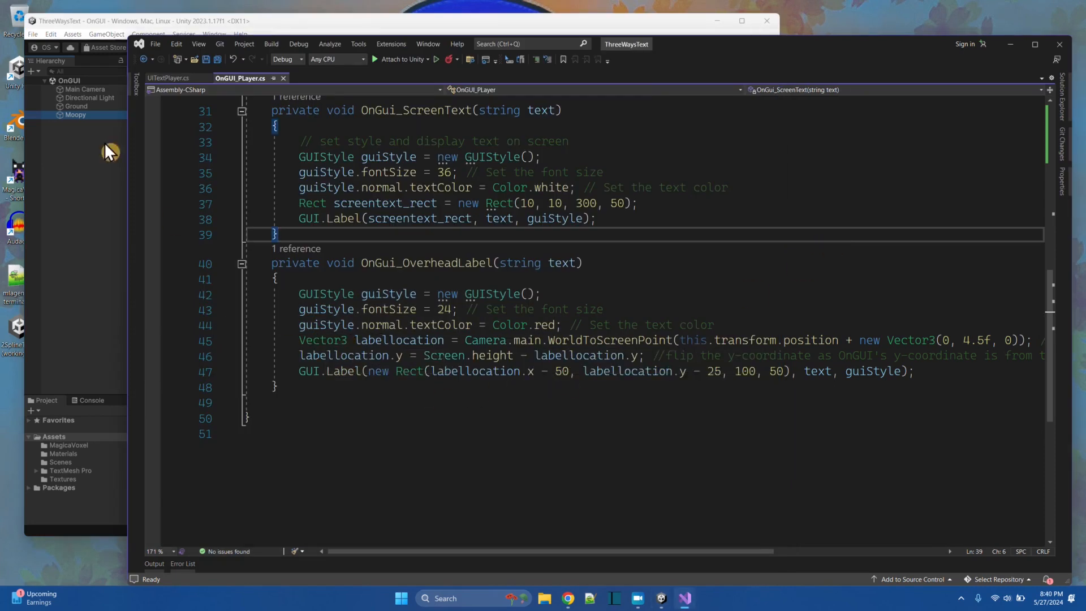
mouse_move(525, 341)
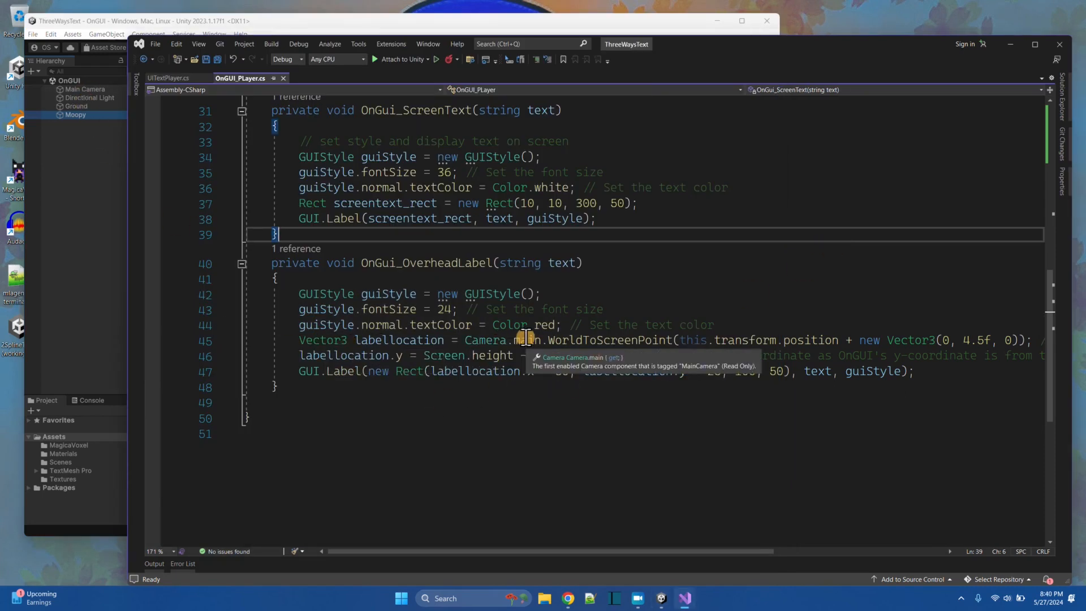
mouse_move(554, 340)
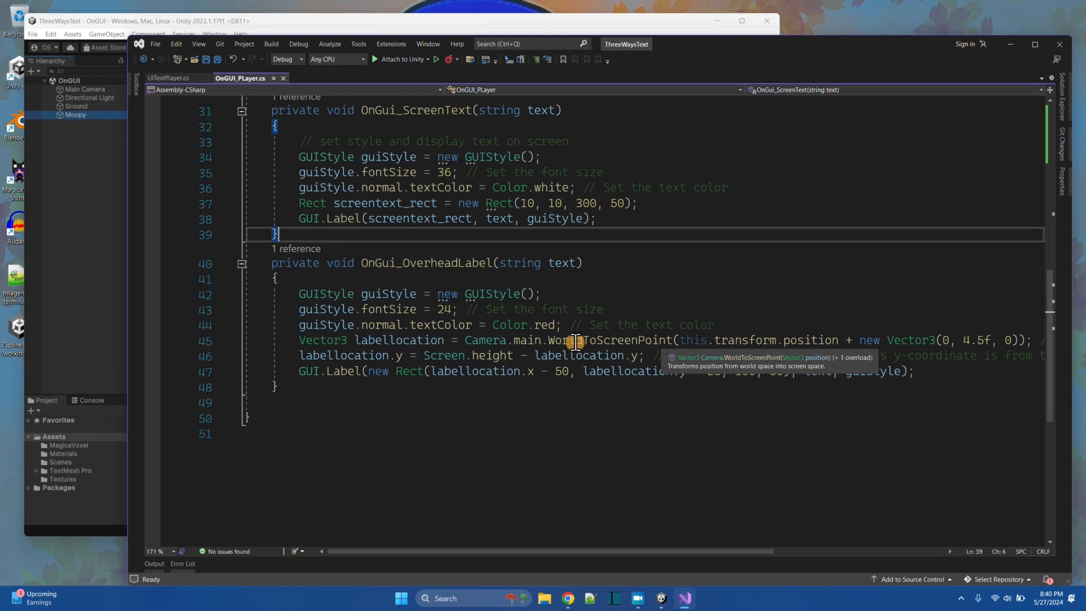
mouse_move(753, 355)
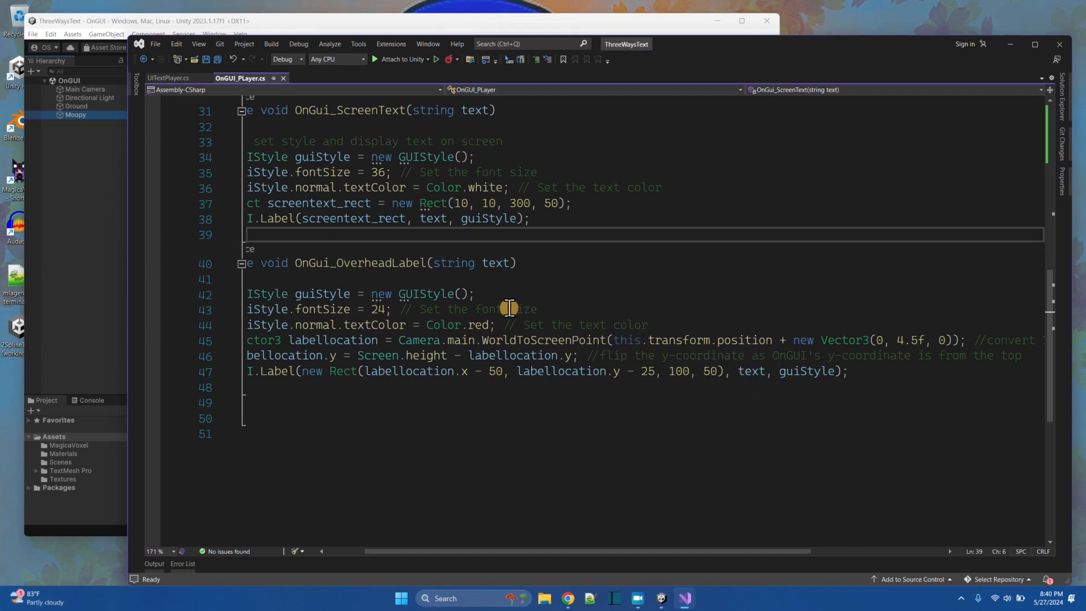
left_click(373, 59)
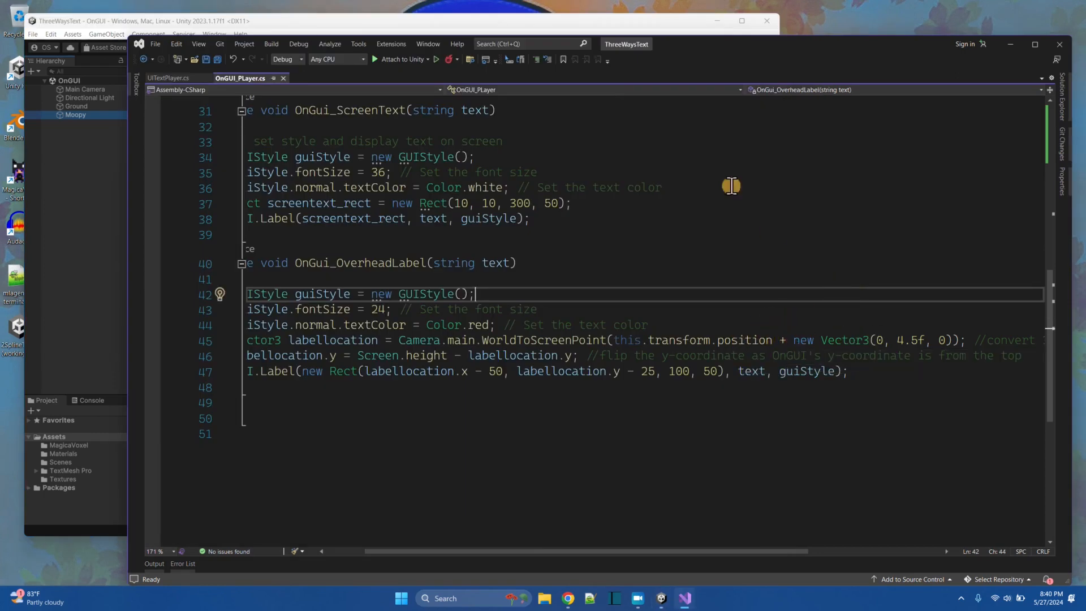
mouse_move(894, 343)
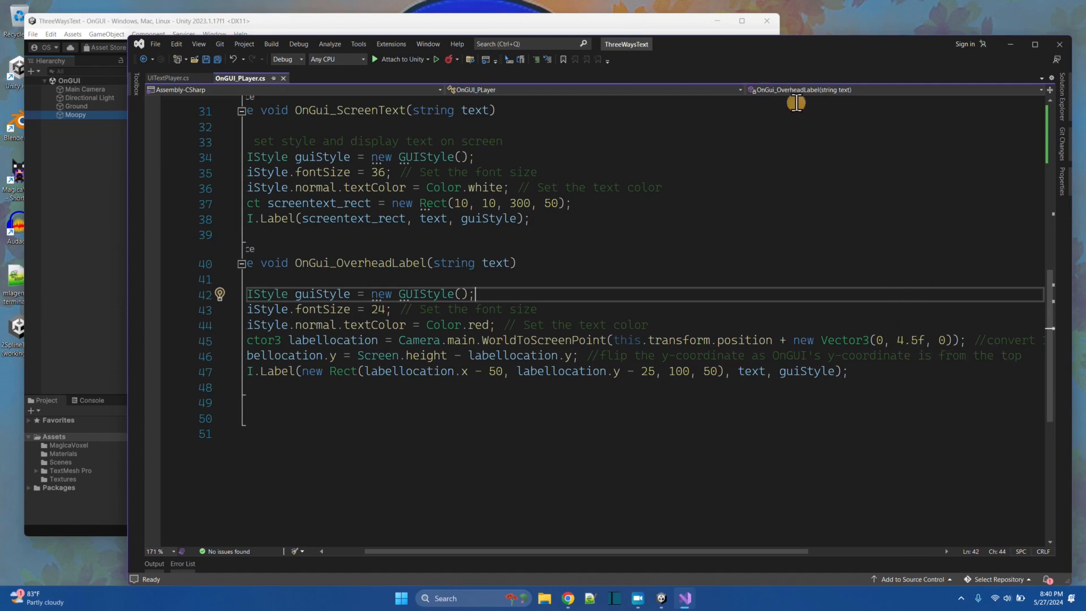
left_click(373, 47)
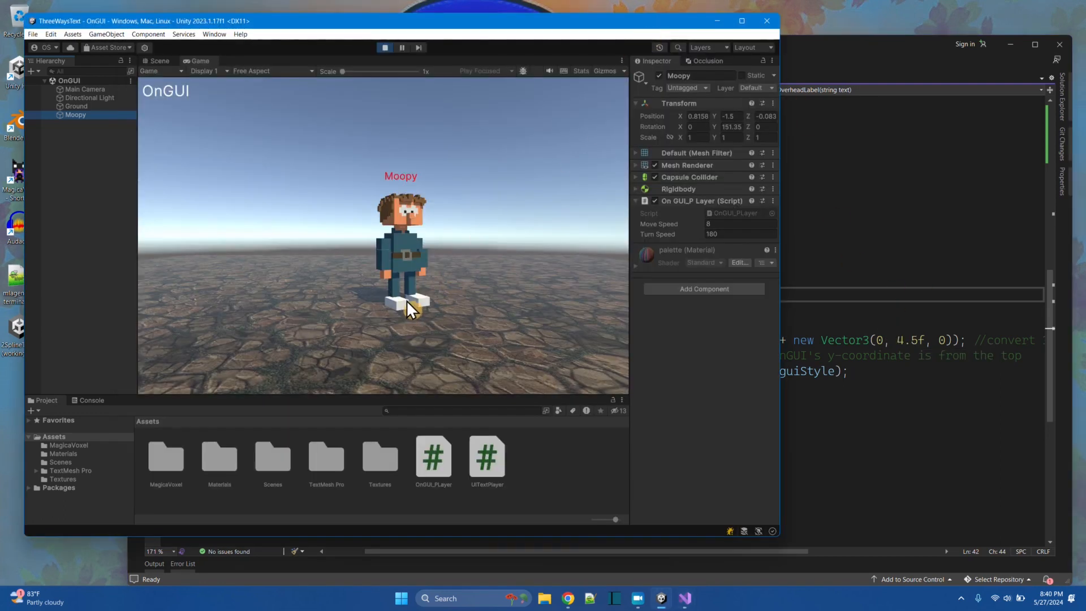
mouse_move(939, 402)
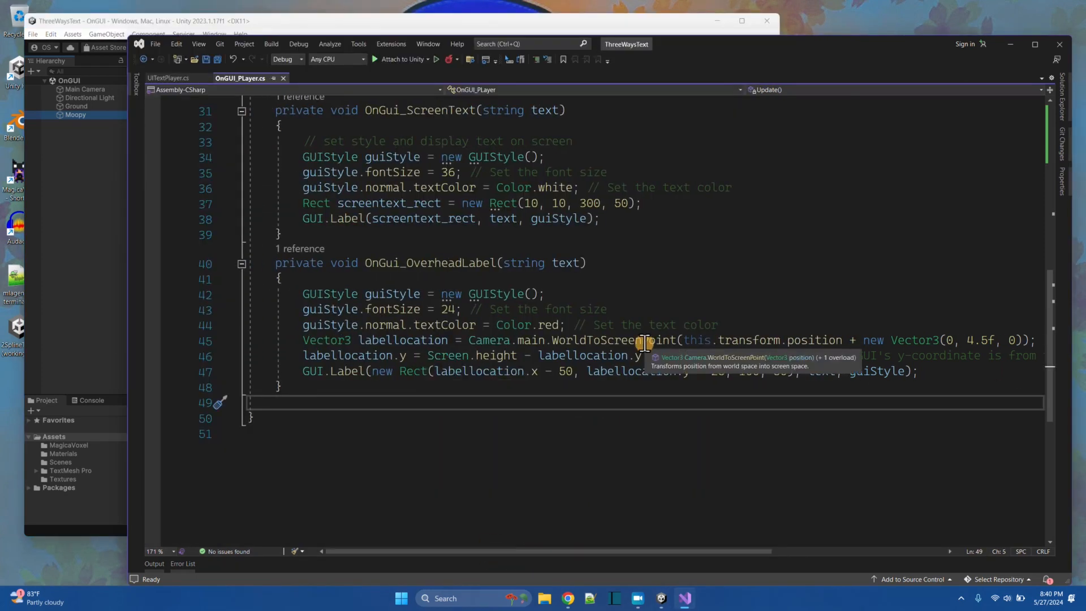
mouse_move(585, 339)
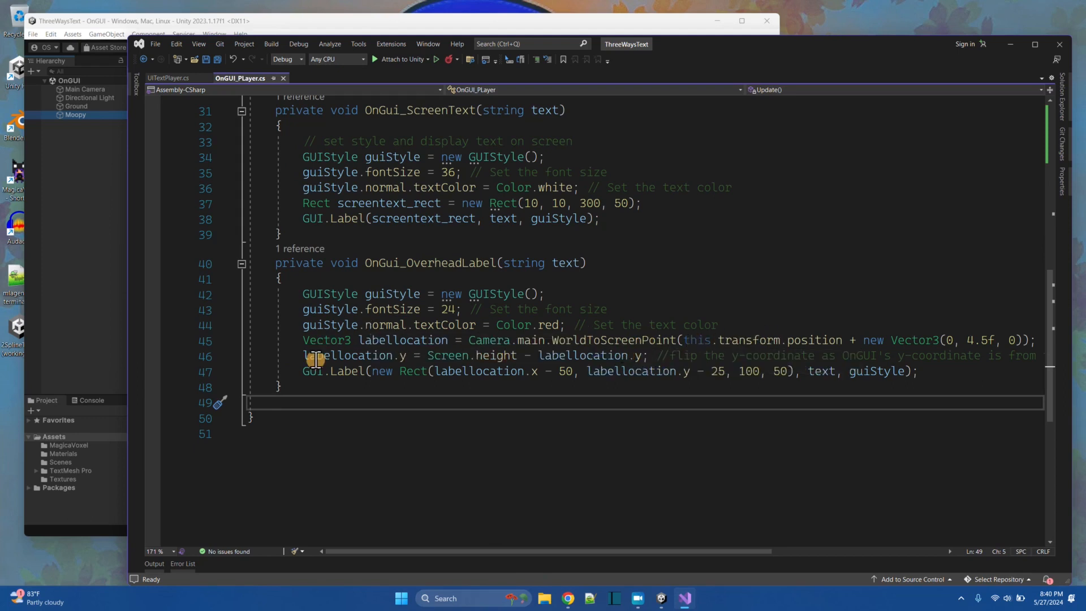
mouse_move(353, 355)
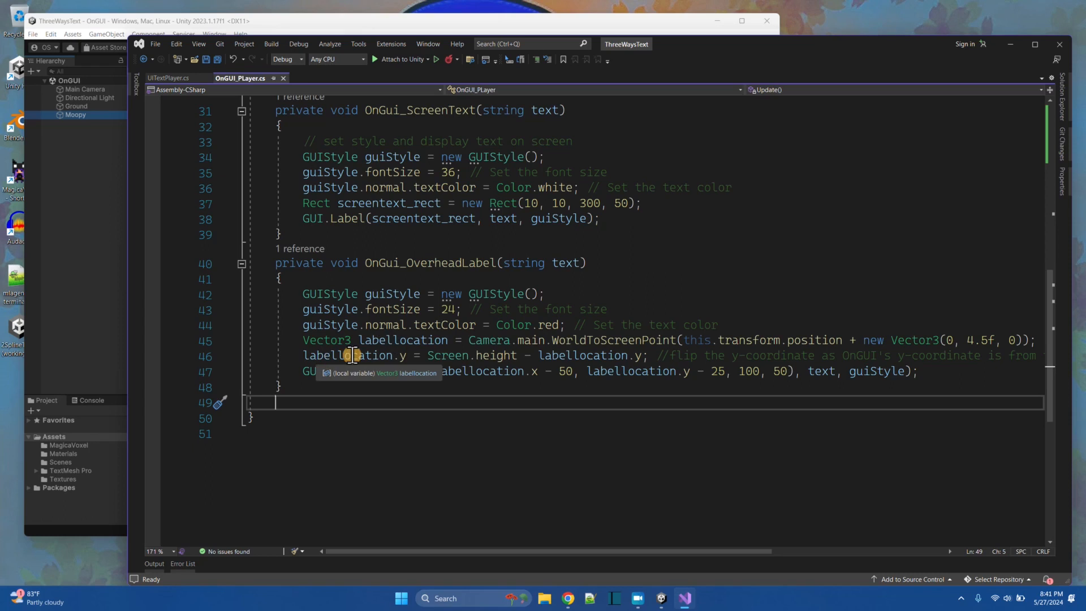
mouse_move(395, 355)
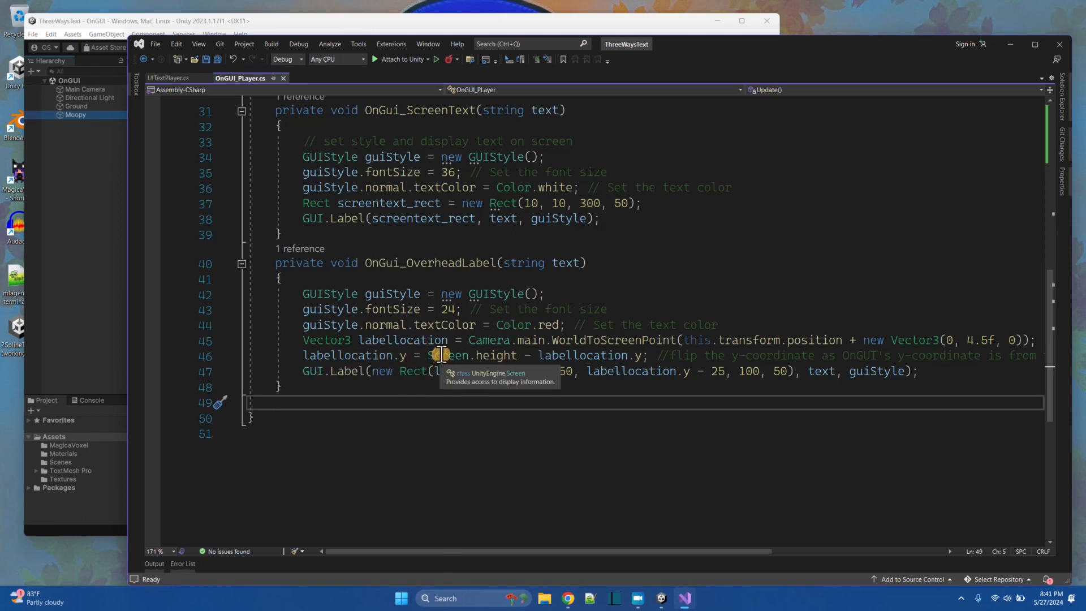
left_click(384, 47)
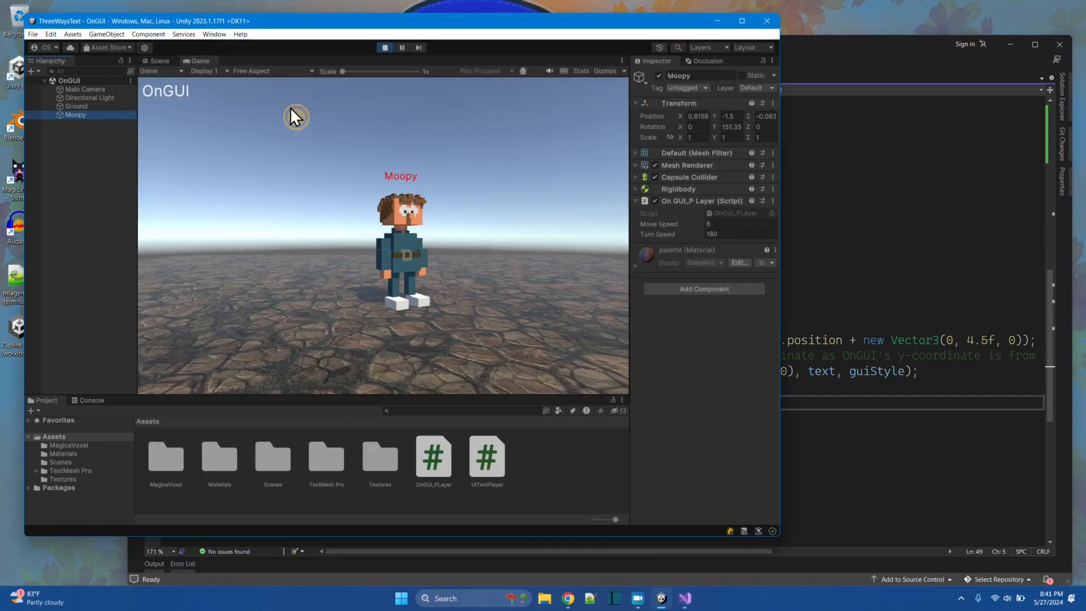
mouse_move(319, 209)
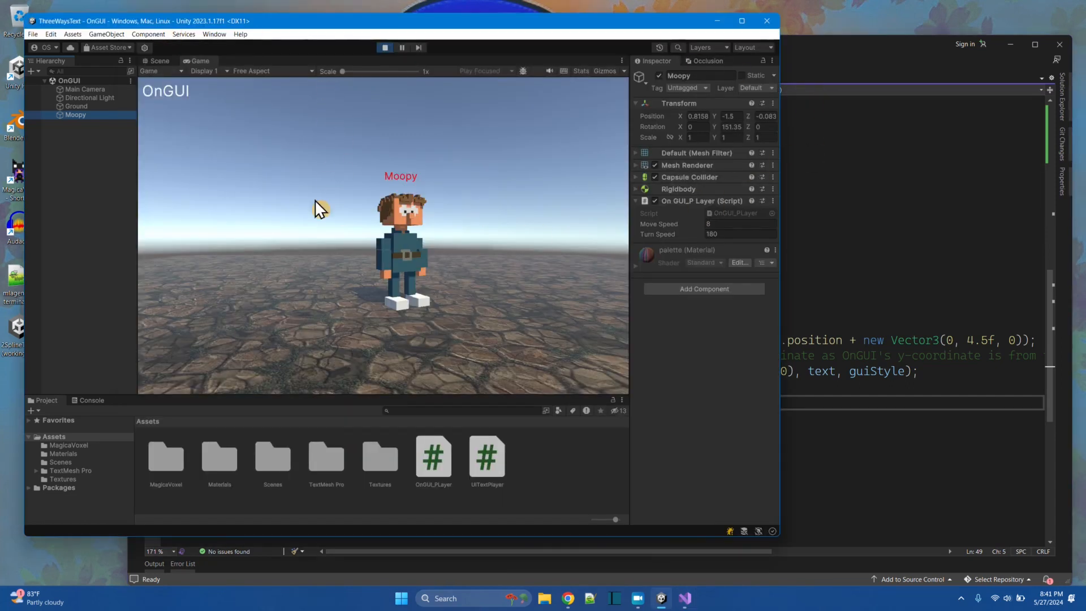
Finish reading the GUI.Label drawing code and bring the running Unity game back into view.
left_click(683, 597)
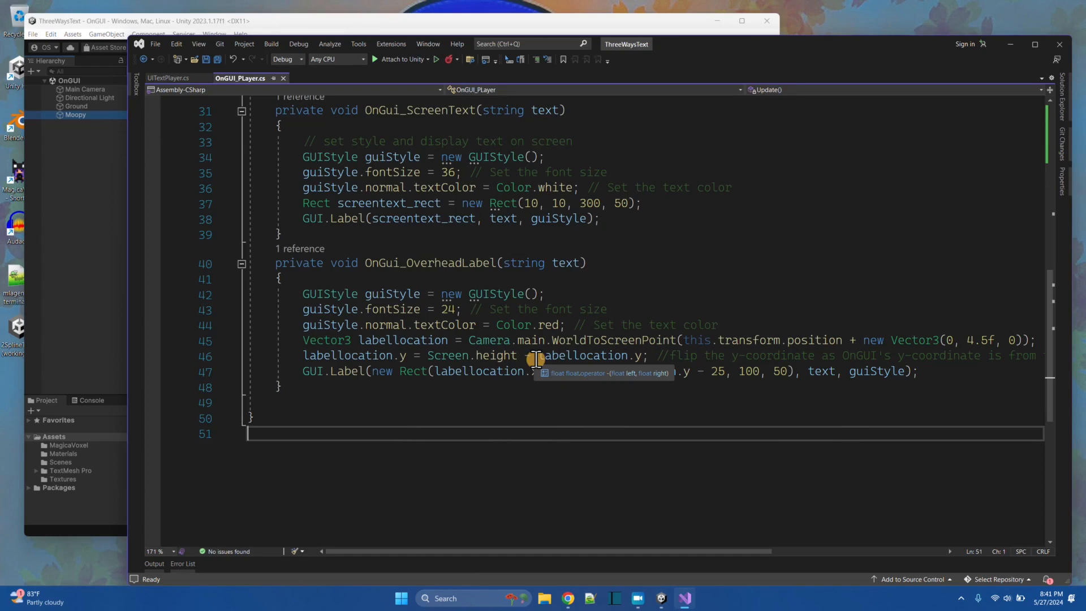
left_click(385, 47)
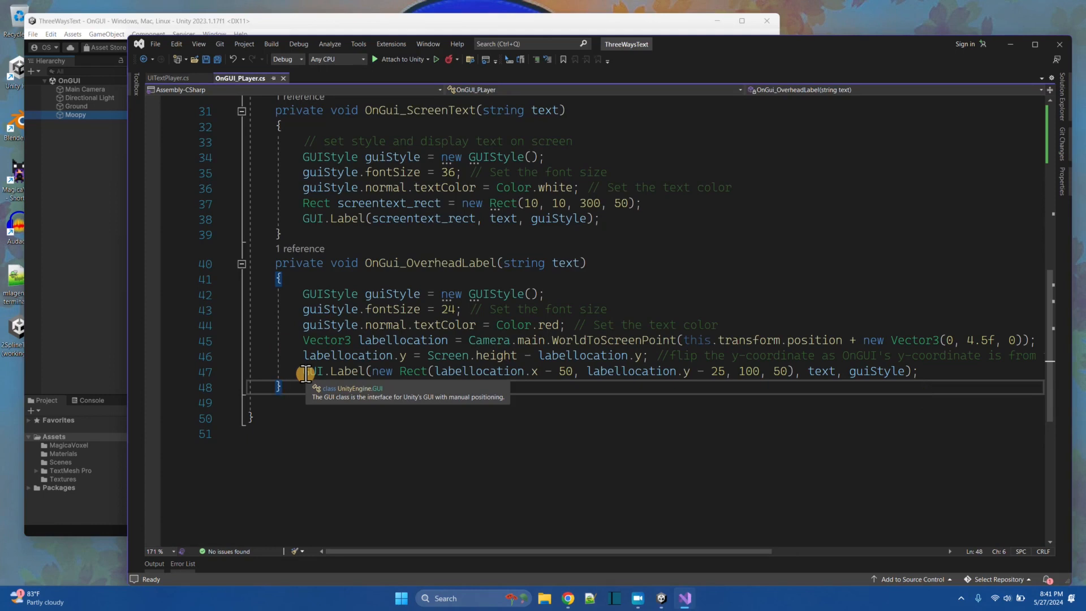
mouse_move(381, 219)
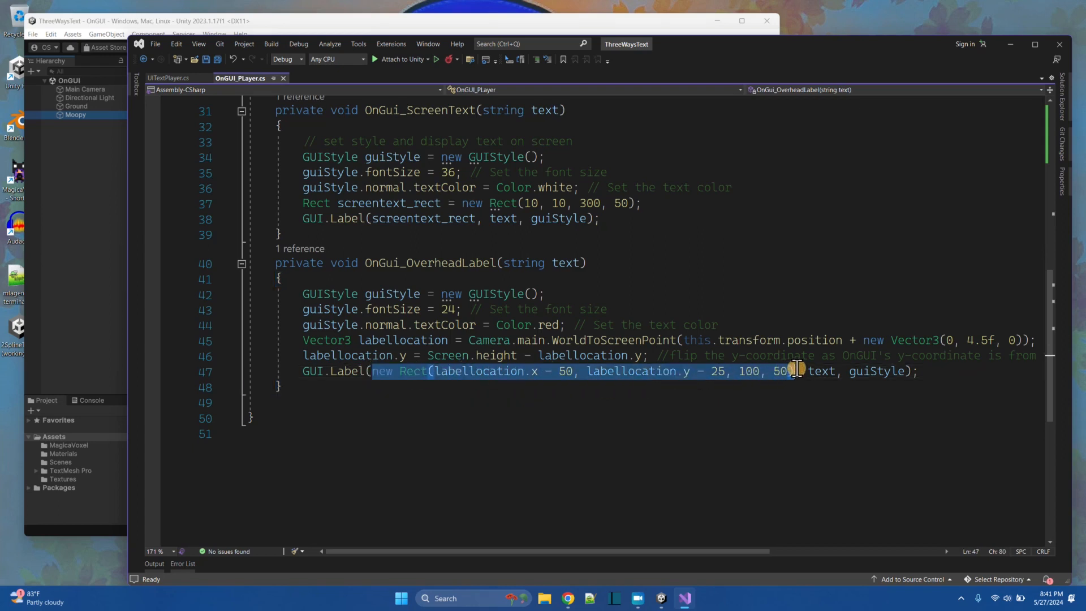
mouse_move(872, 371)
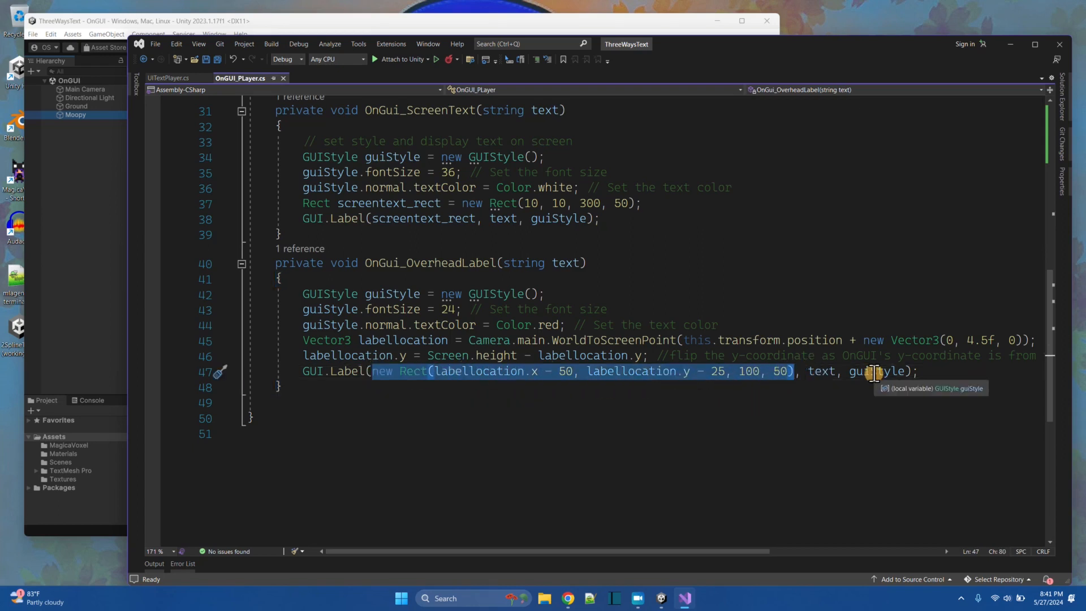
scroll("up", 3)
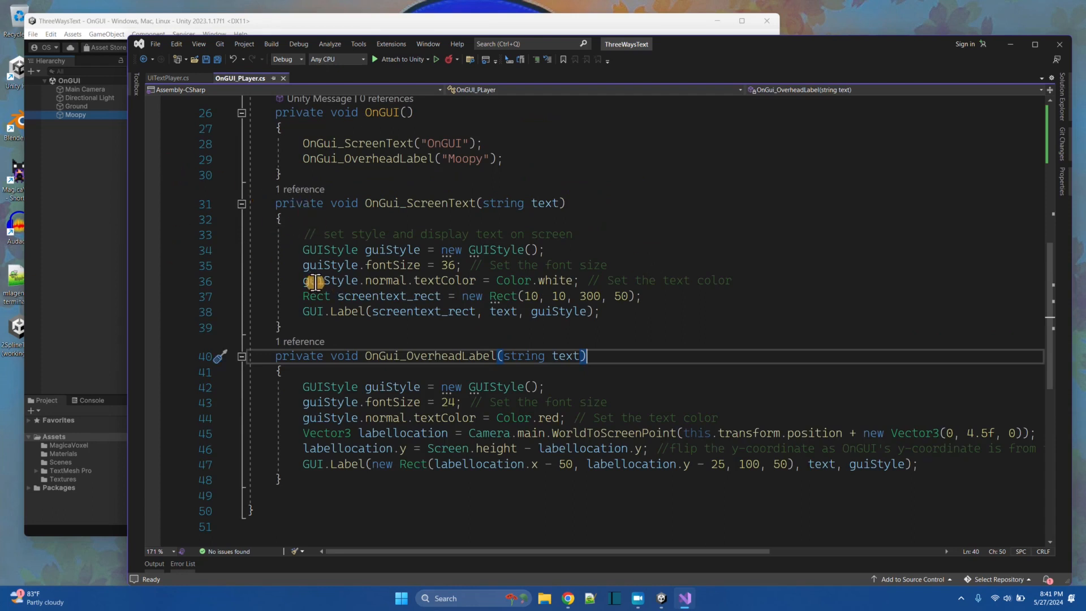
left_click(385, 47)
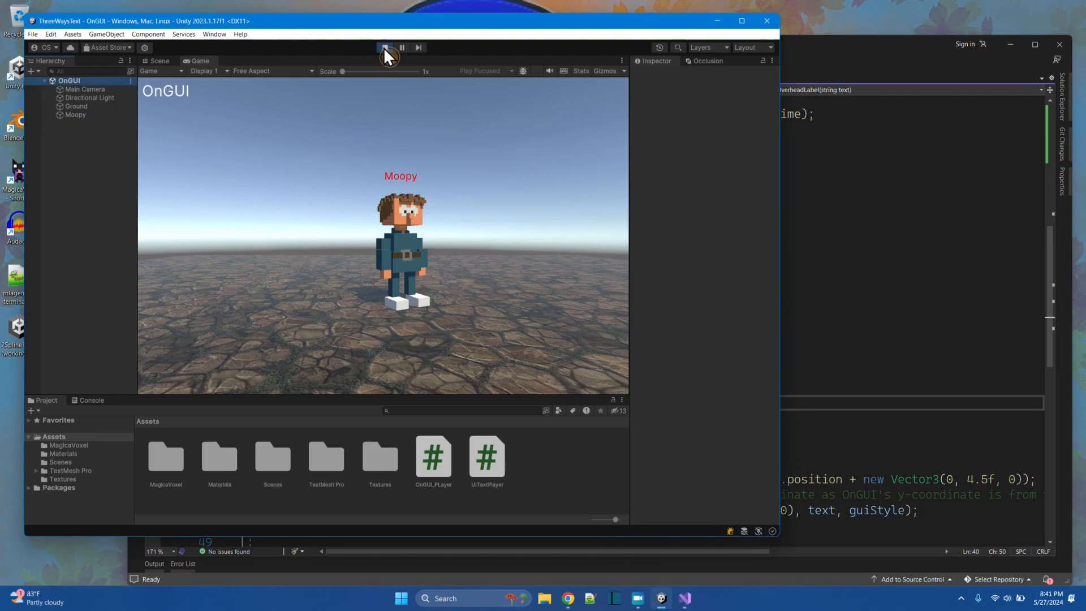
Stop Play and load the UIText scene from Assets > Scenes.
left_click(385, 48)
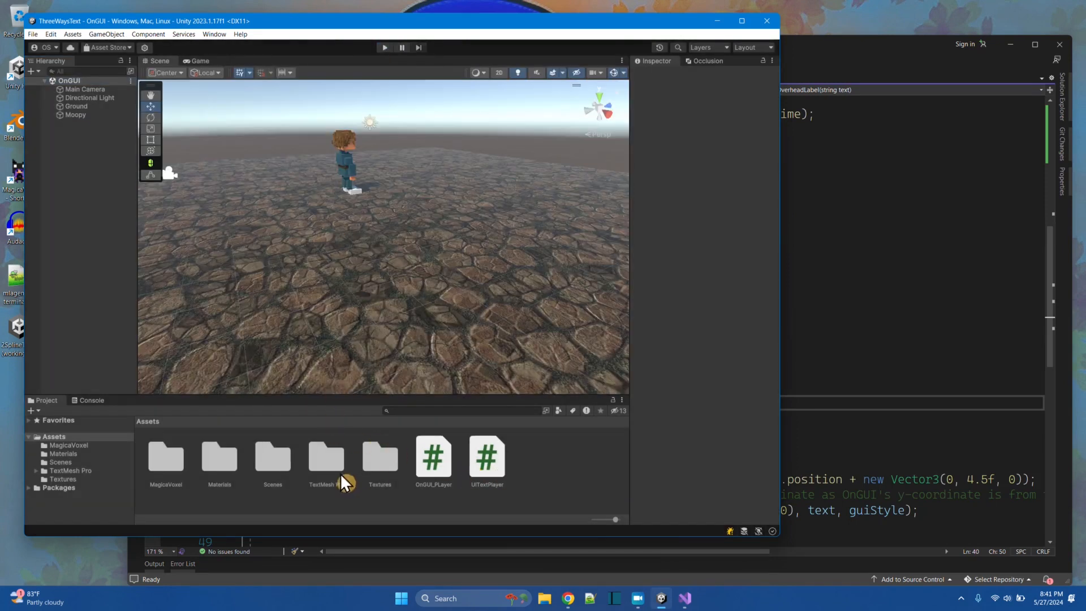
double_click(271, 457)
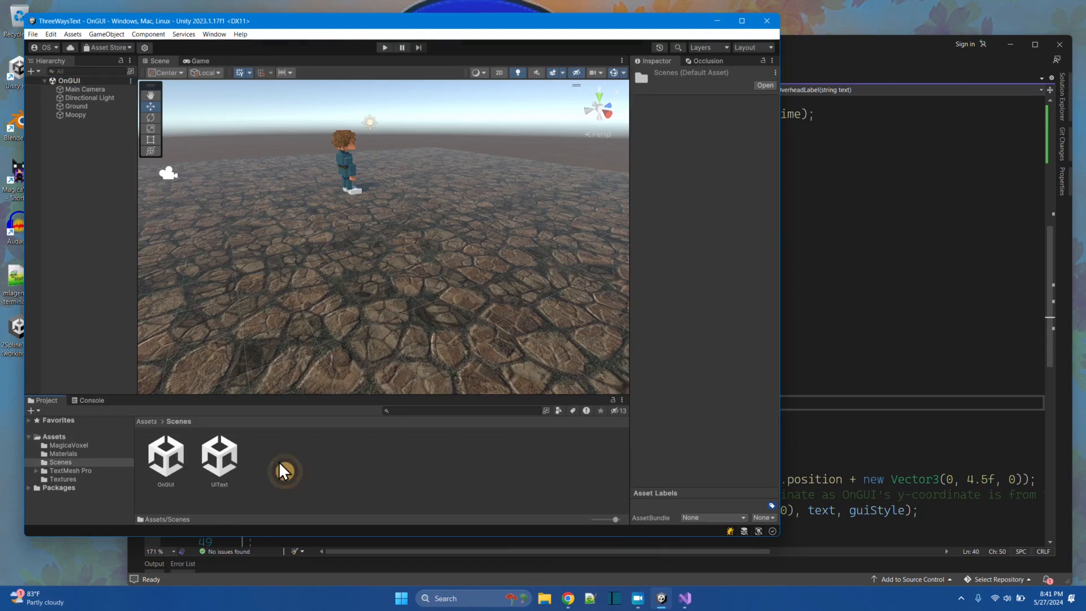
double_click(218, 457)
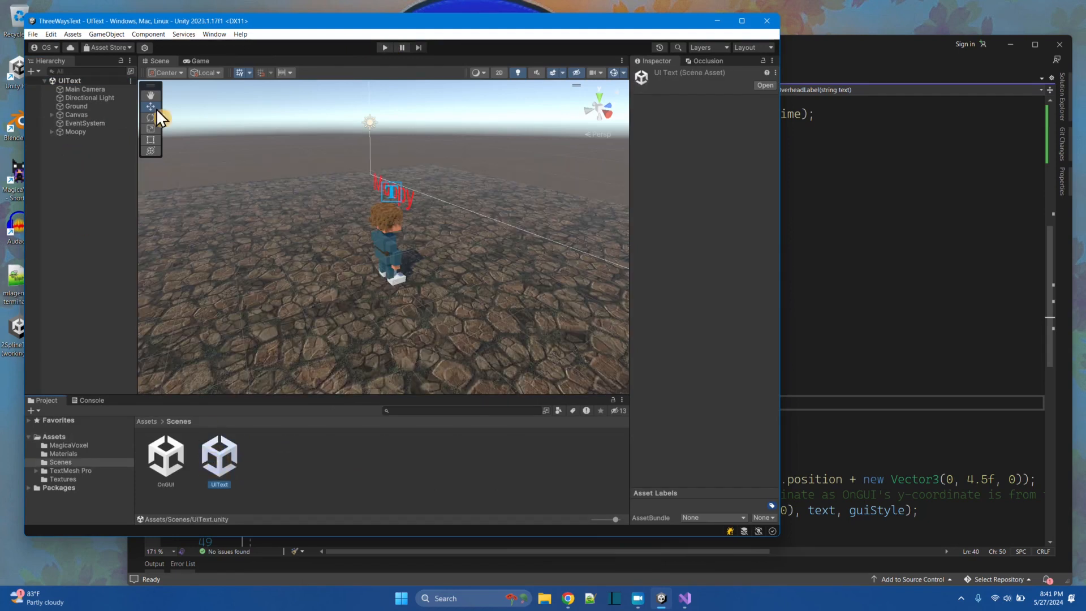
Preview the UIText scene running with its caption and red Moopy label, then stop Play.
left_click(384, 48)
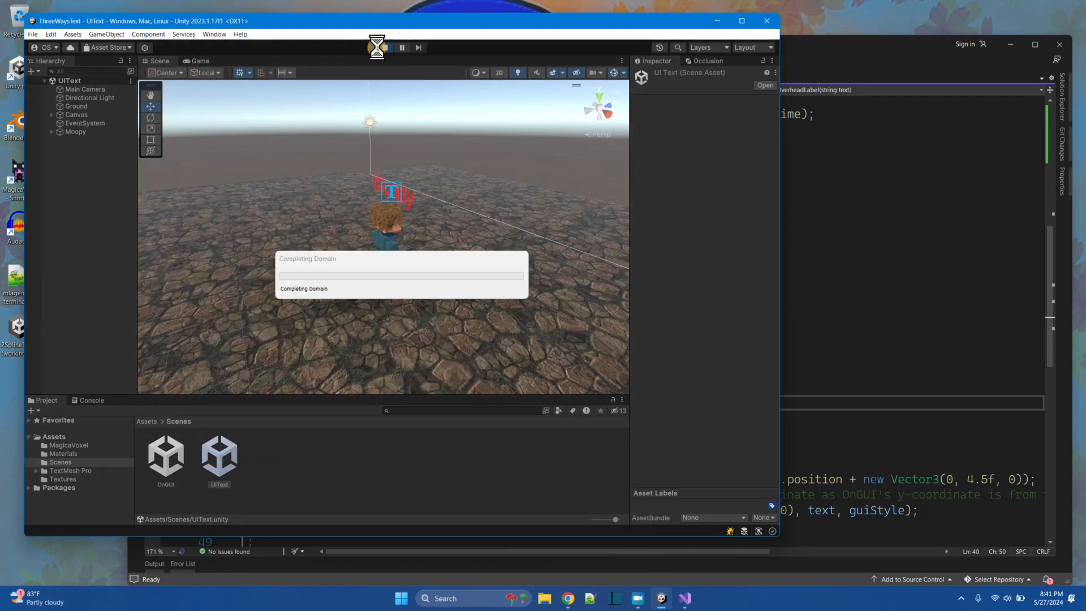
left_click(386, 48)
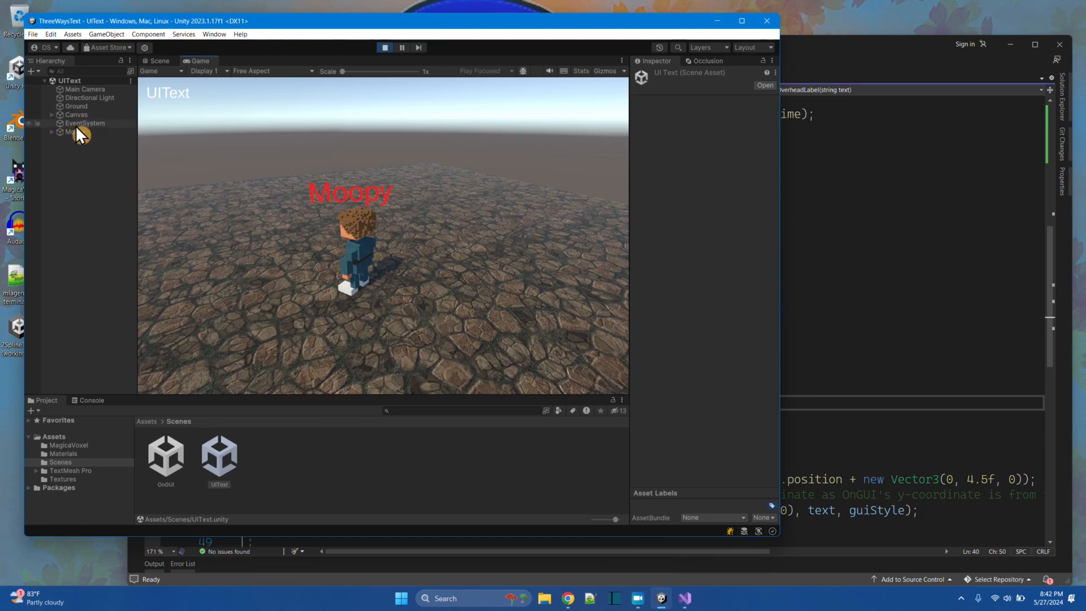
left_click(385, 47)
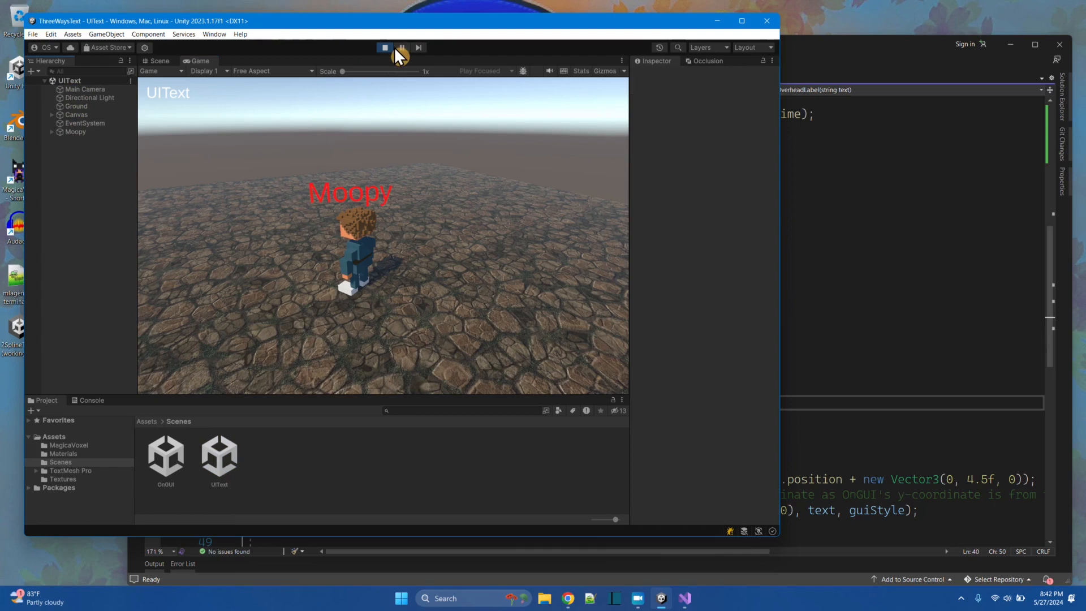
right_click(68, 81)
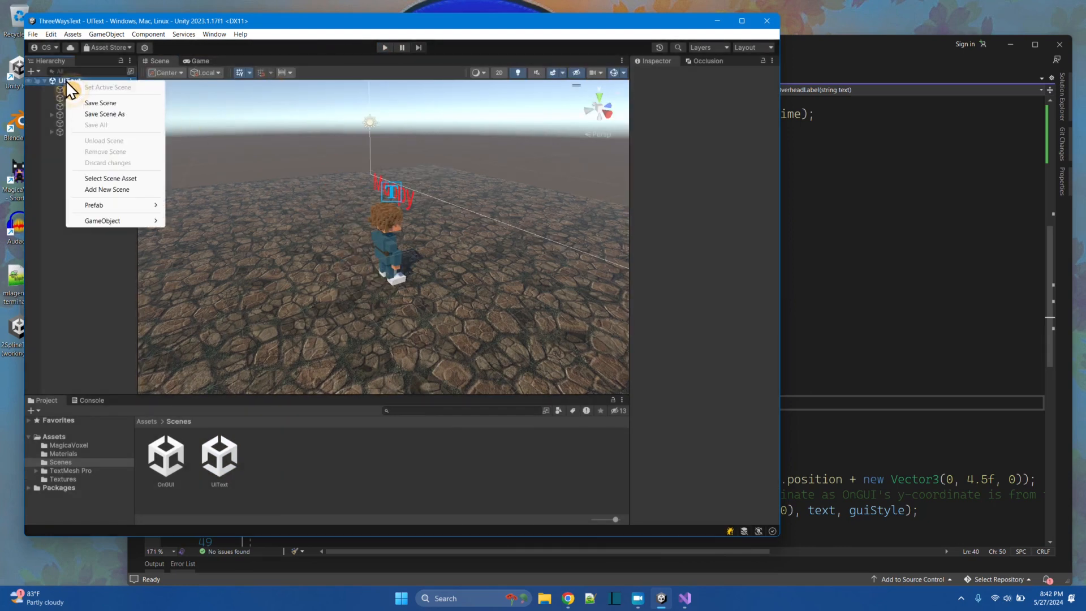
mouse_move(137, 232)
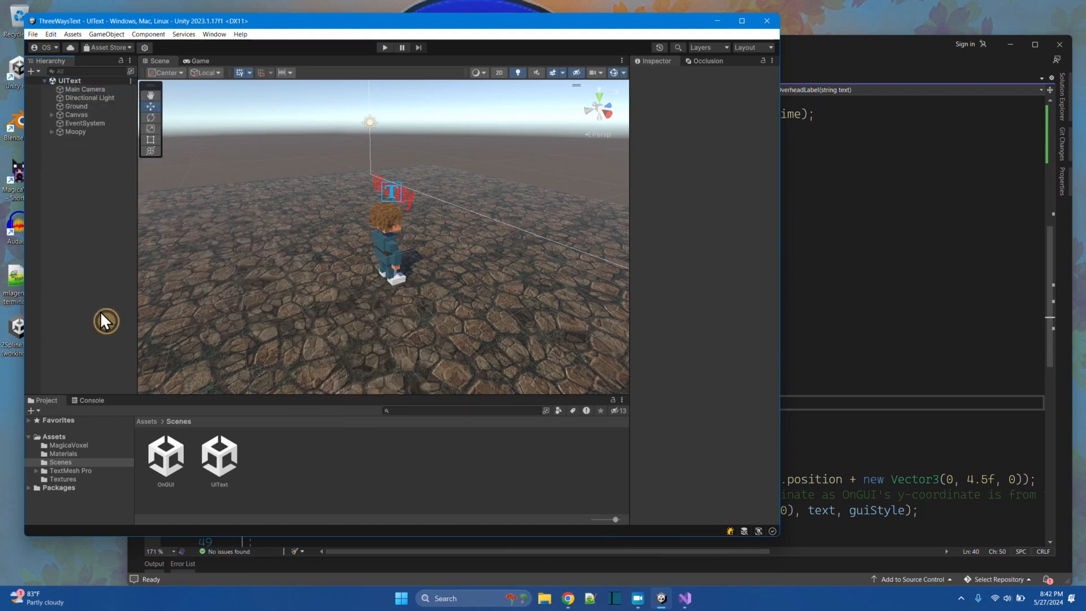
mouse_move(56, 128)
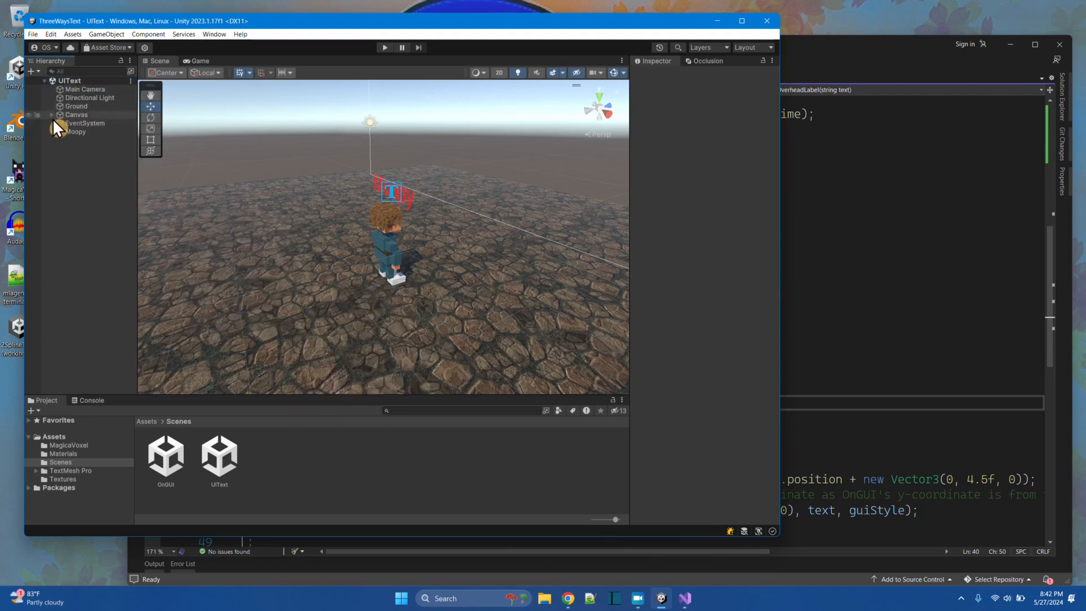
Expand Canvas and inspect UITextScreen's Rect Transform anchoring and TextMeshPro settings (size 36, white).
right_click(75, 114)
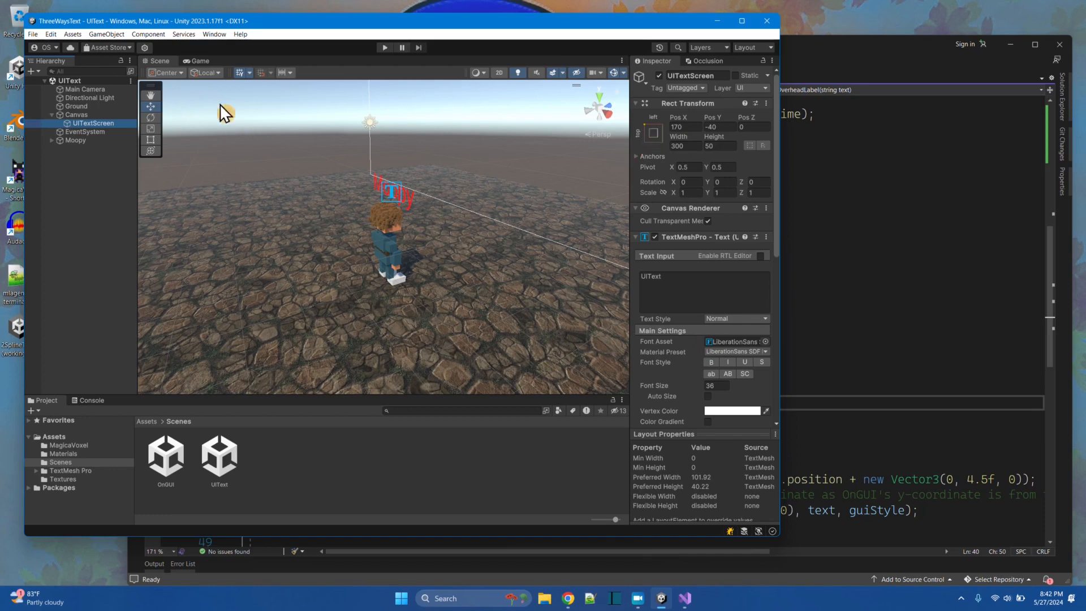
mouse_move(221, 93)
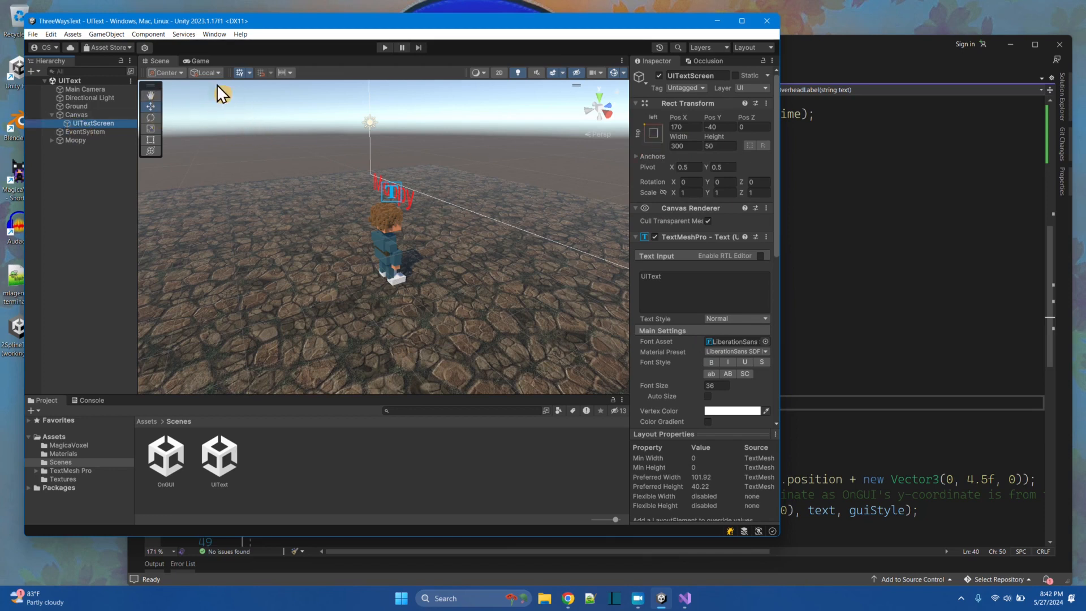
mouse_move(654, 138)
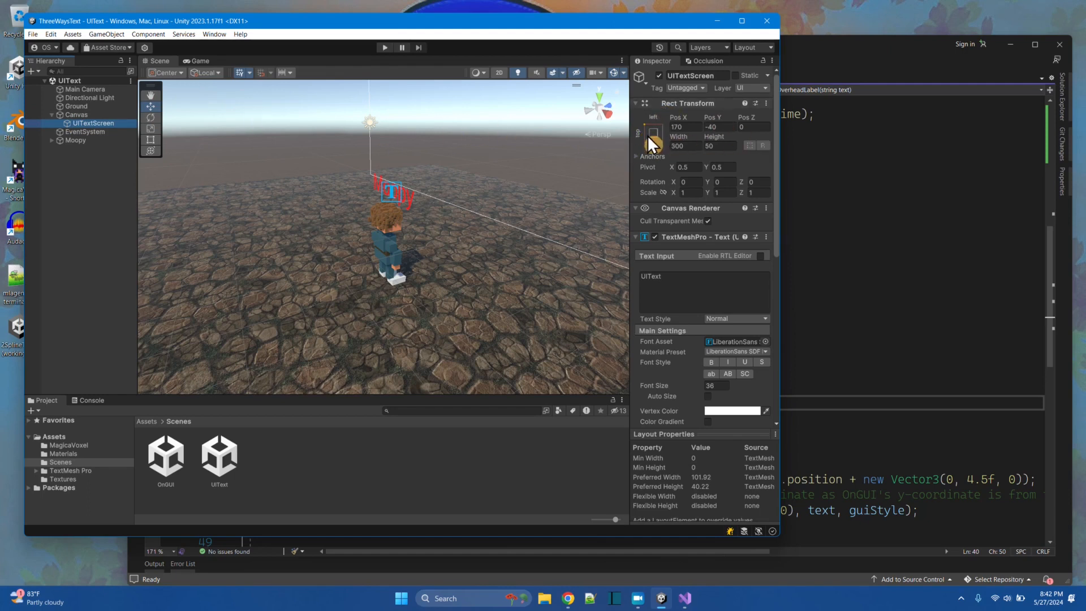
mouse_move(655, 143)
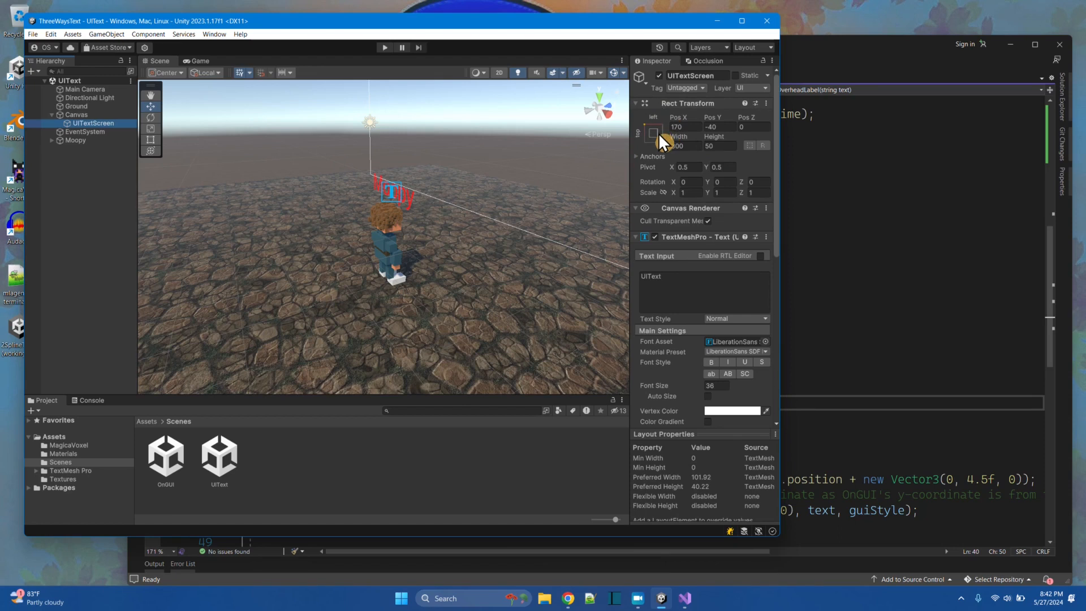
left_click(653, 133)
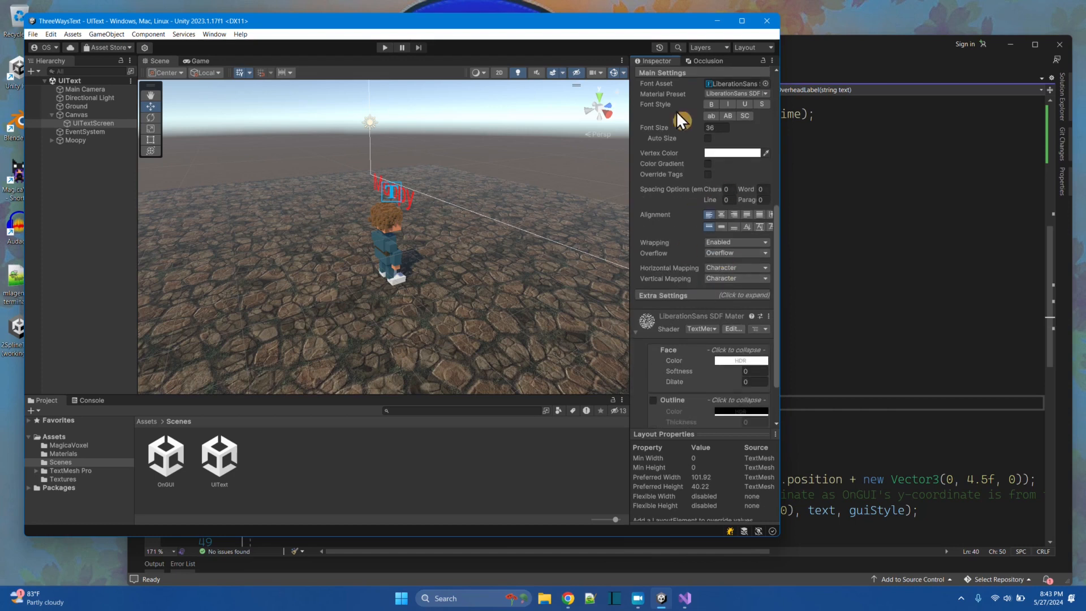
scroll("down", 3)
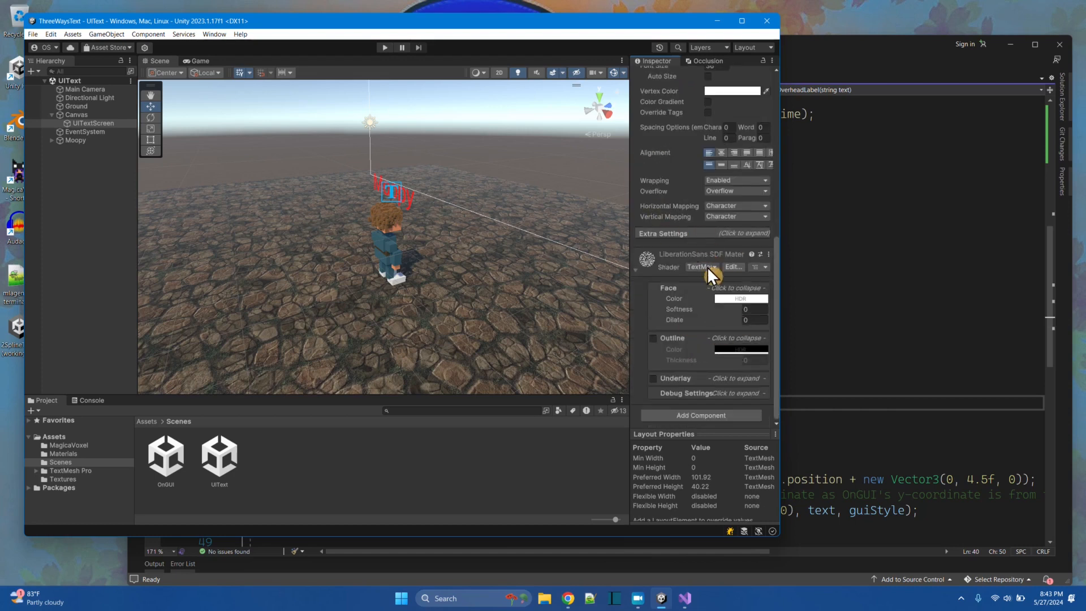
left_click(92, 123)
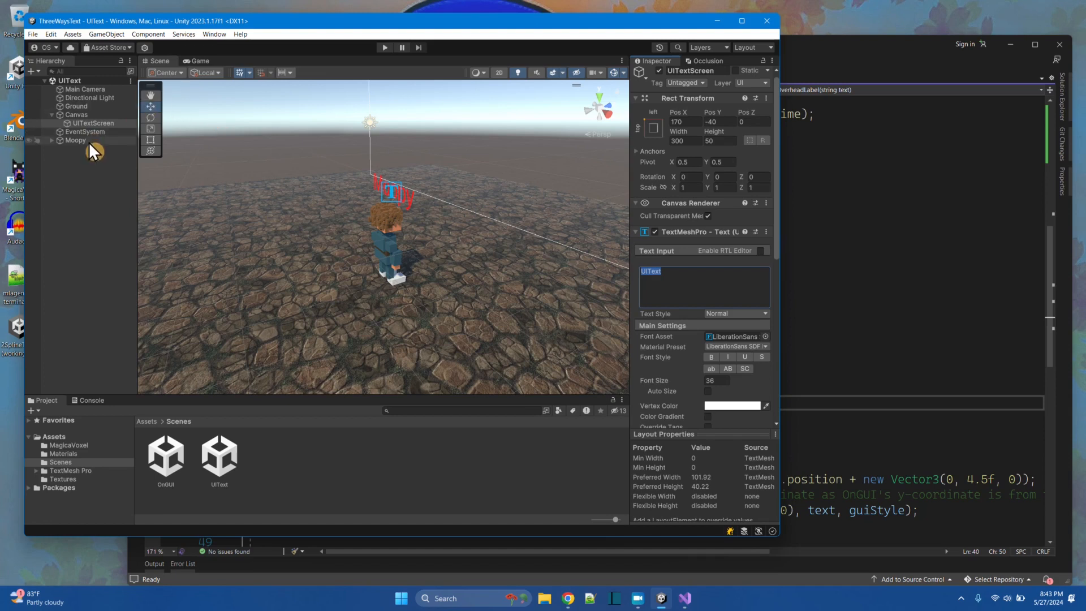
Select Moopy, expand it and inspect its nested red txtLabel TextMeshPro object (size 12).
left_click(76, 140)
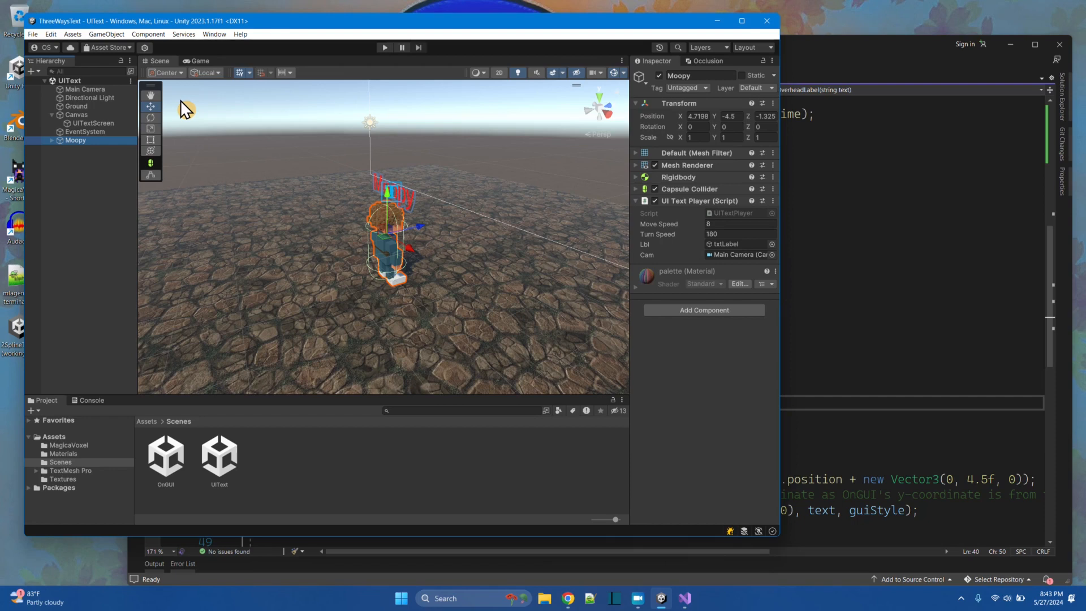
mouse_move(59, 149)
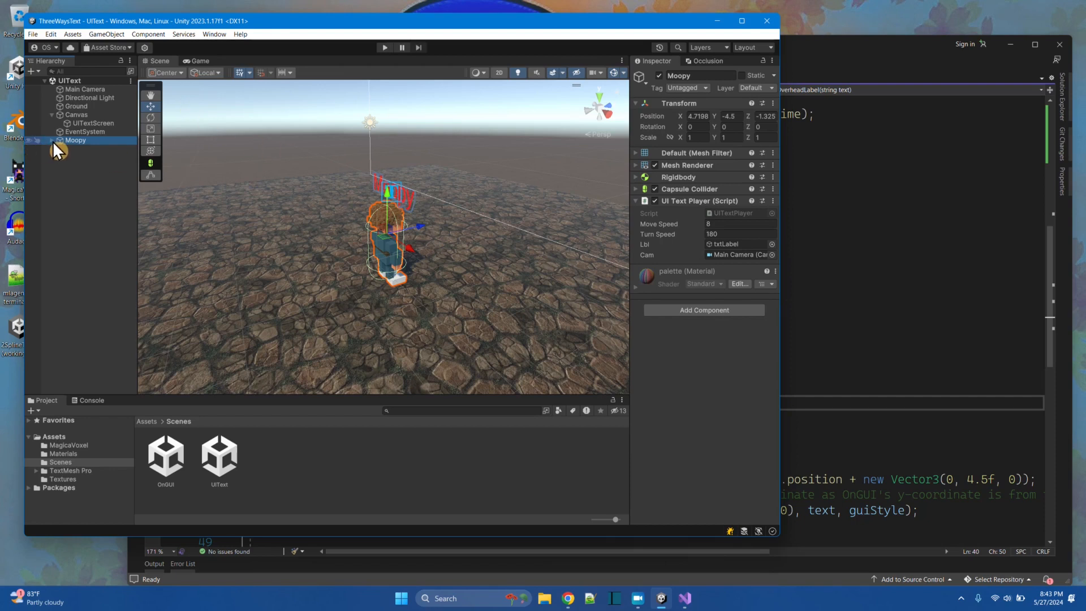
left_click(51, 139)
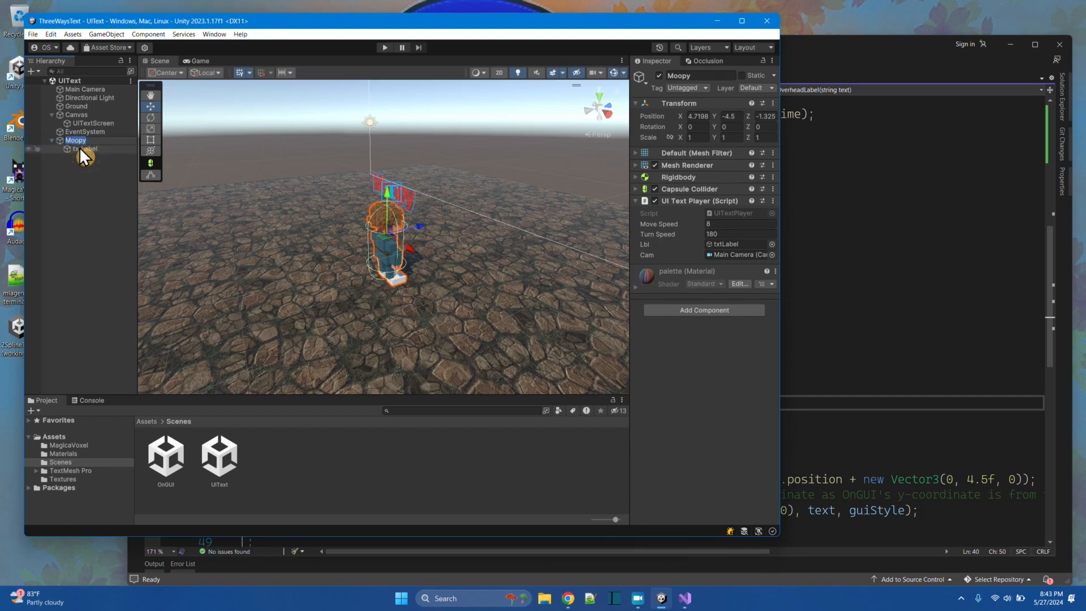
left_click(87, 148)
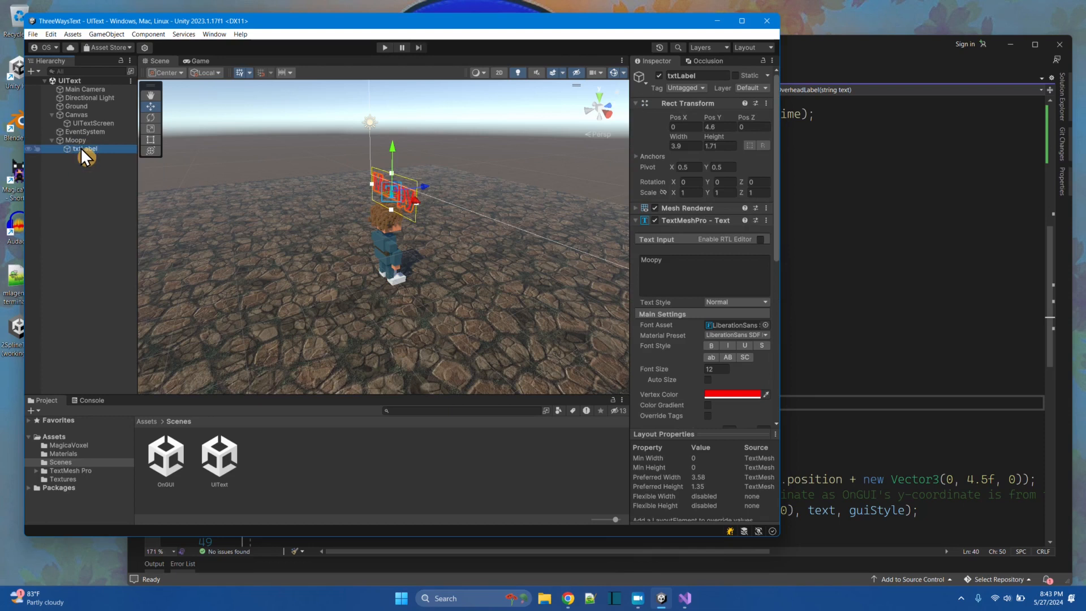
Show the Moopy context menu's 3D Object > Text - TextMeshPro option without adding one.
right_click(76, 140)
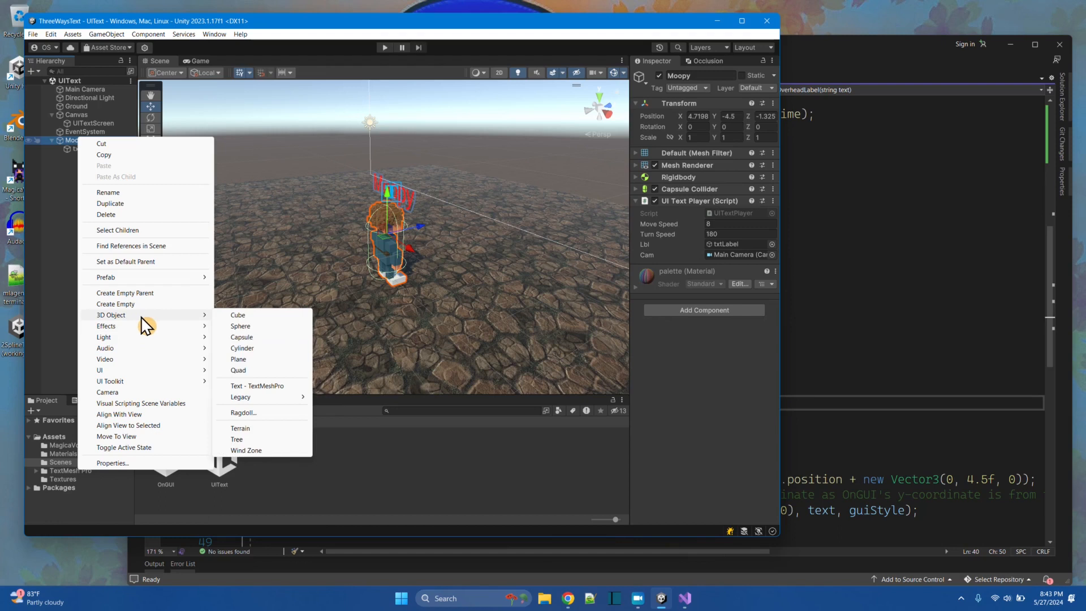
mouse_move(269, 395)
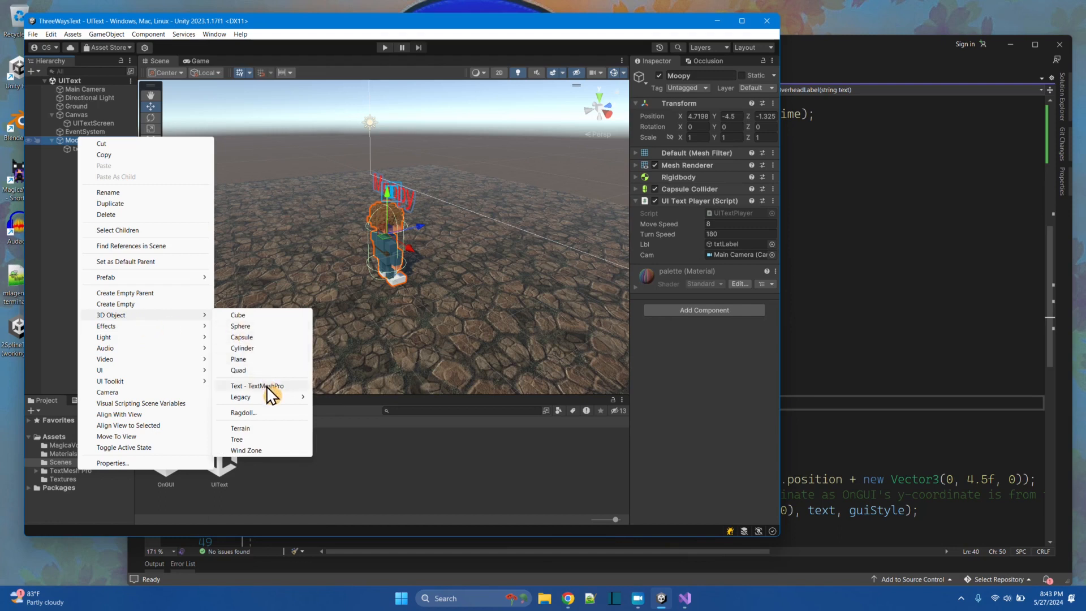
mouse_move(339, 335)
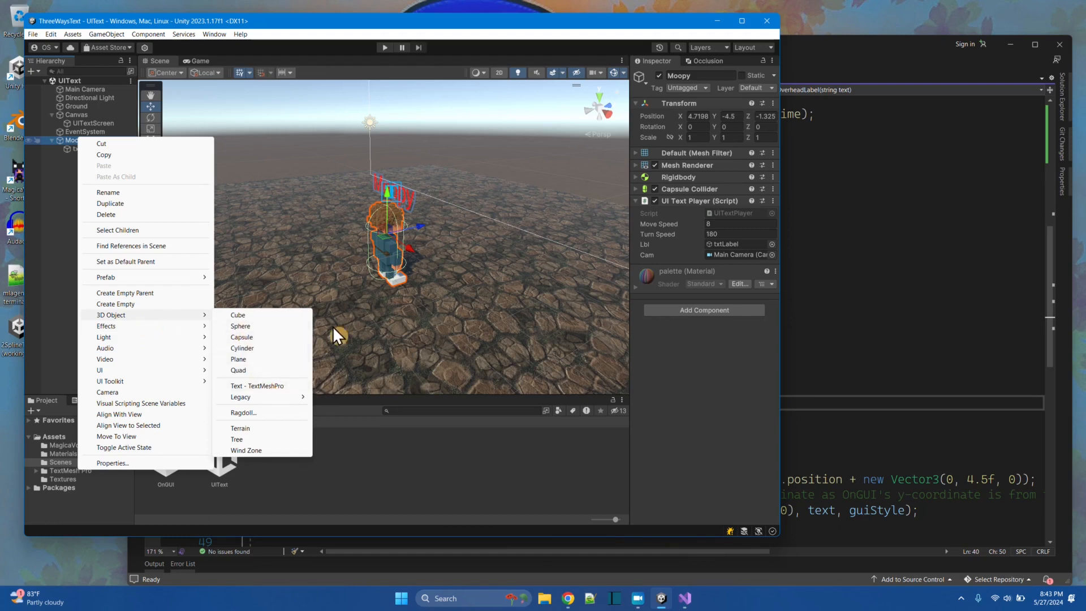
mouse_move(291, 168)
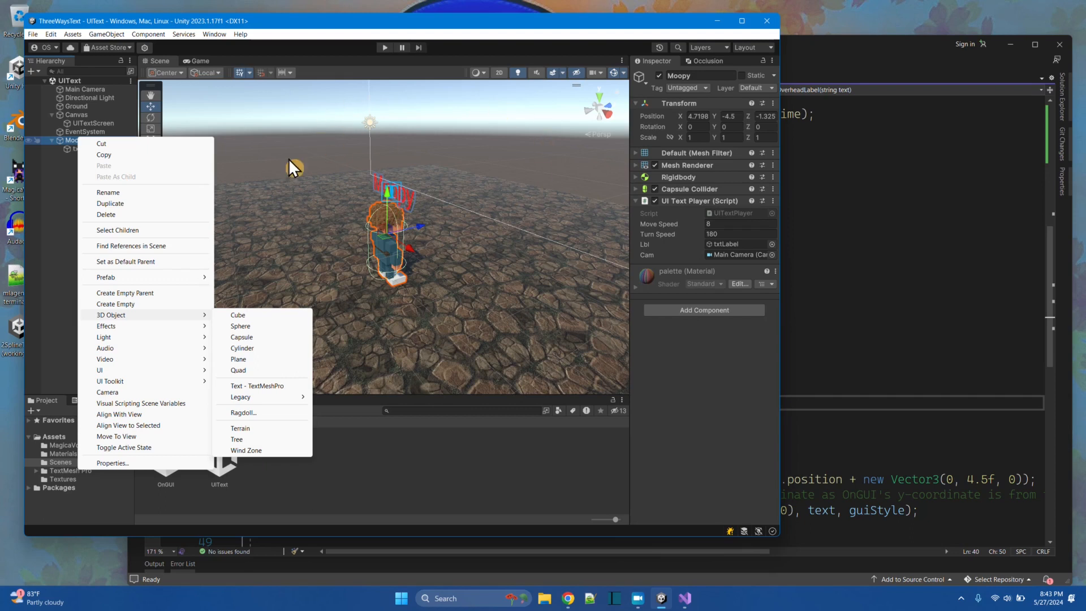
mouse_move(319, 35)
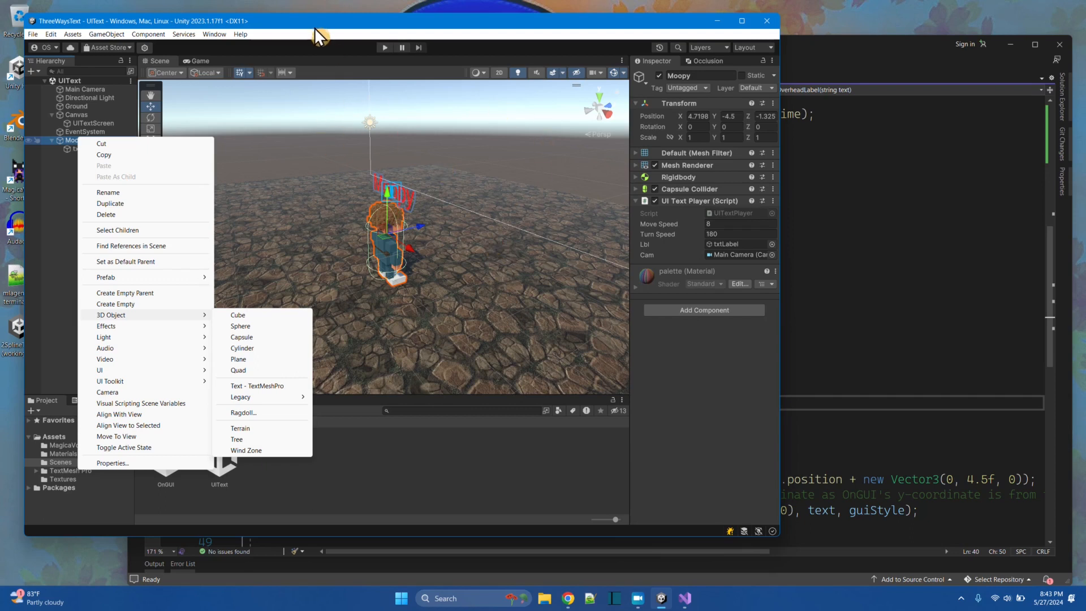
left_click(82, 149)
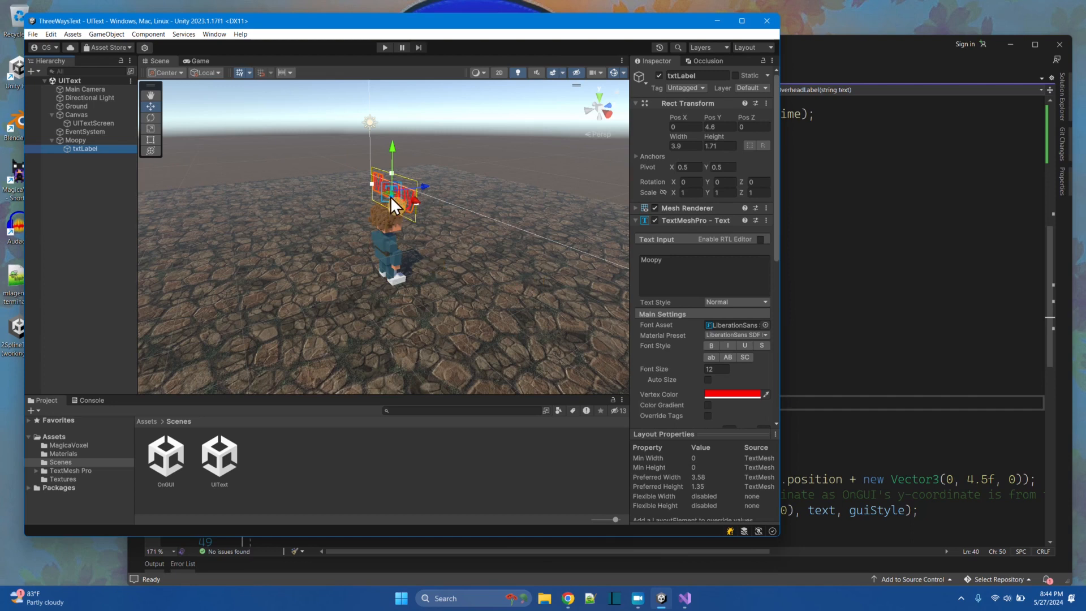
mouse_move(437, 242)
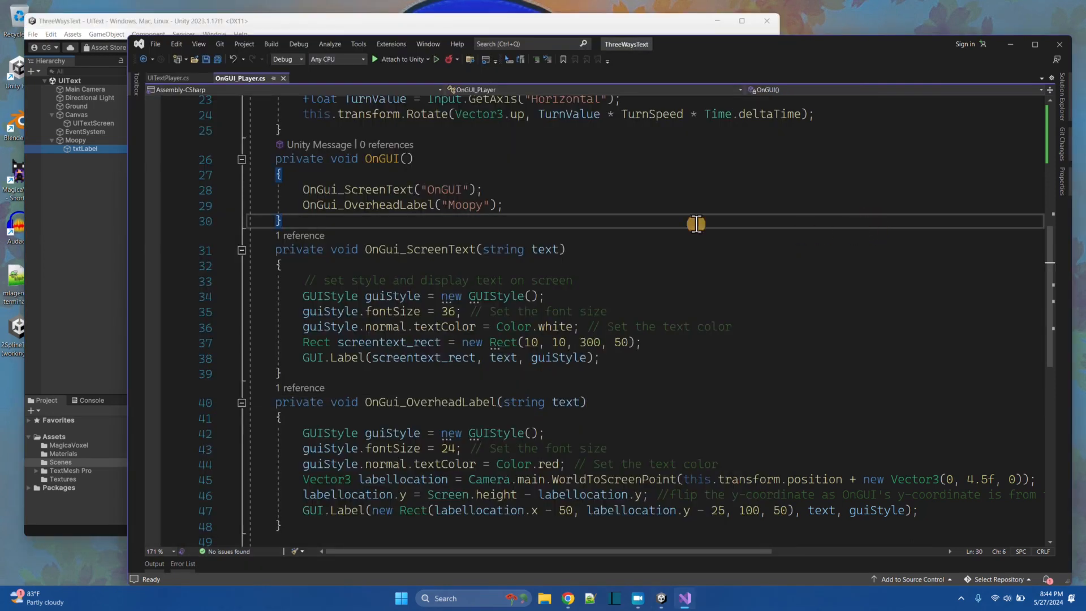
Show UITextPlayer.cs at its top comment listing the pros and cons of UI Text.
left_click(169, 78)
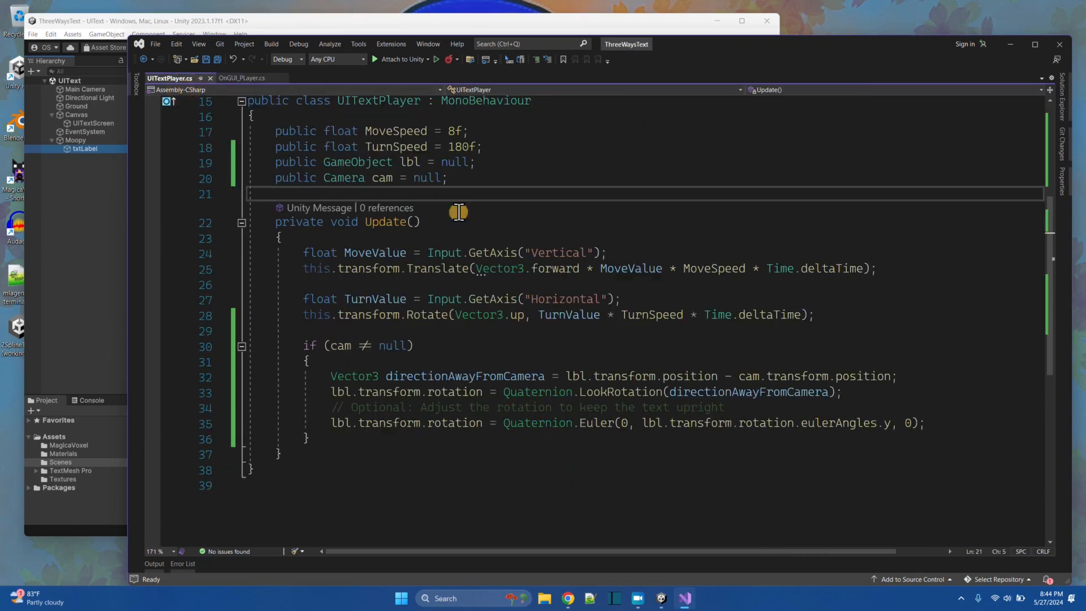
scroll("up", 3)
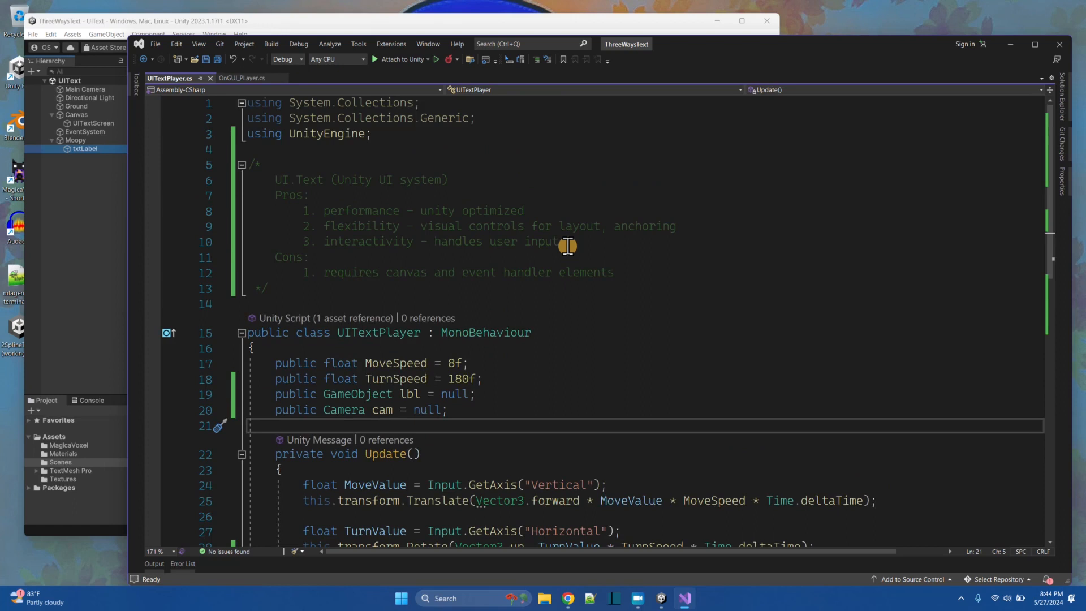
mouse_move(476, 461)
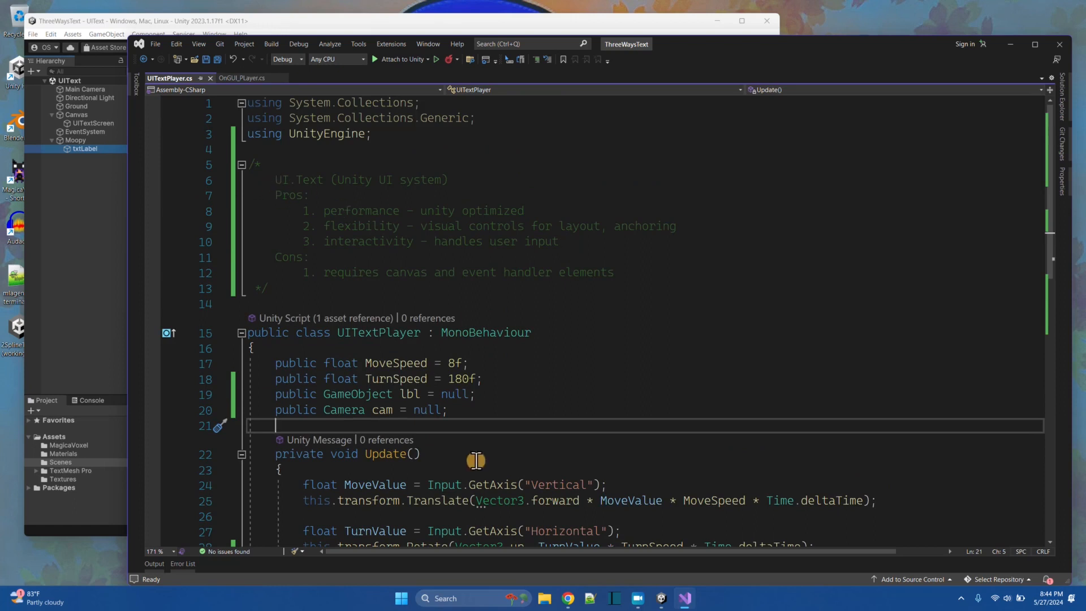
mouse_move(76, 111)
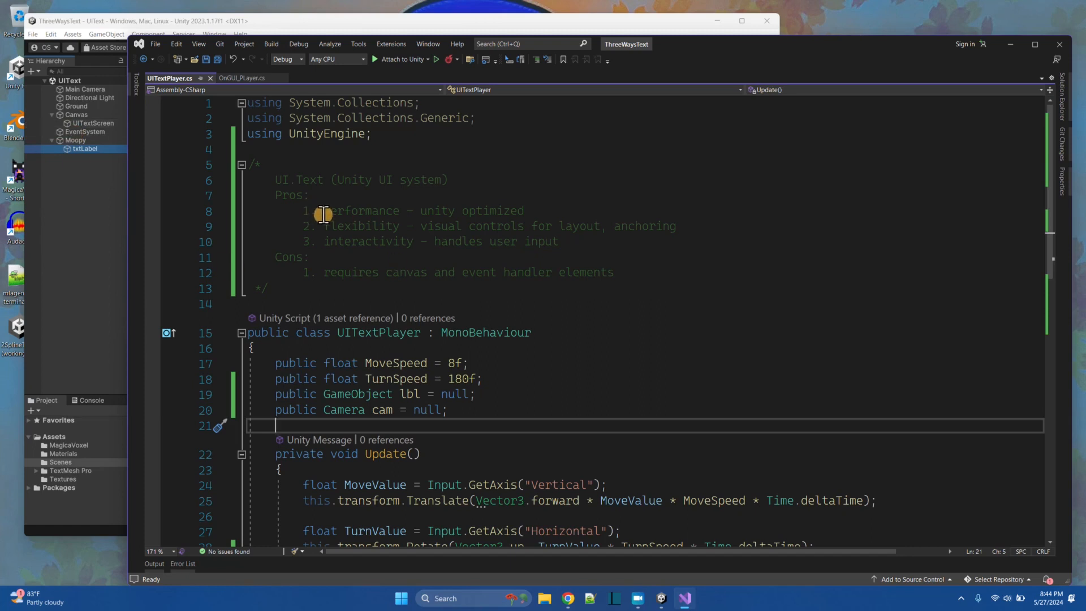
mouse_move(310, 179)
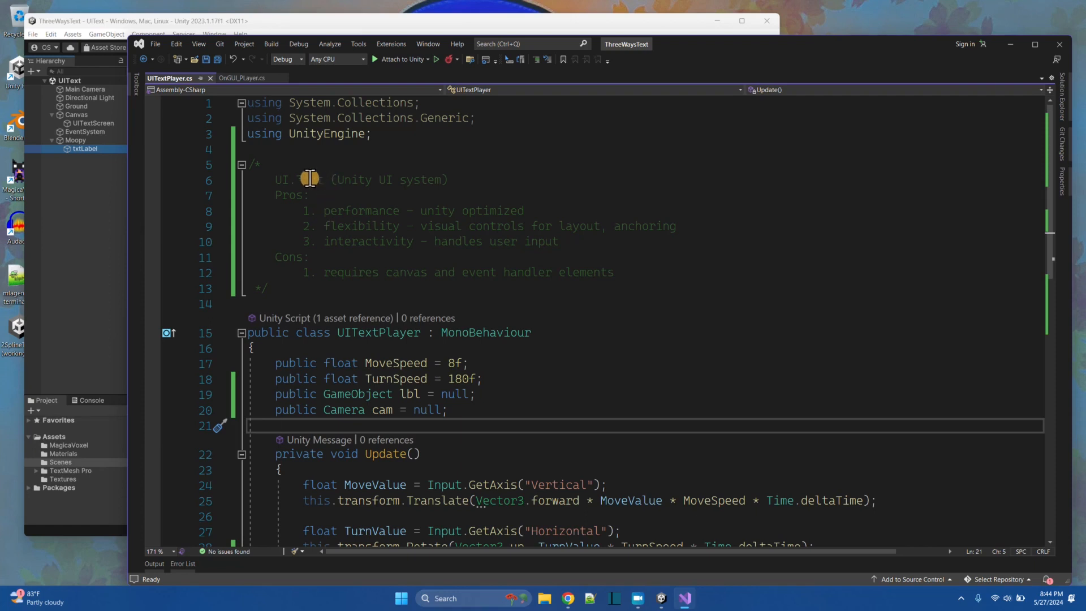
mouse_move(320, 226)
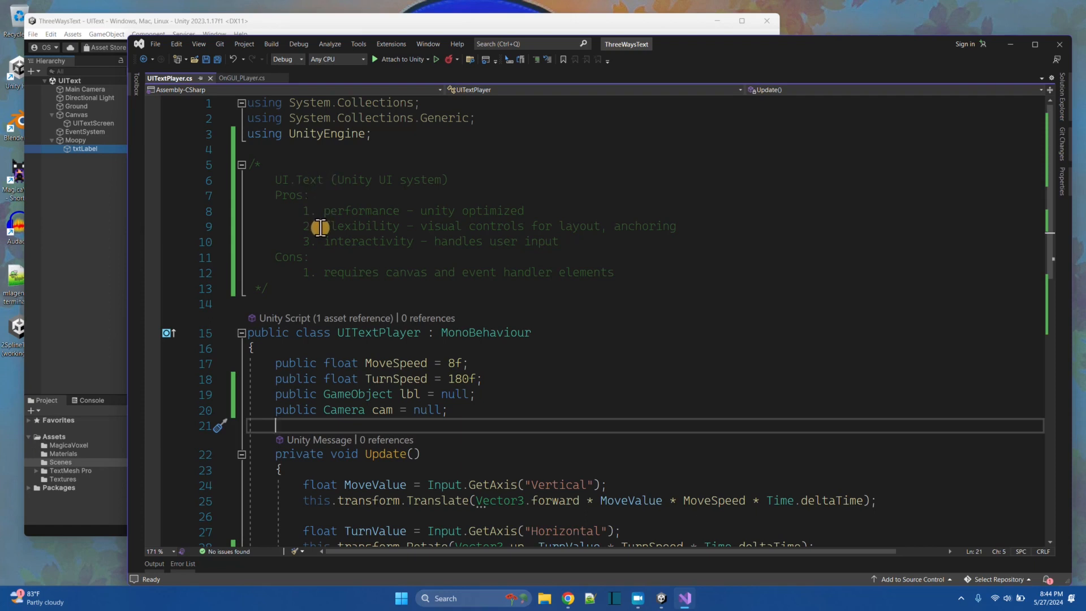
mouse_move(107, 196)
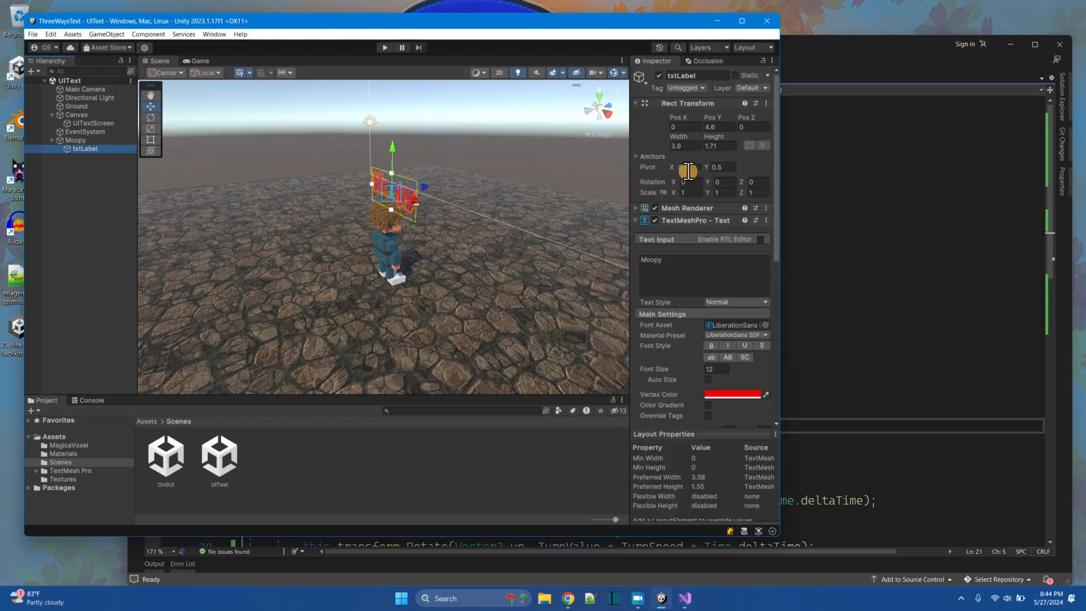
scroll("down", 3)
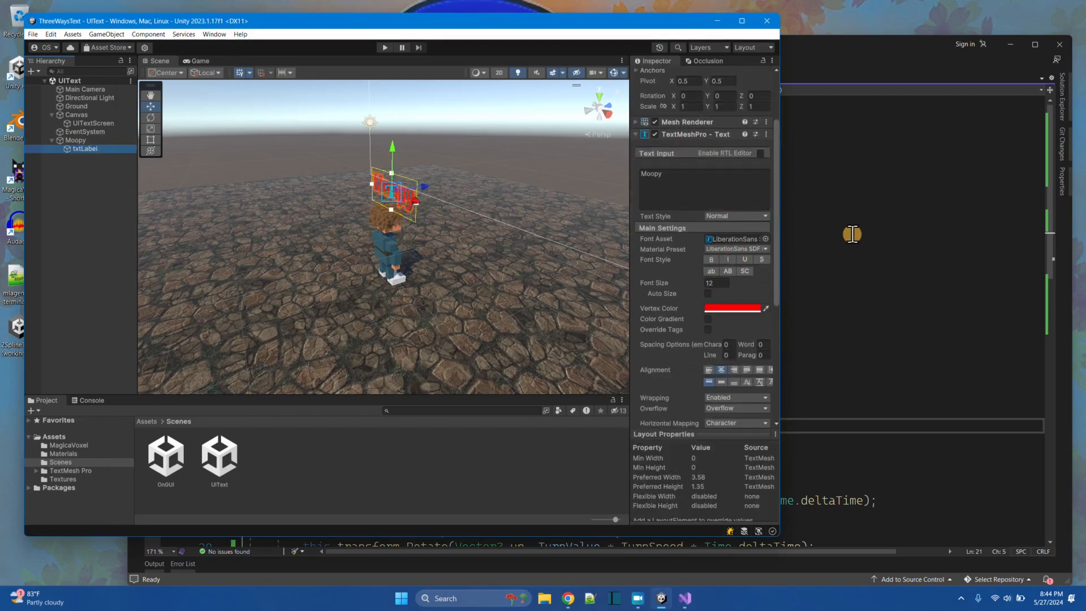
left_click(682, 597)
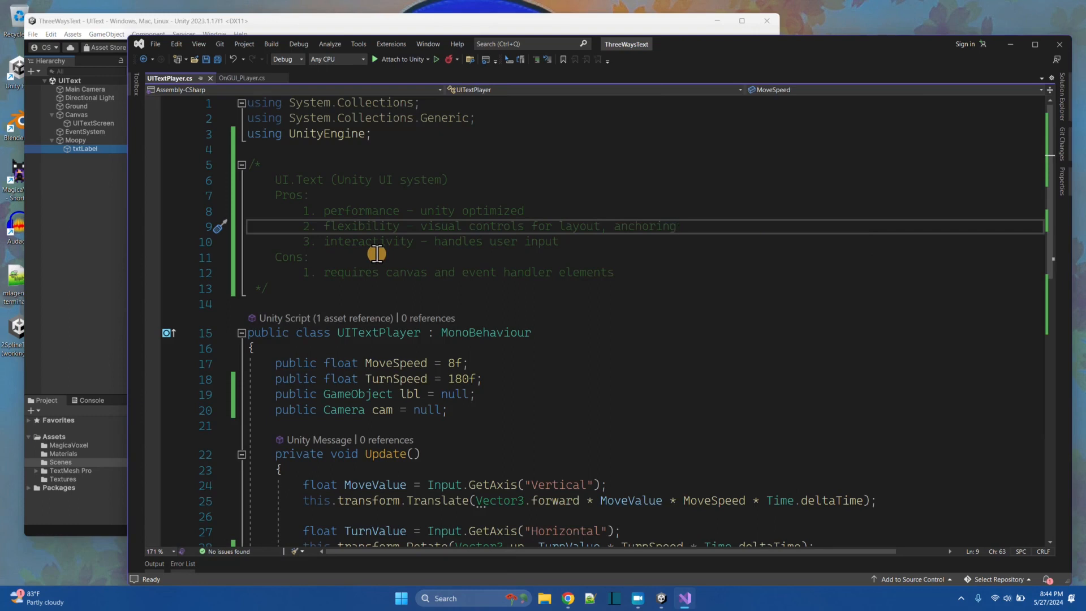
mouse_move(97, 153)
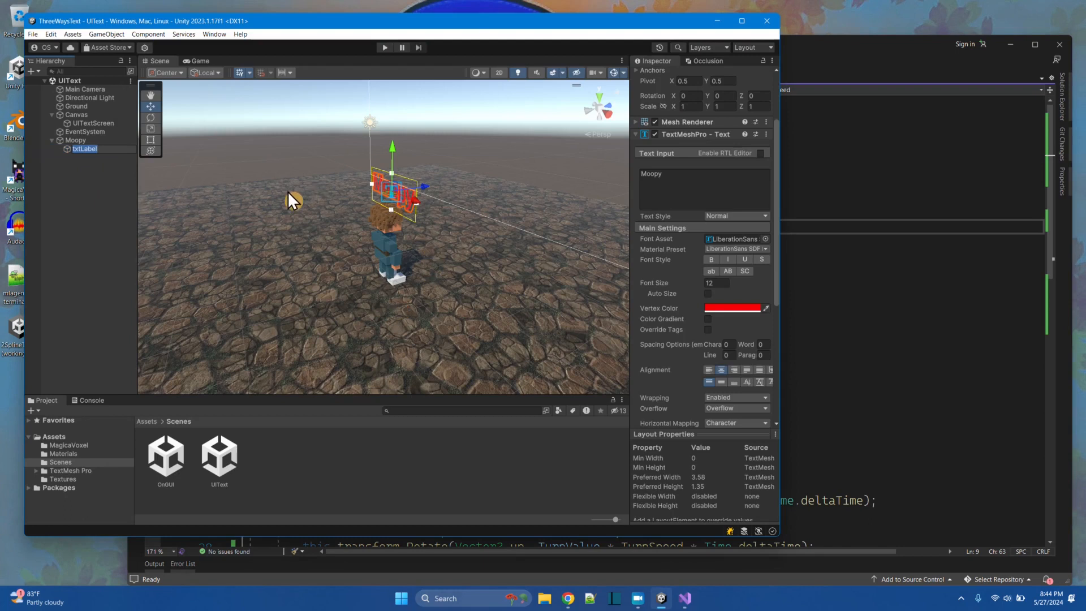
mouse_move(218, 117)
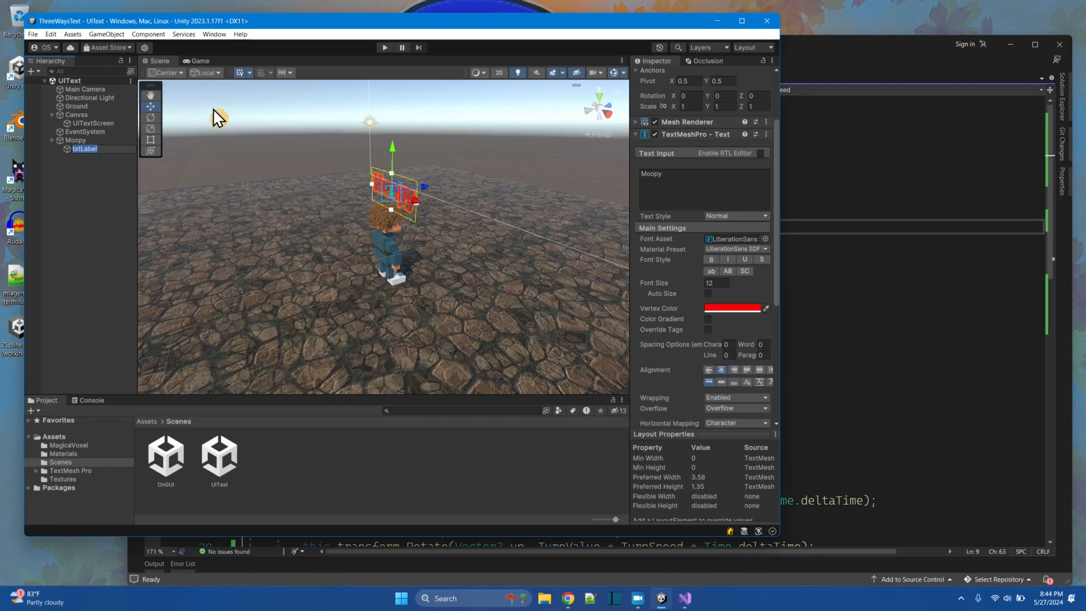
mouse_move(219, 116)
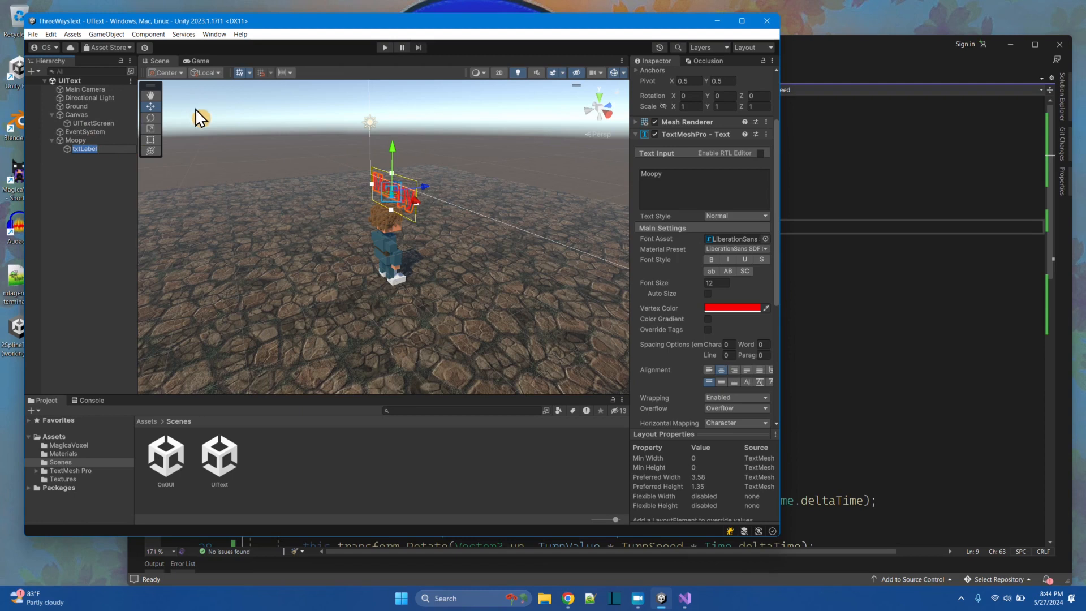
mouse_move(261, 258)
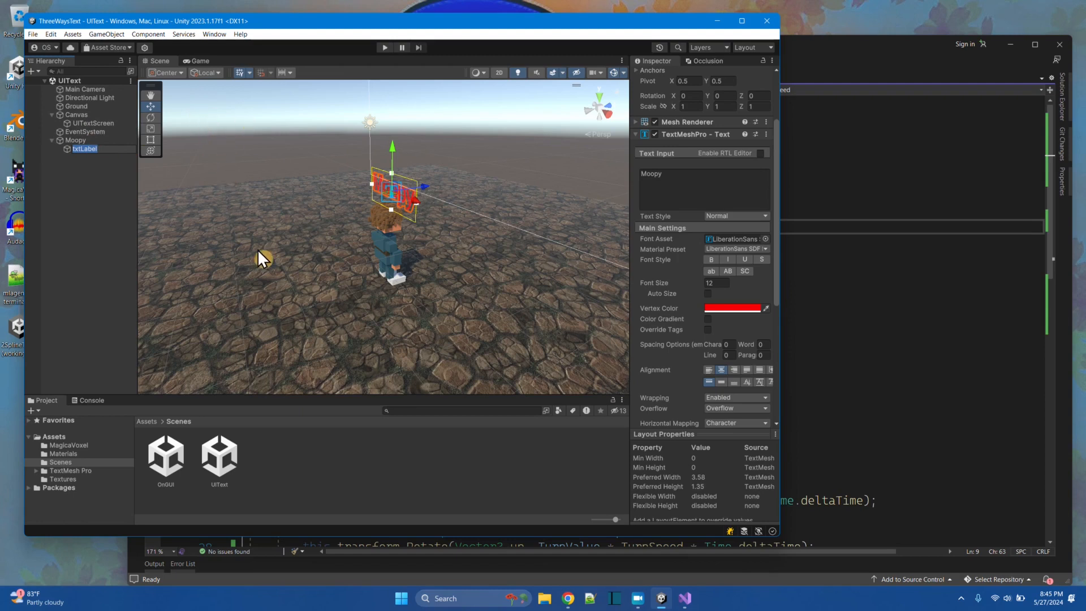
mouse_move(366, 252)
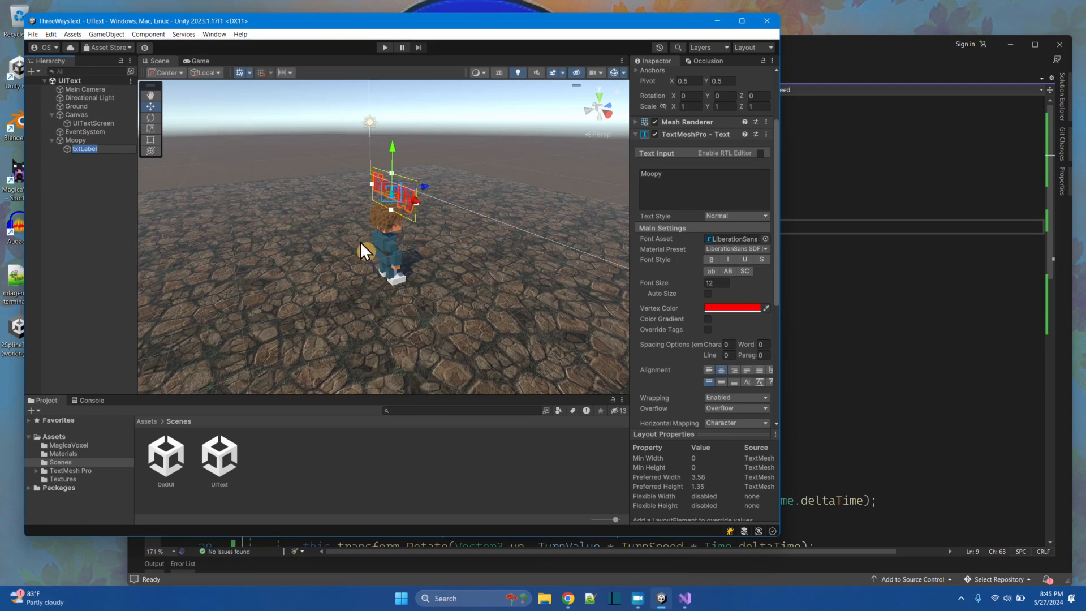
mouse_move(755, 232)
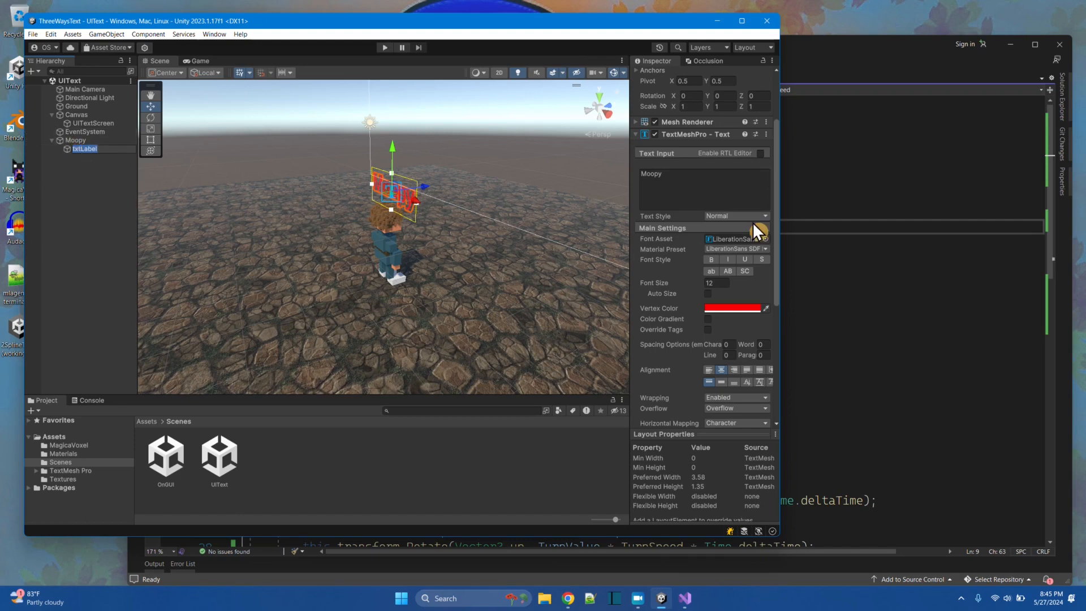
left_click(683, 597)
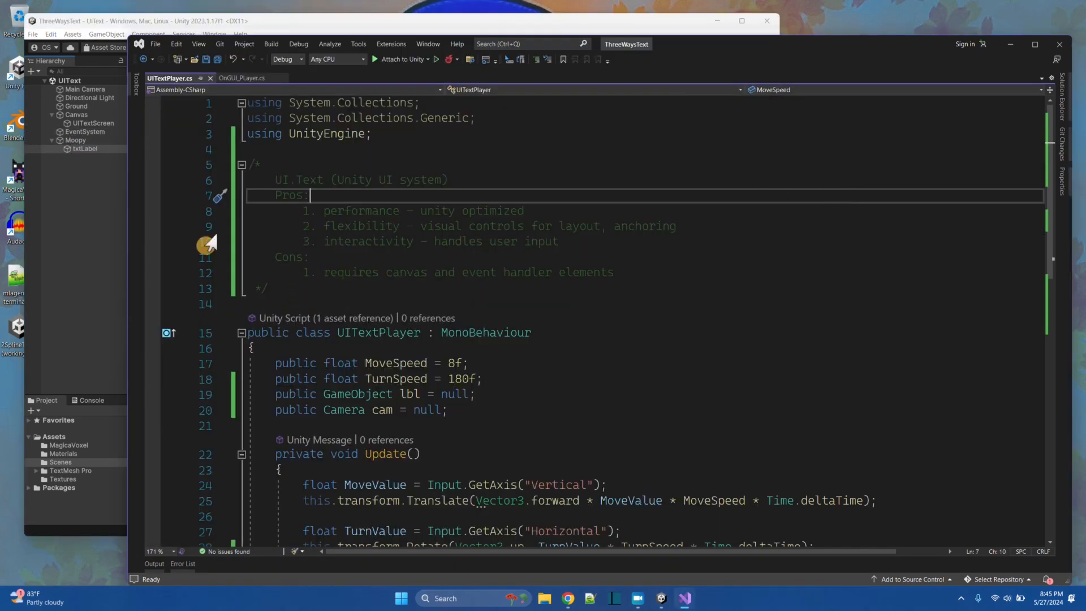
mouse_move(83, 140)
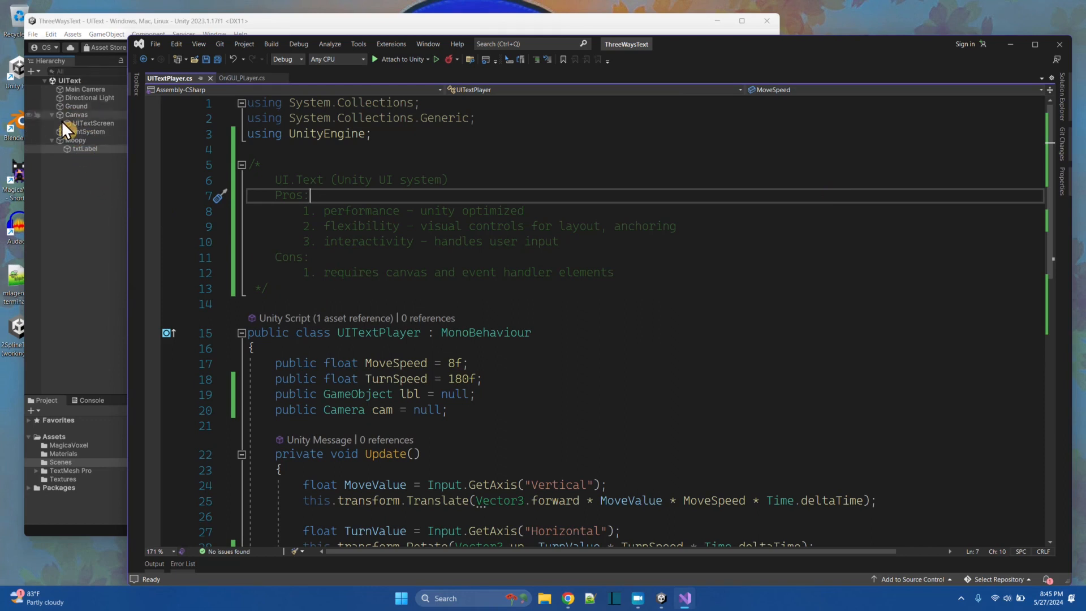
mouse_move(553, 313)
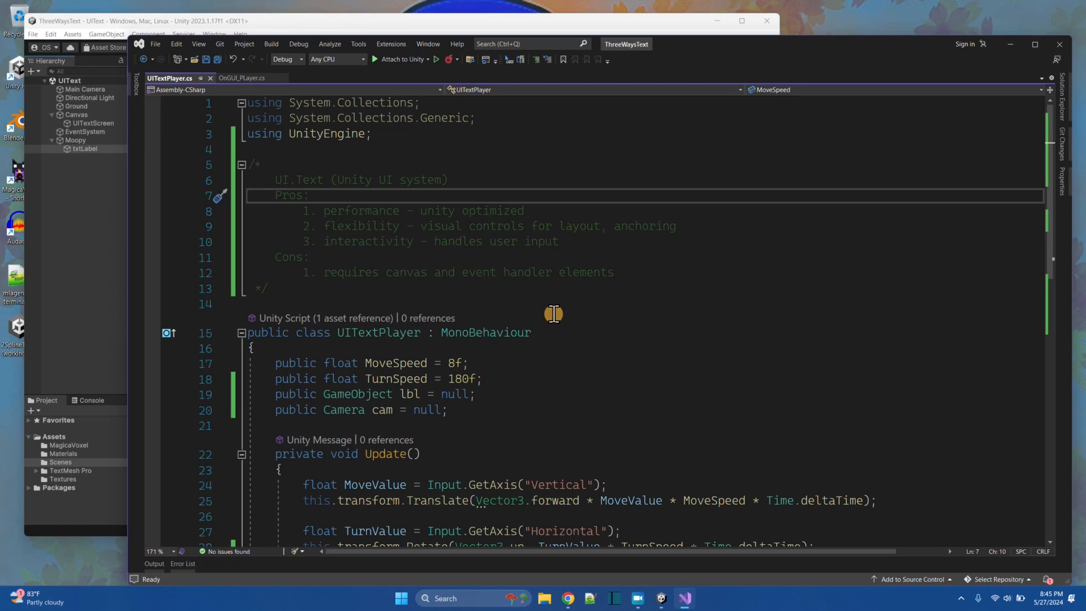
scroll("down", 3)
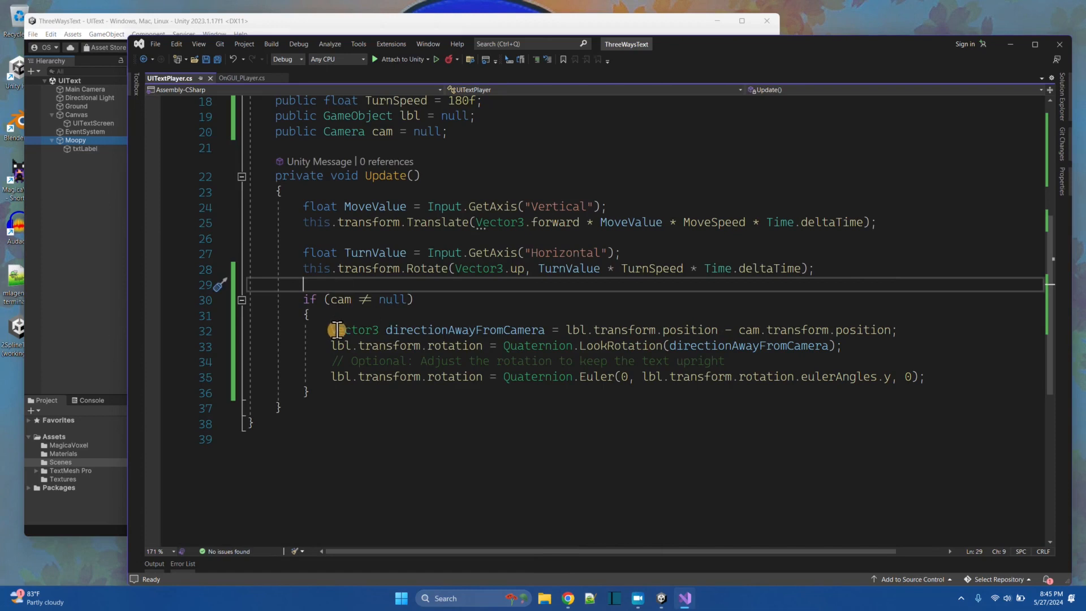
mouse_move(336, 329)
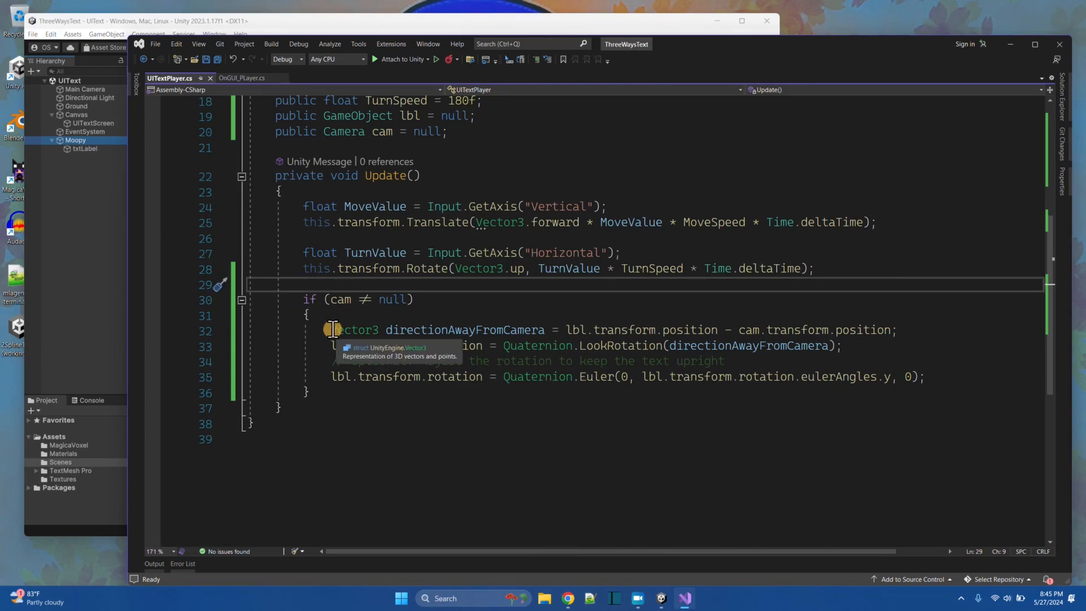
left_click(333, 330)
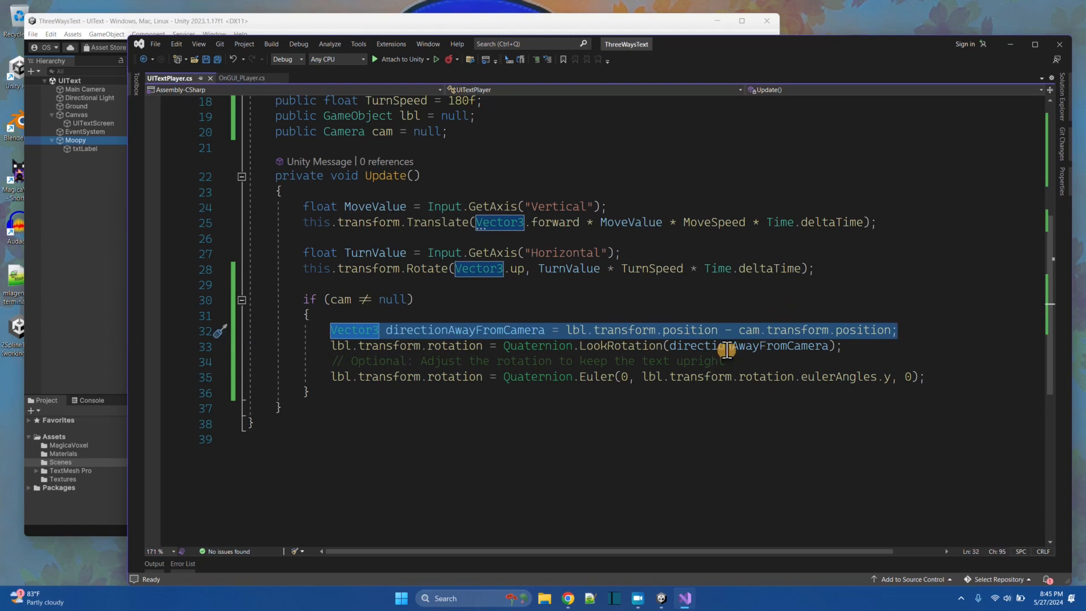
mouse_move(284, 35)
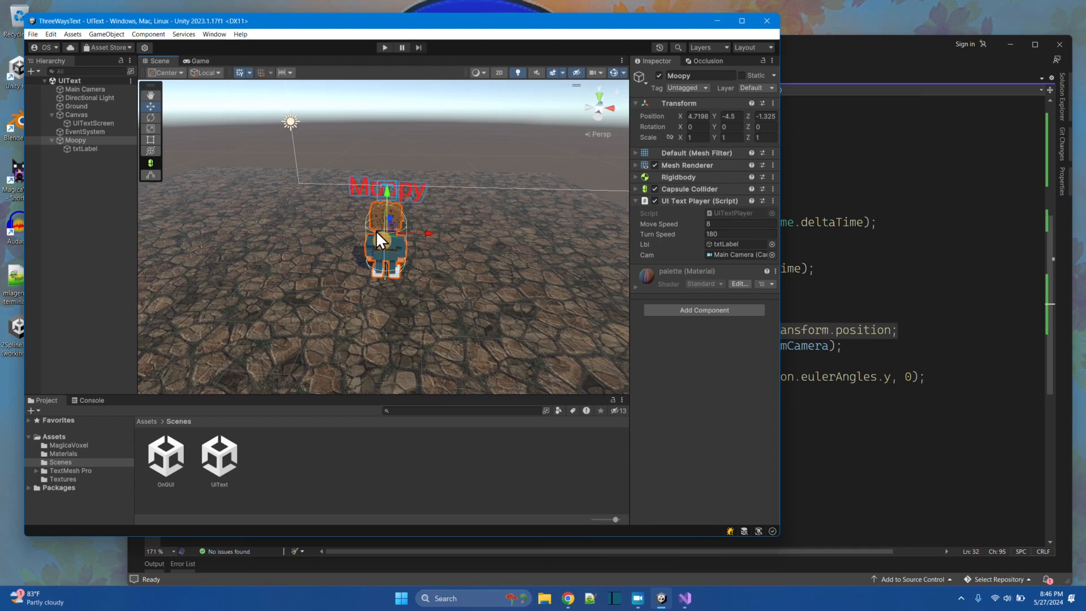
mouse_move(348, 205)
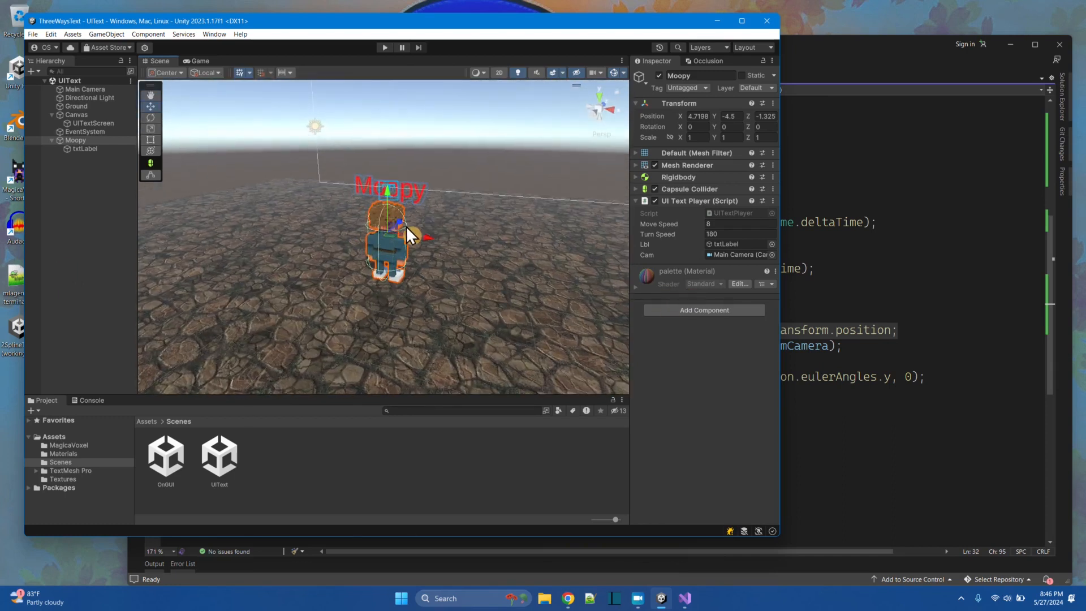
mouse_move(926, 290)
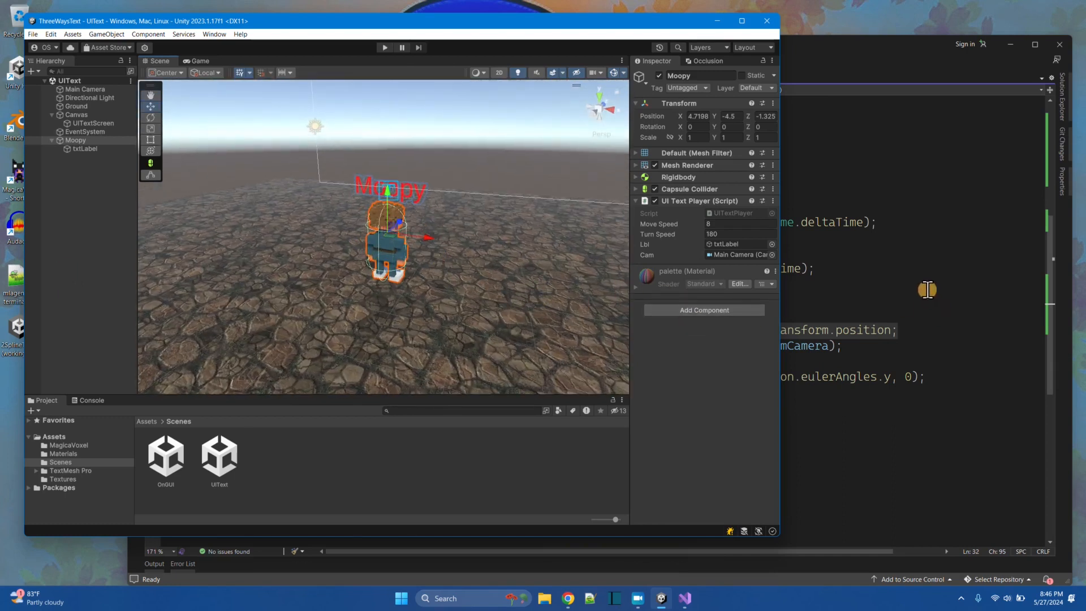
mouse_move(380, 304)
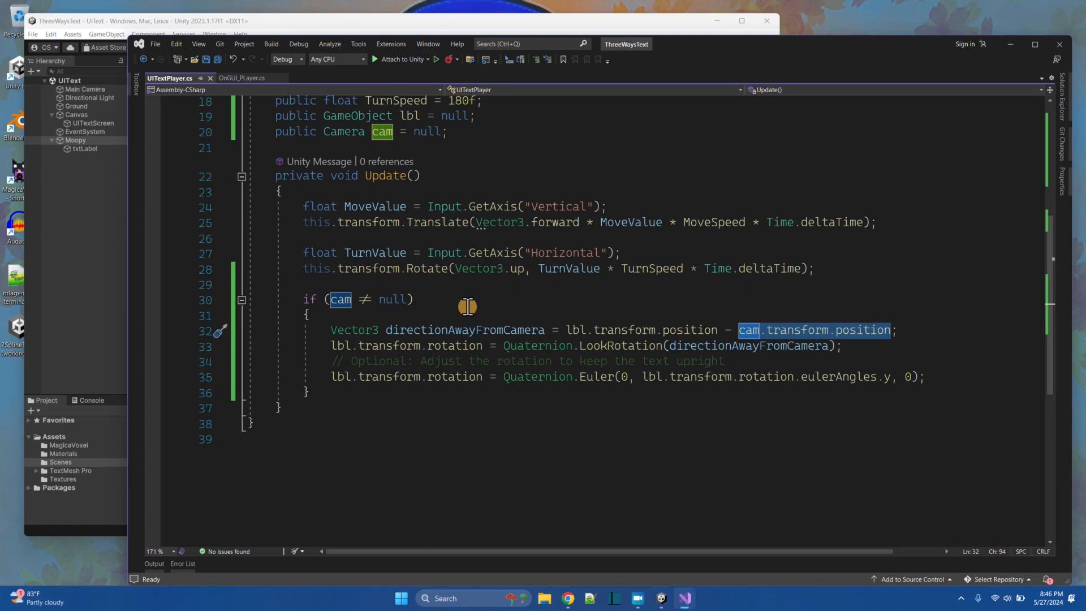
mouse_move(333, 346)
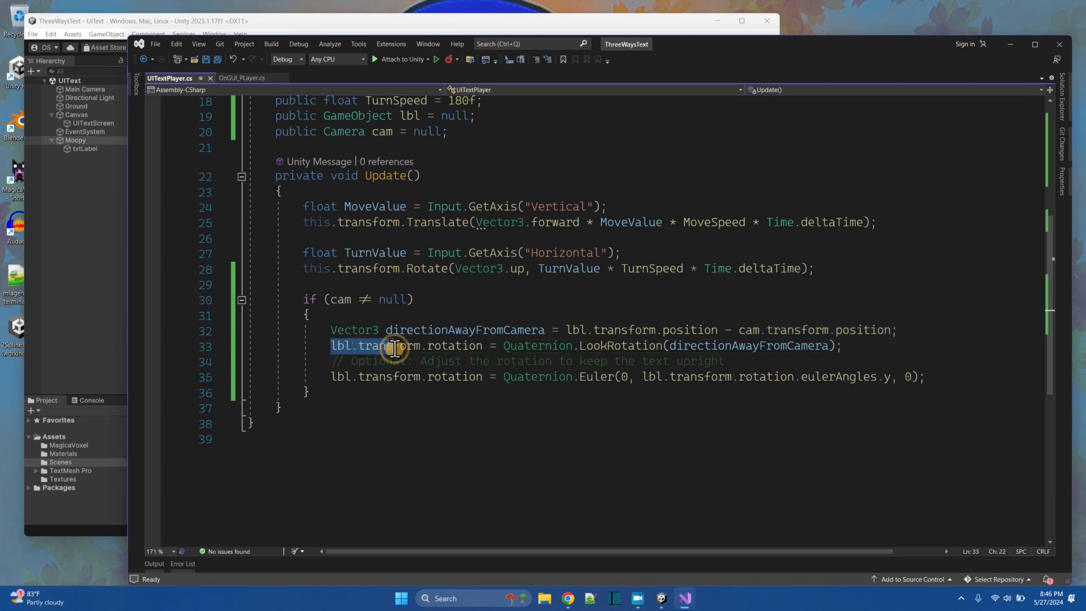
double_click(366, 346)
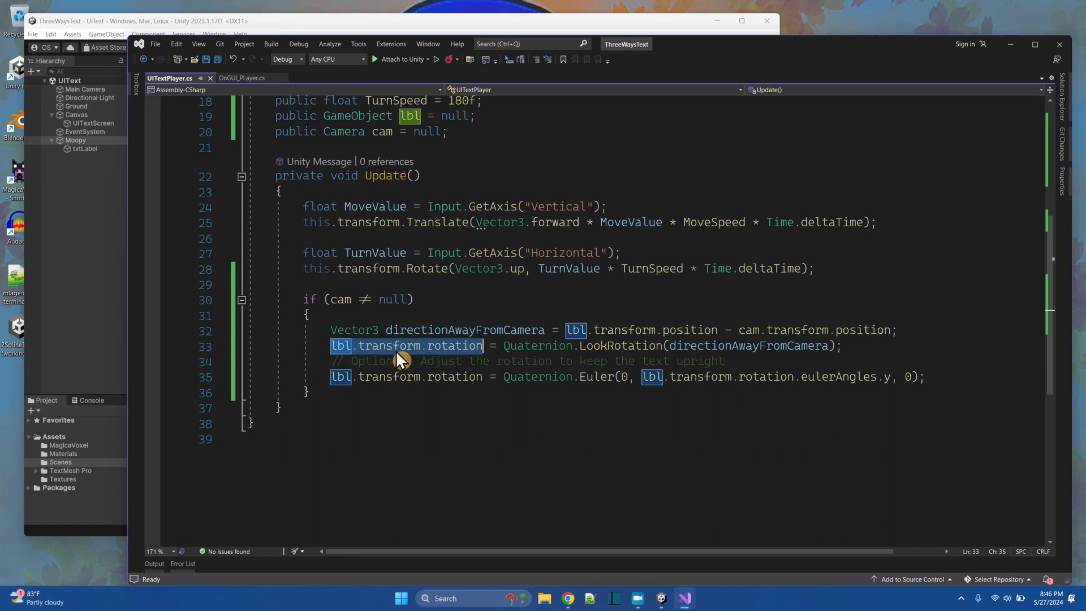
mouse_move(509, 346)
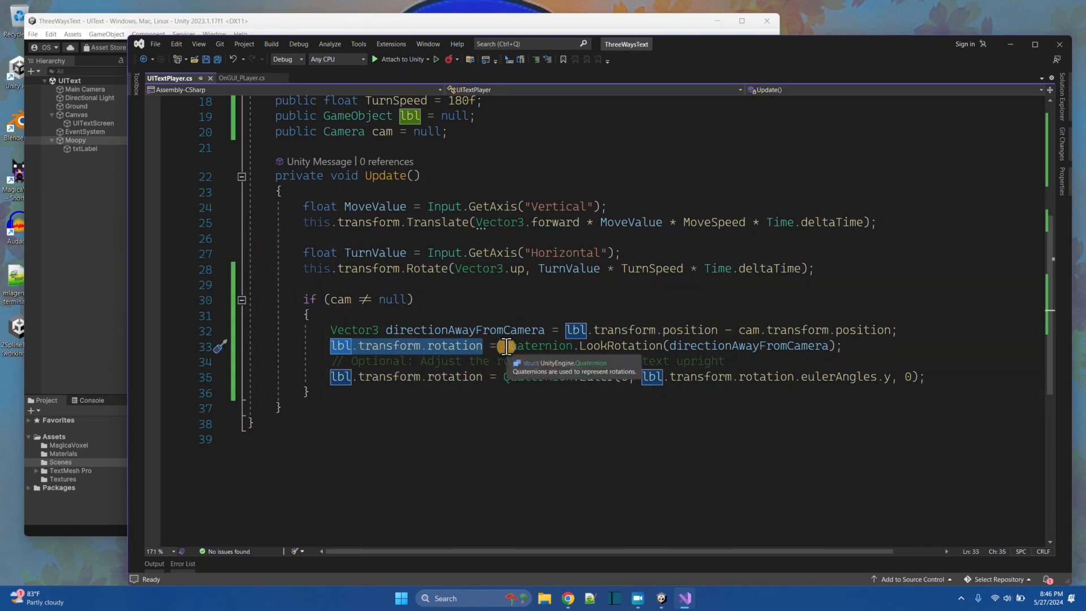
mouse_move(516, 336)
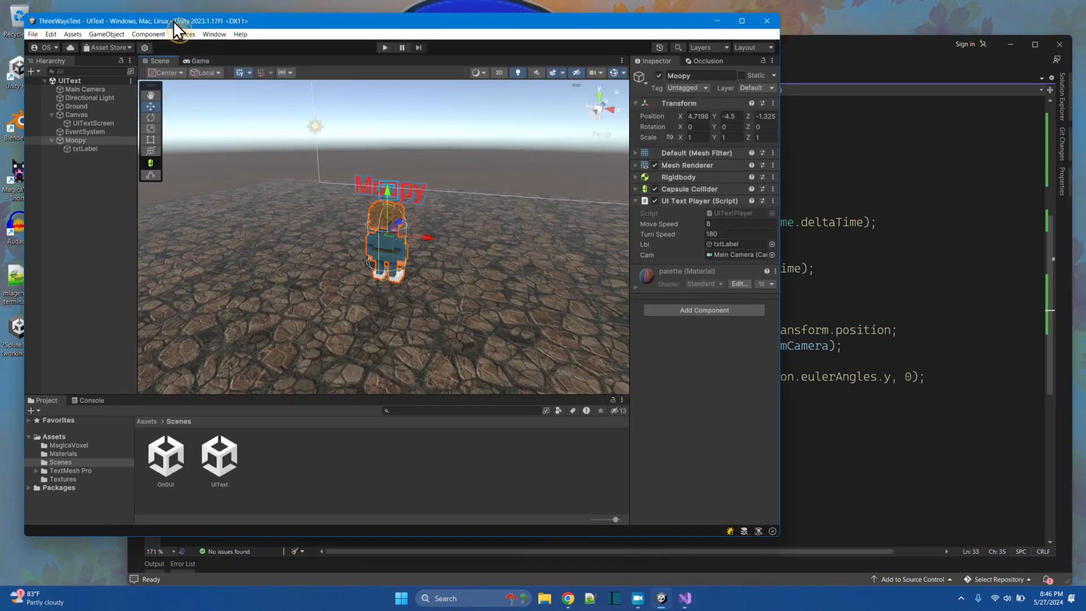
mouse_move(384, 247)
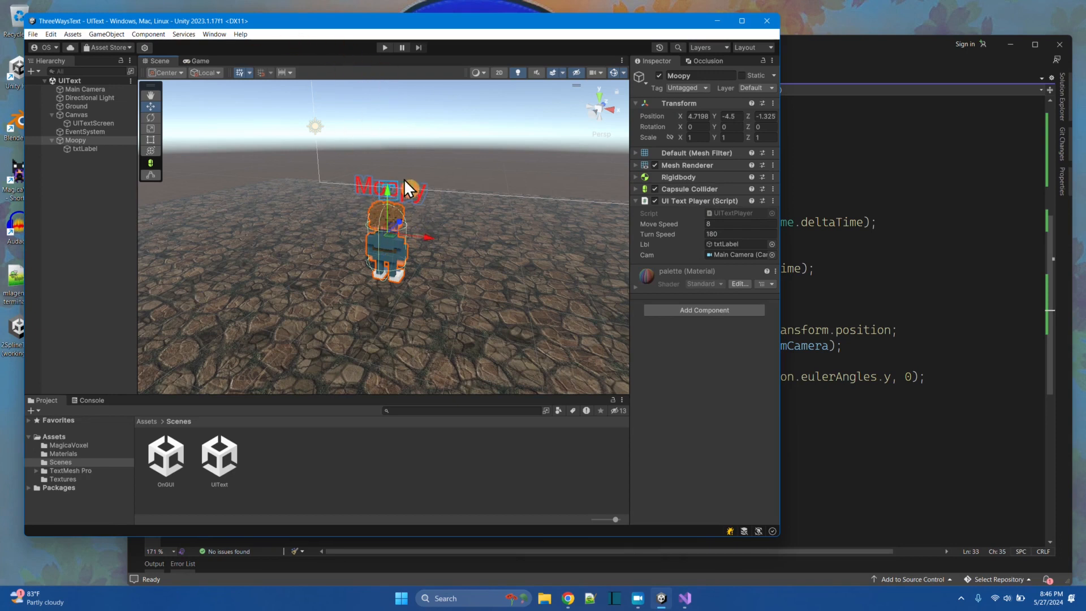
mouse_move(290, 72)
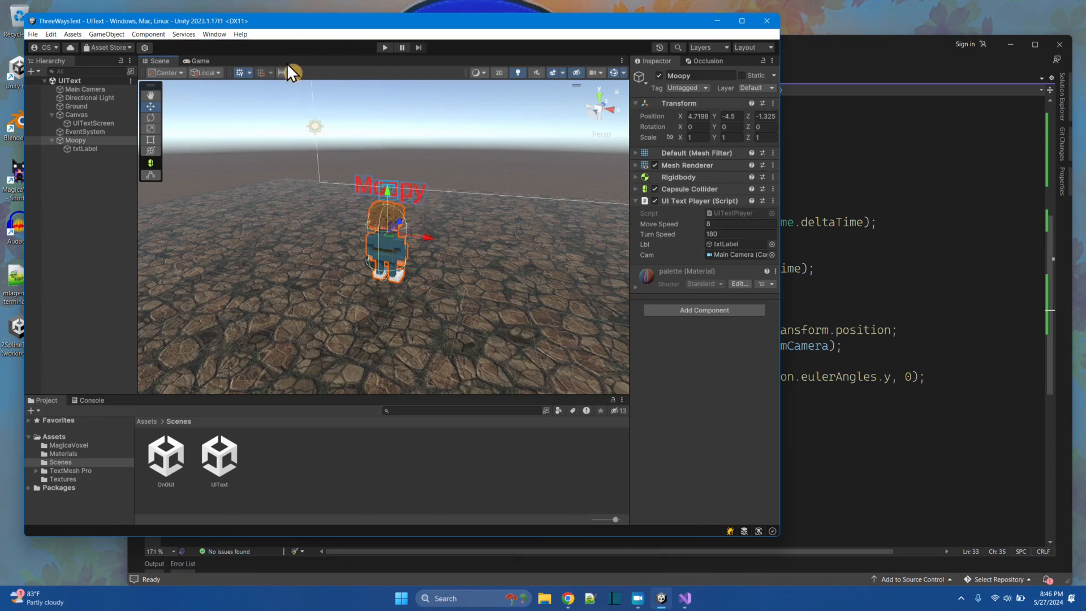
left_click(683, 597)
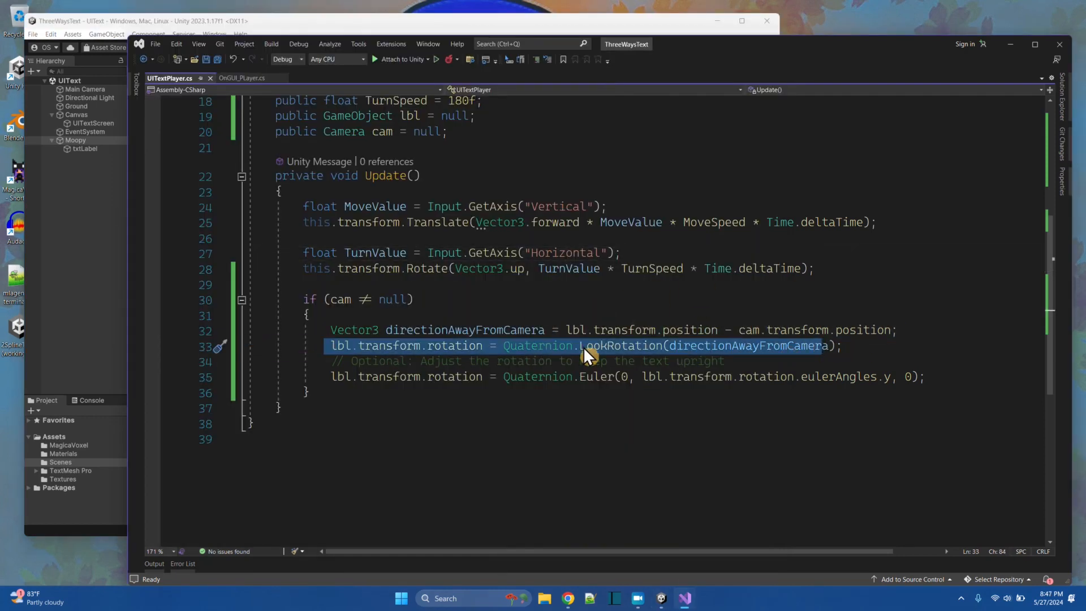
mouse_move(609, 360)
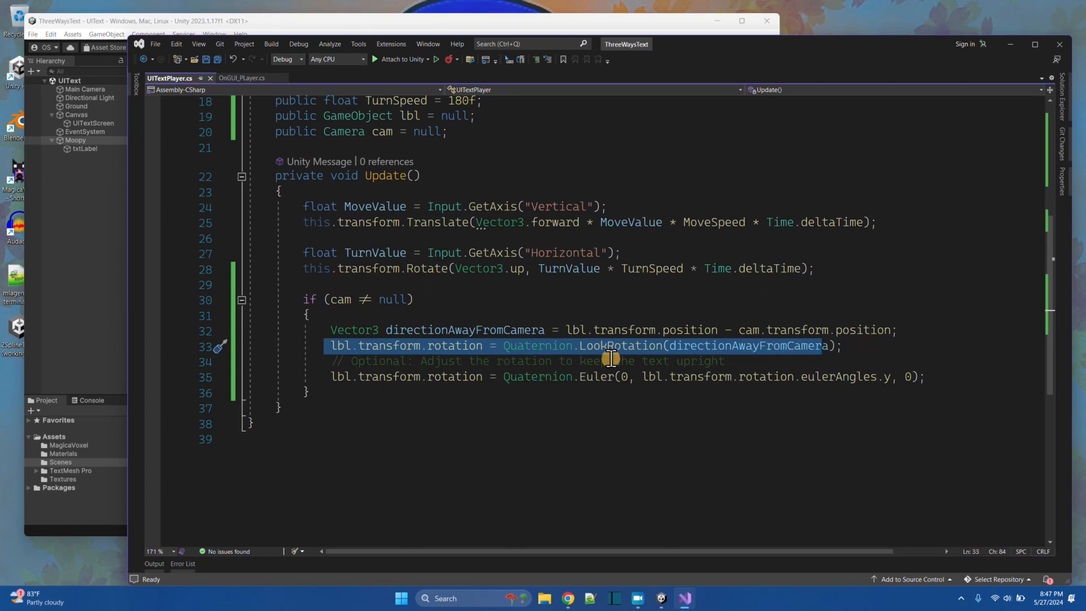
double_click(838, 376)
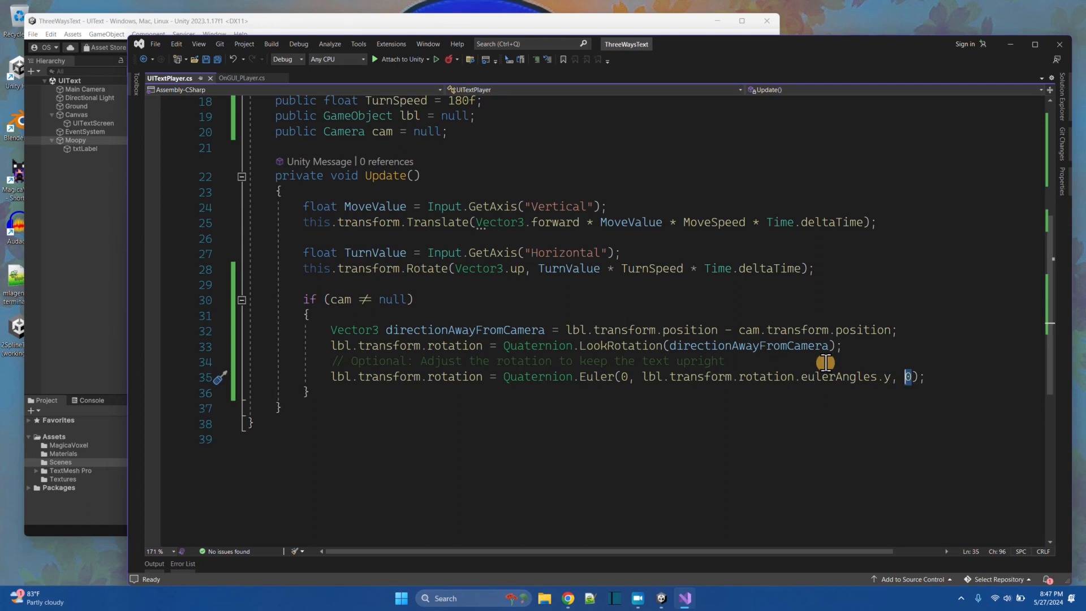
mouse_move(880, 375)
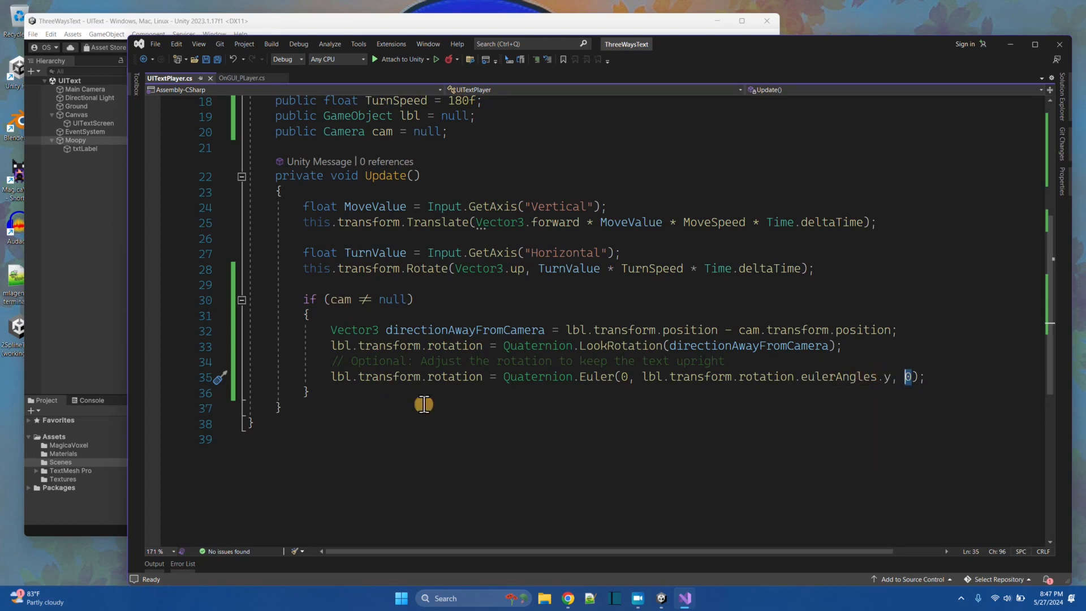
scroll("up", 3)
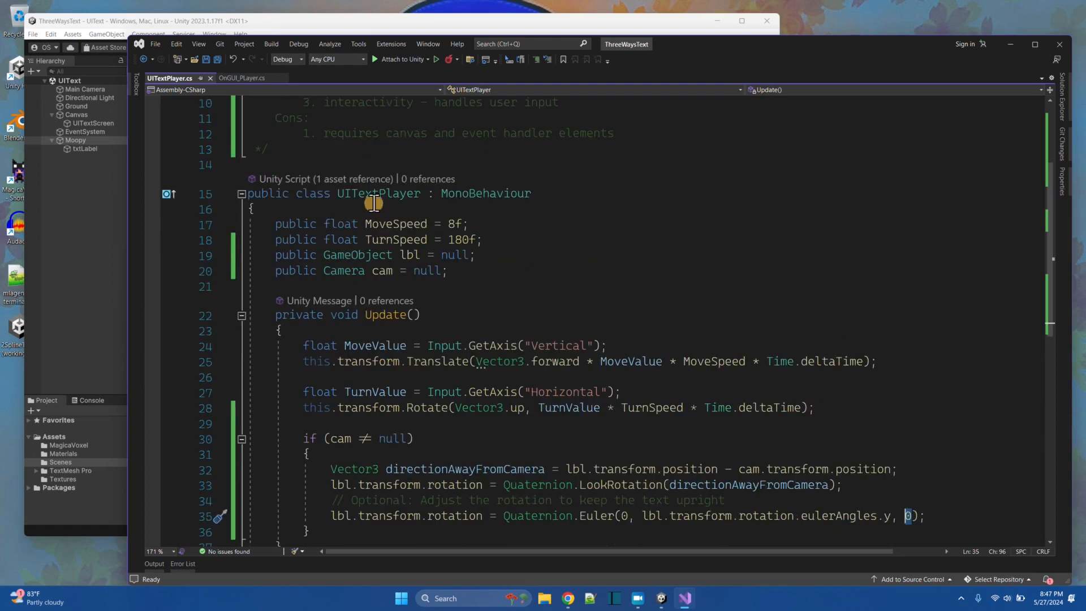
Switch to OnGUI_Player.cs, then run the UIText scene showing the red Moopy label.
left_click(242, 78)
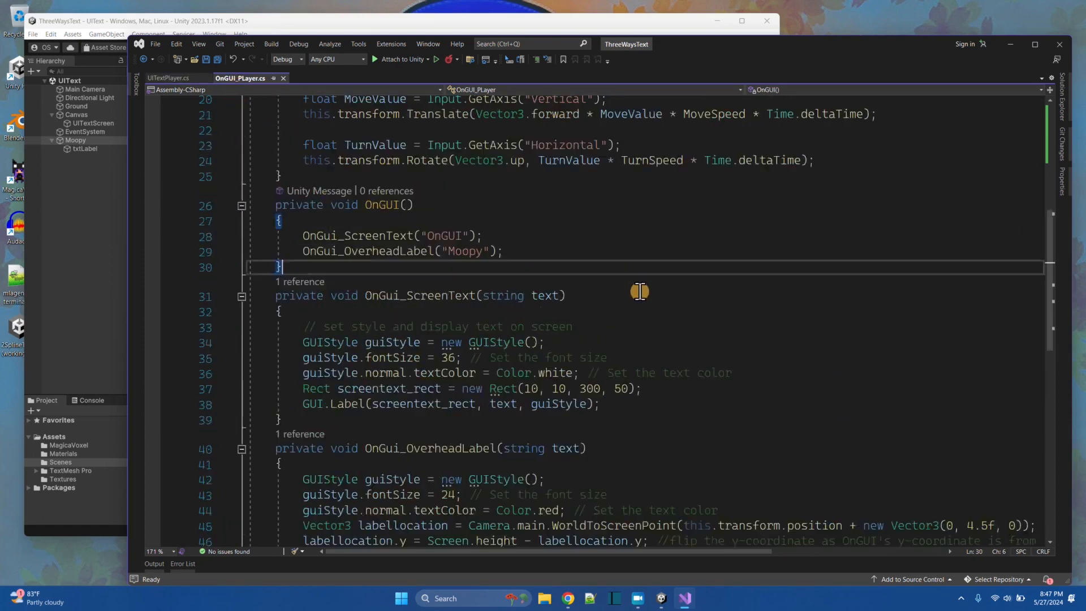
scroll("up", 3)
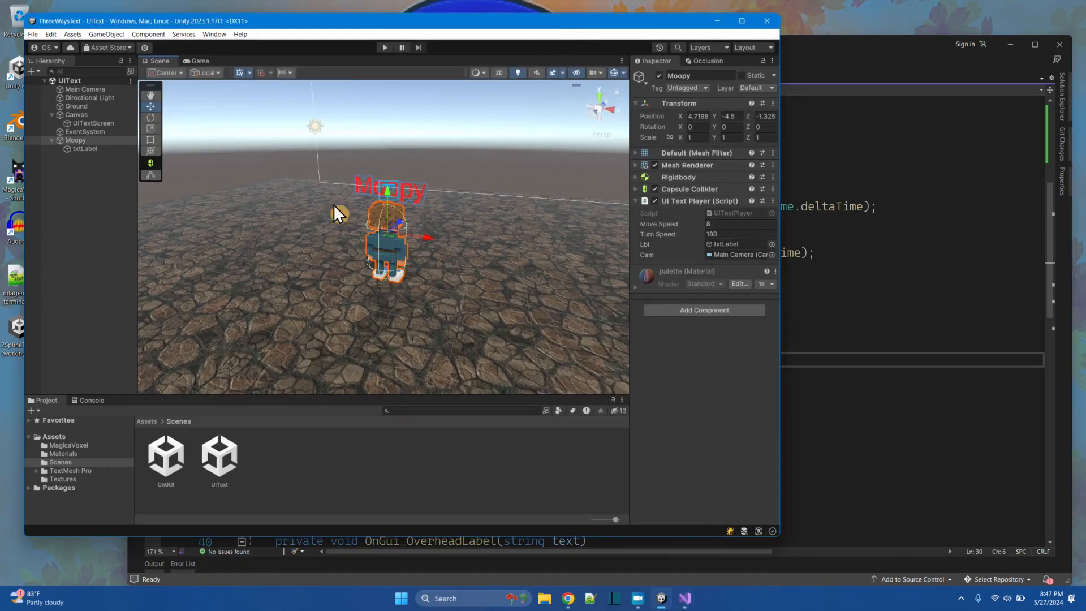
left_click(384, 47)
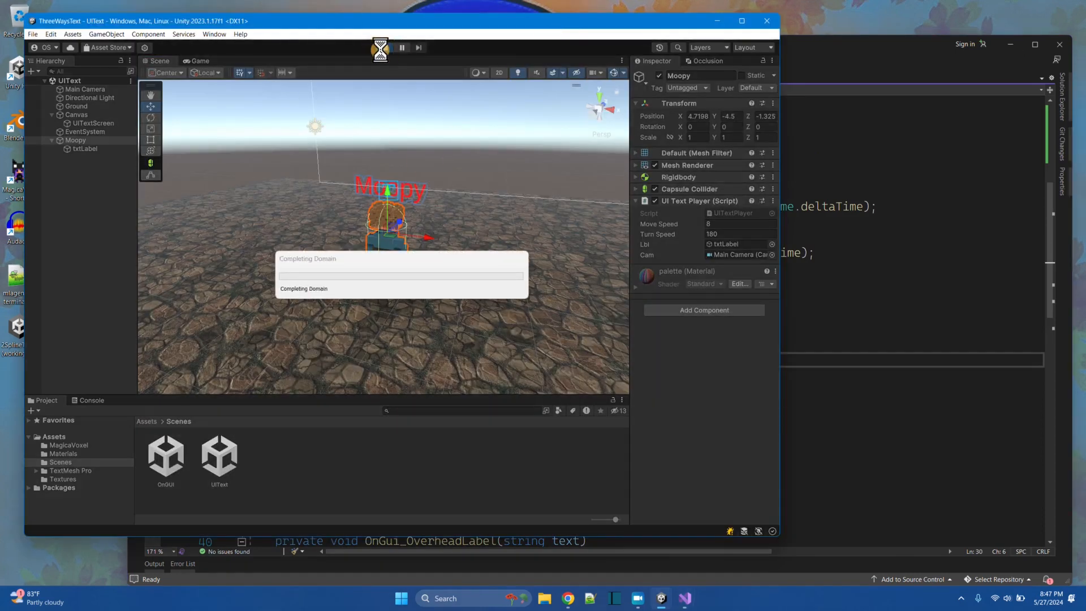
left_click(384, 47)
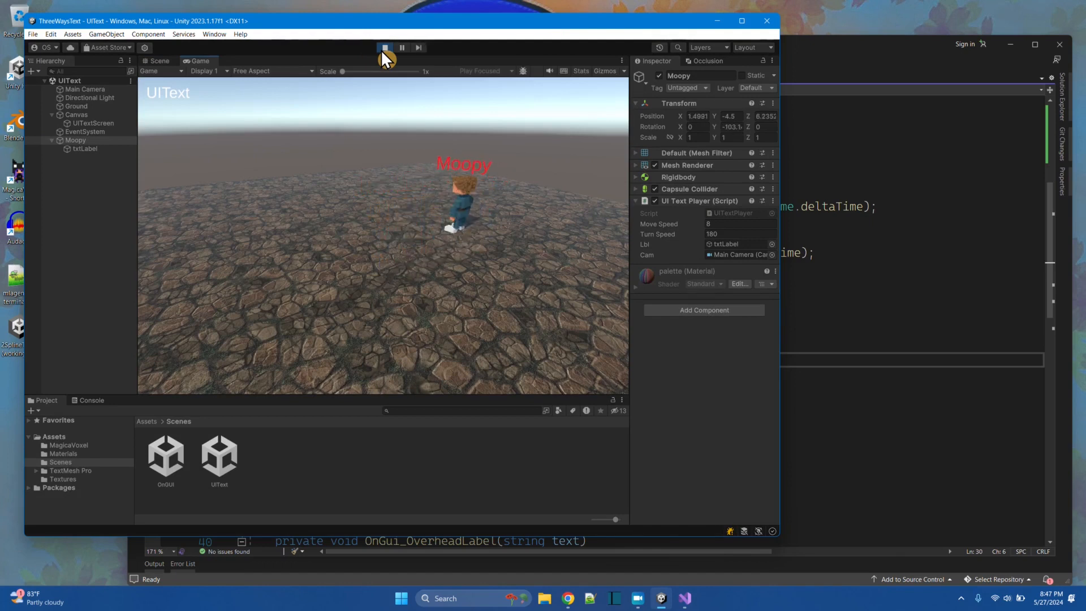